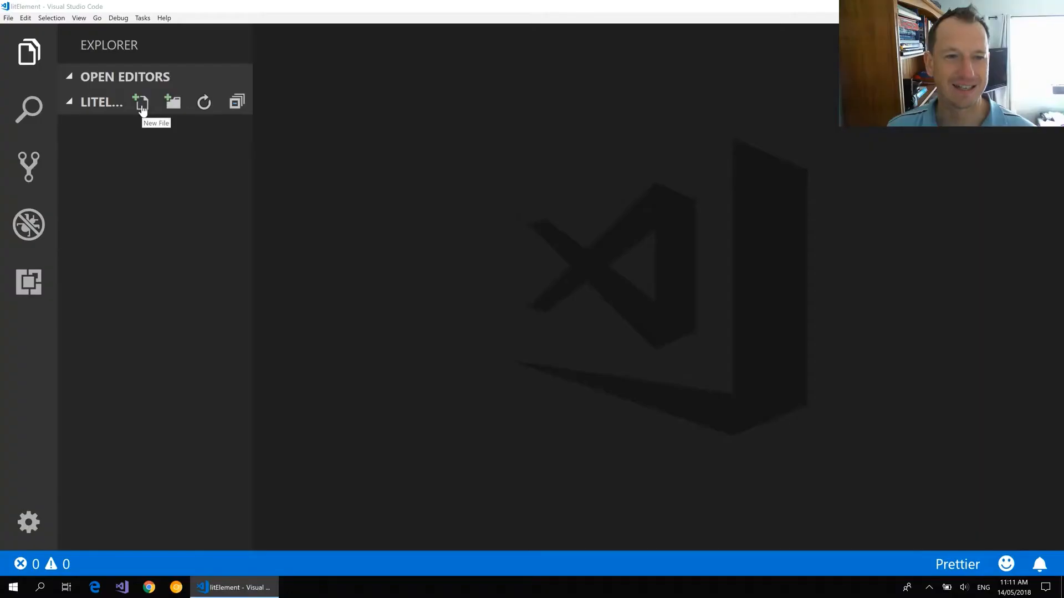
Step: Create a new file in the litElement project folder with a name starting 'My'
left_click(140, 102)
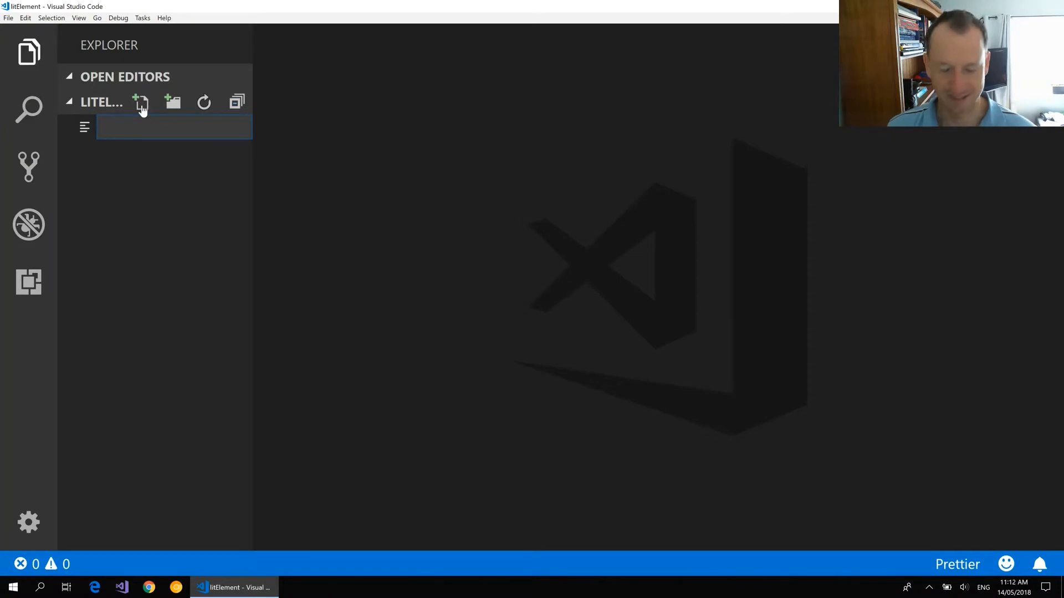
type("My")
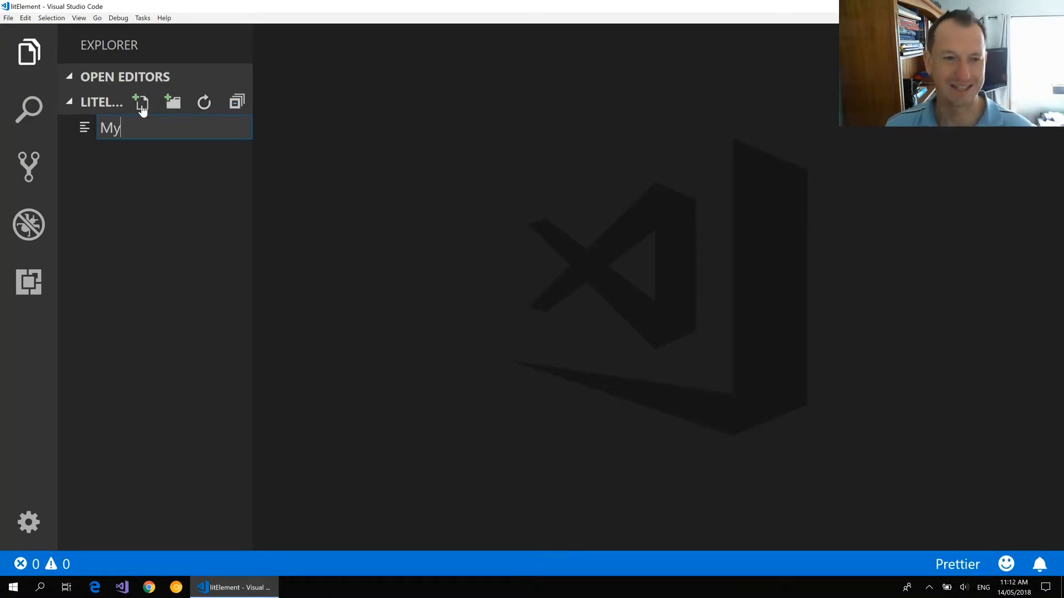
key("Escape")
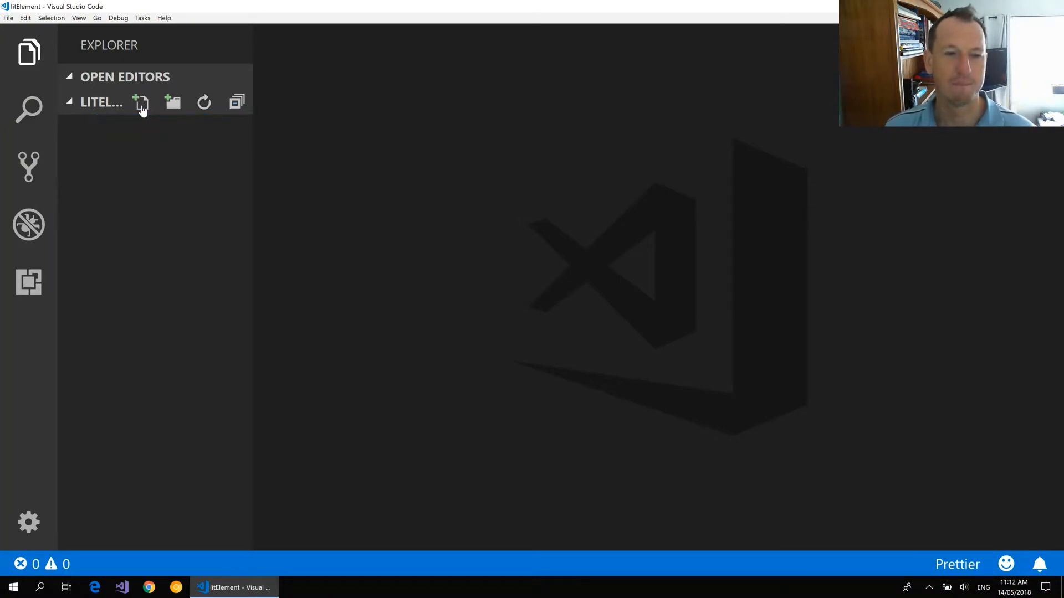
left_click(141, 102)
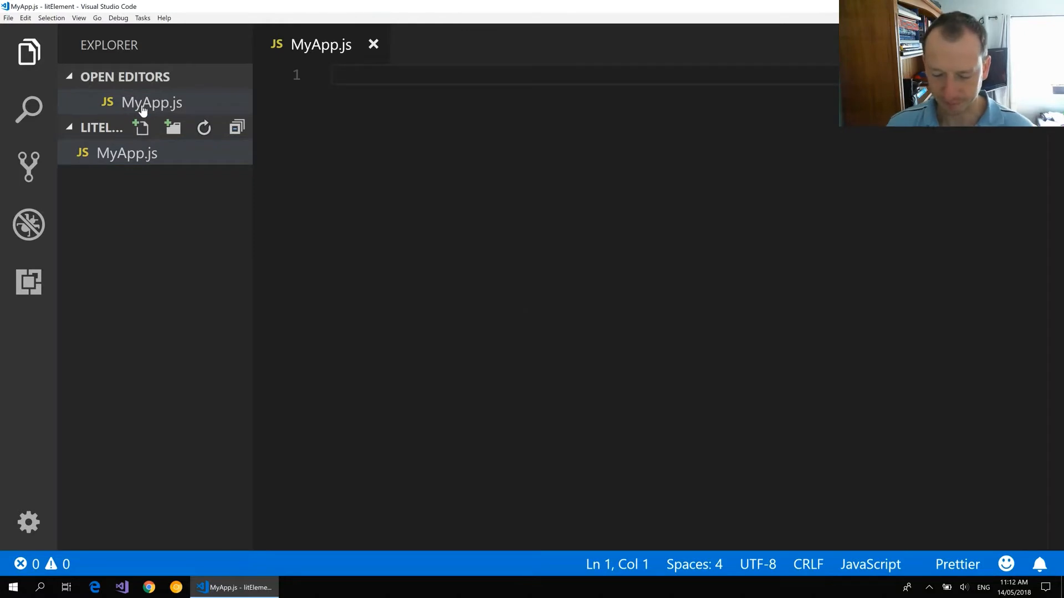
type("import")
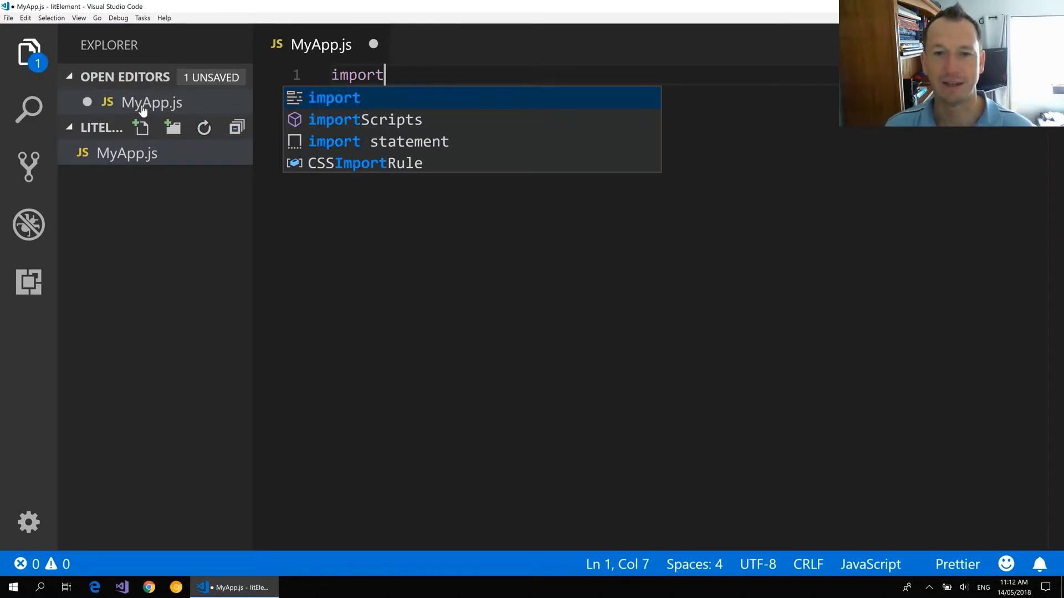
type("{Lite}")
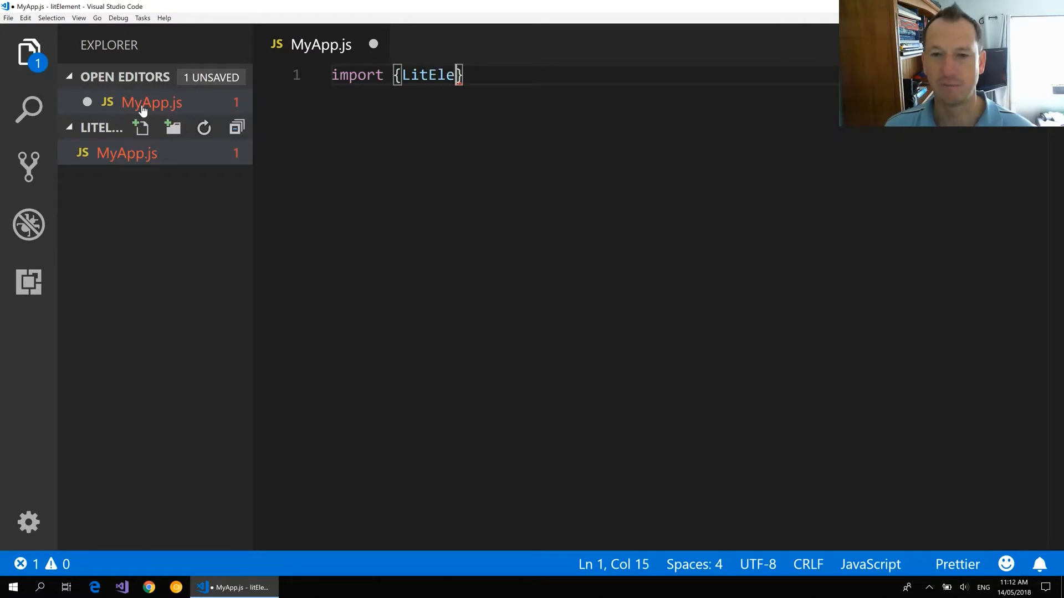
type("ment}")
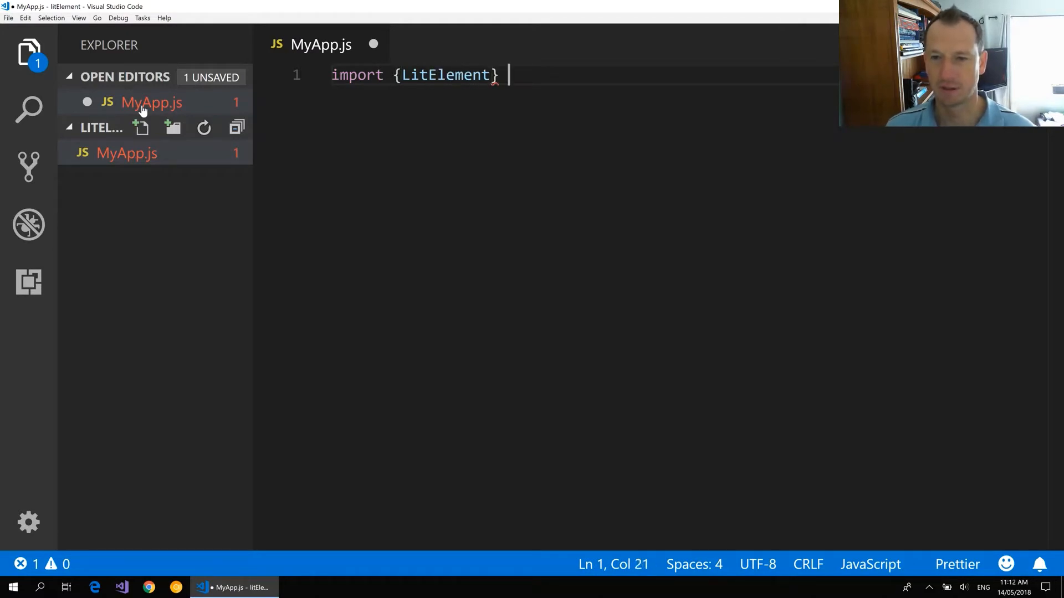
type("fro")
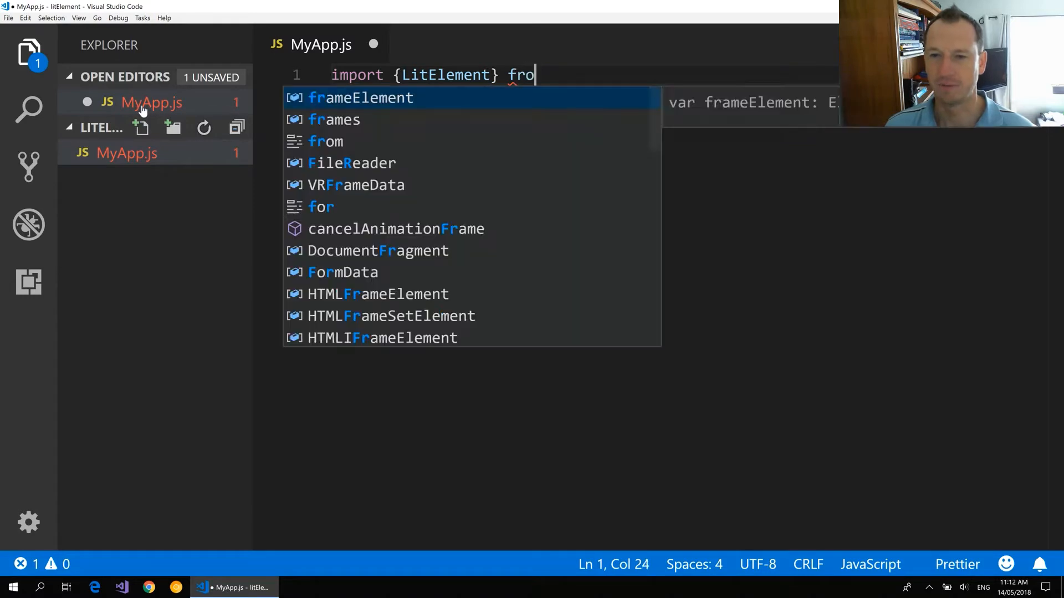
type("m '@")
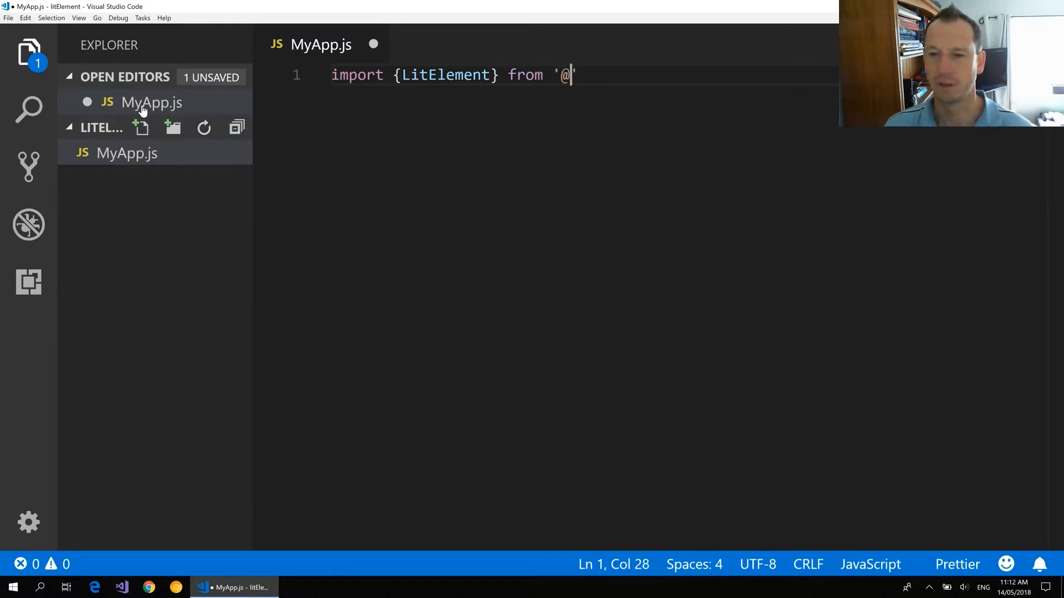
type("pol")
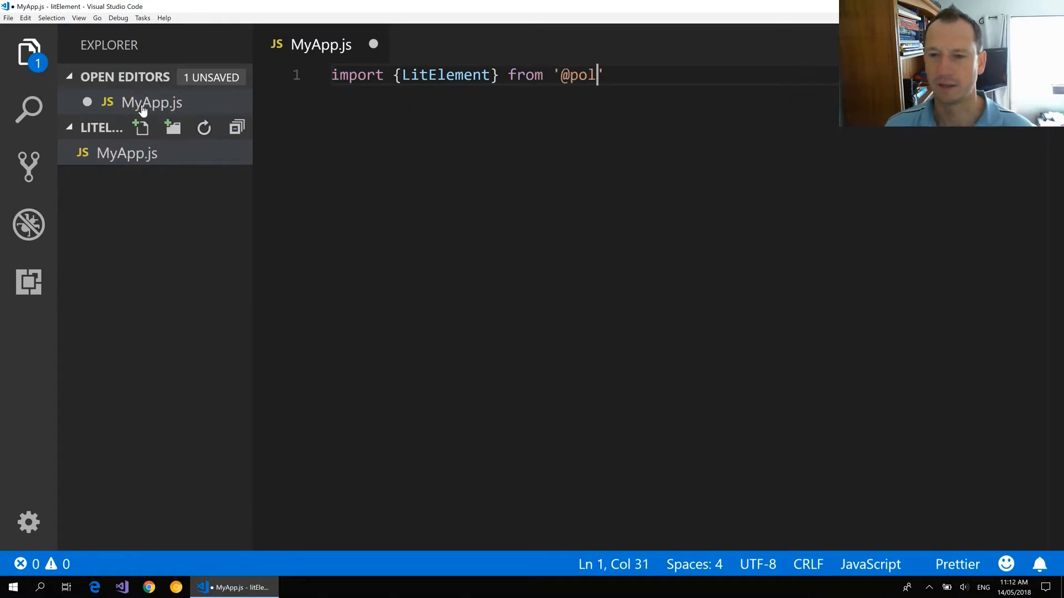
type("ymer/")
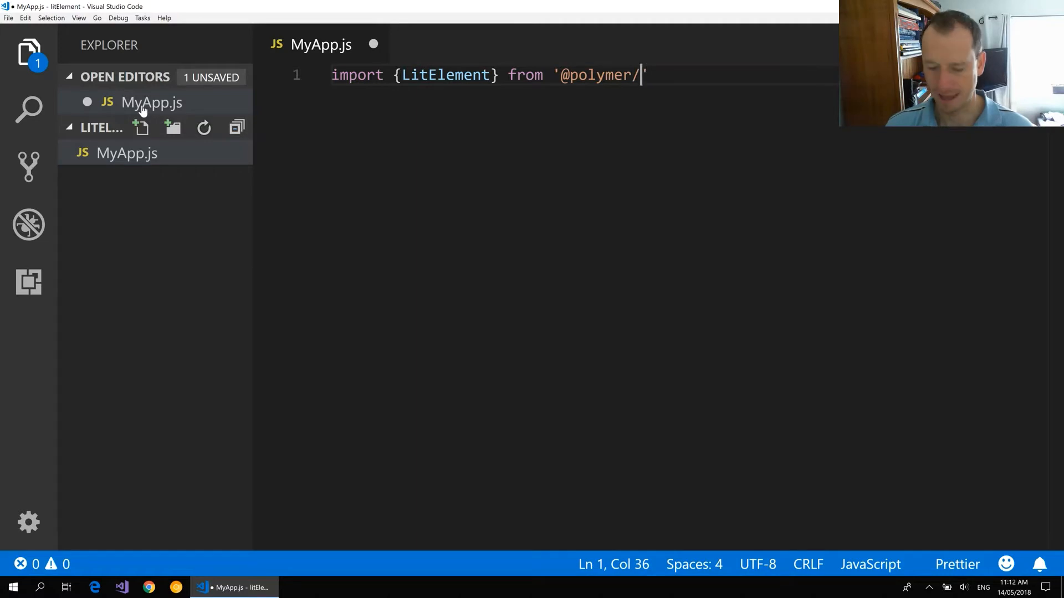
type("lit-")
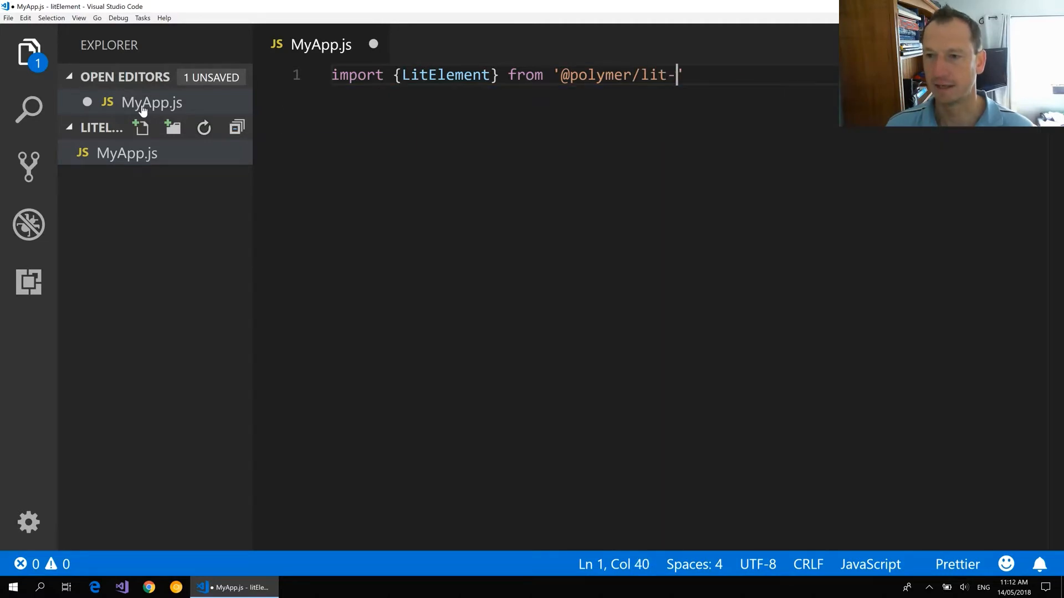
type("elem")
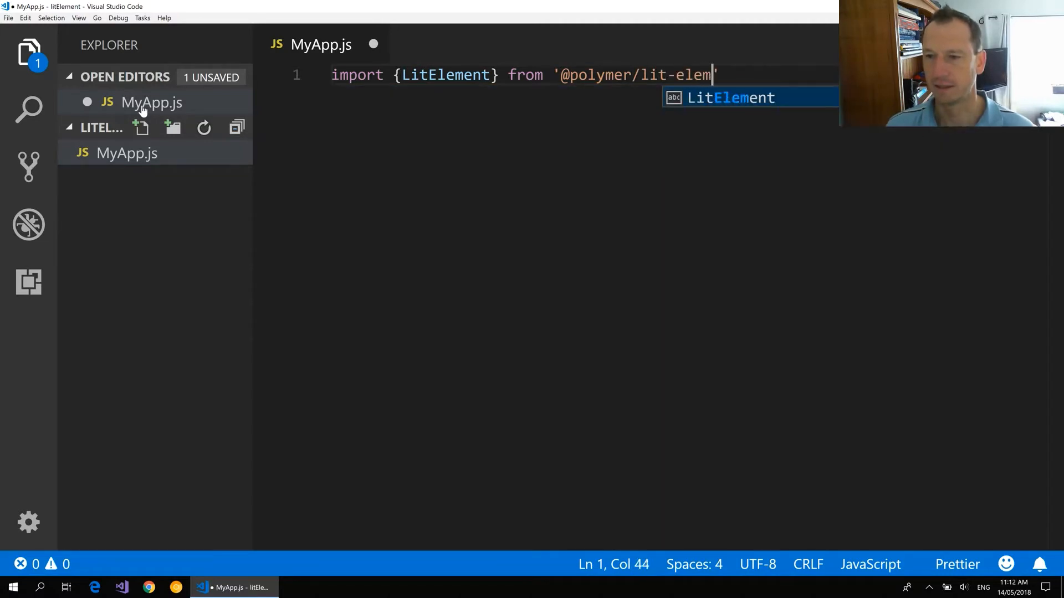
type("ent")
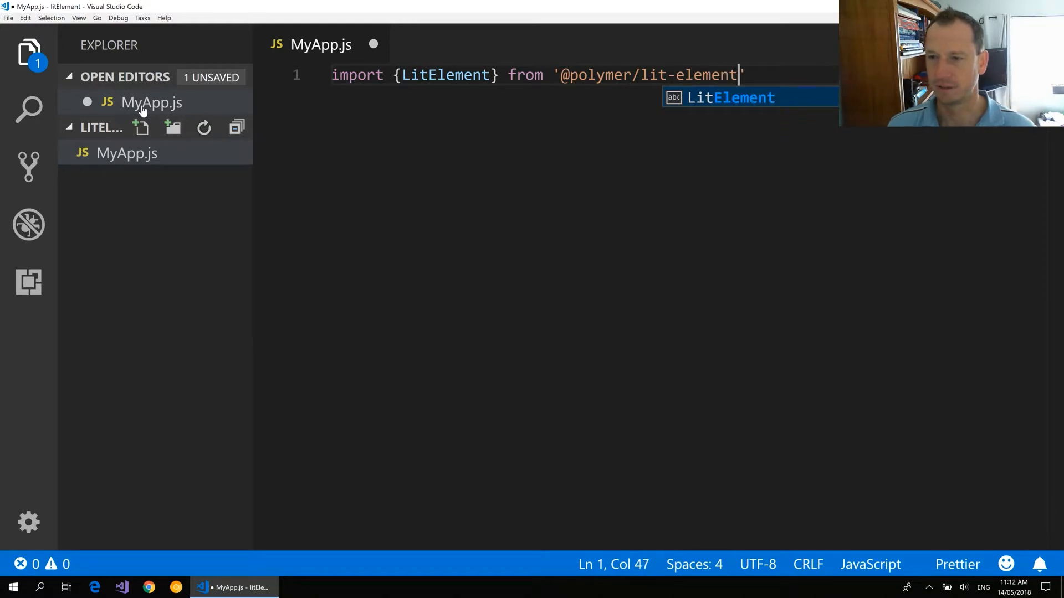
type("c")
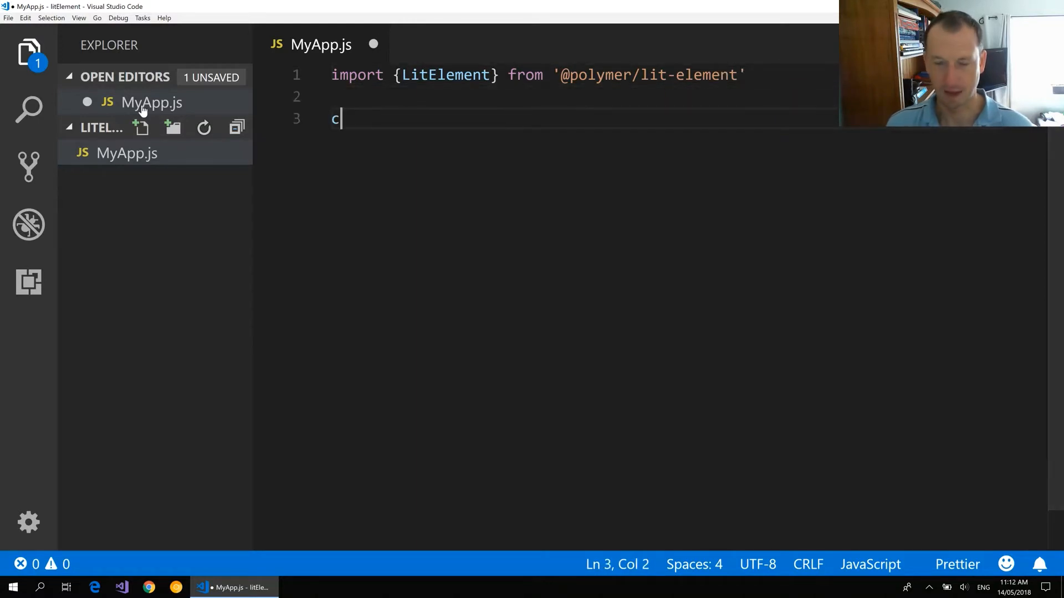
Step: Declare class MyApp extends LitElement with an empty, opened class body
type("lass")
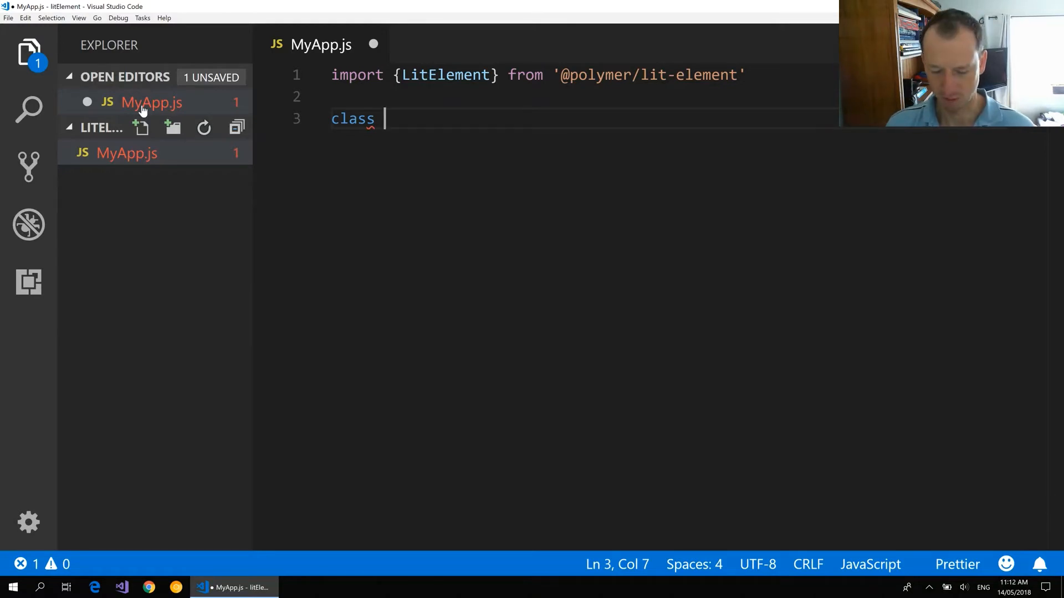
type("MyApp")
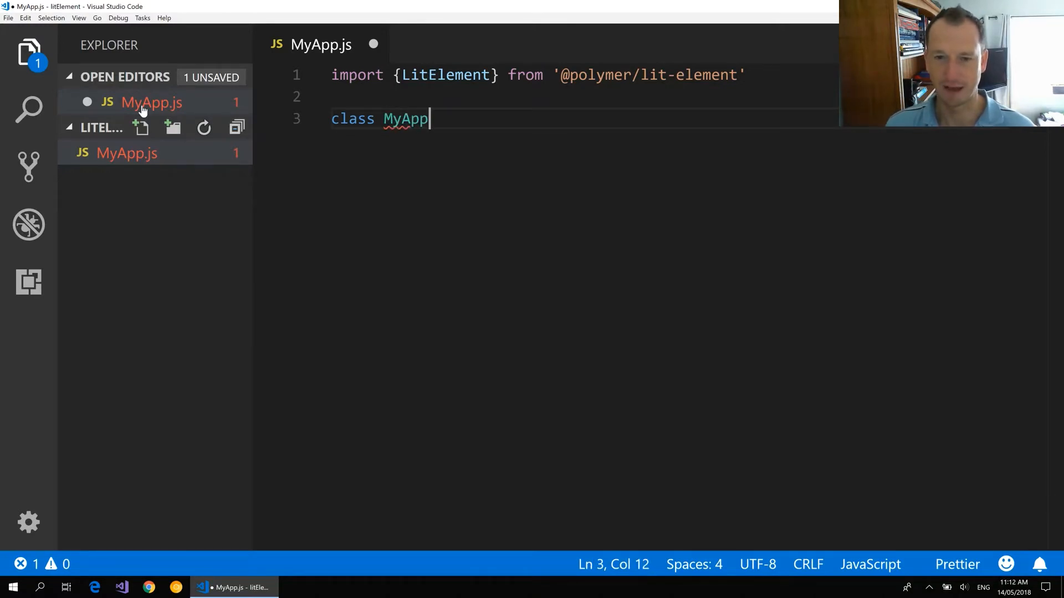
type("extends")
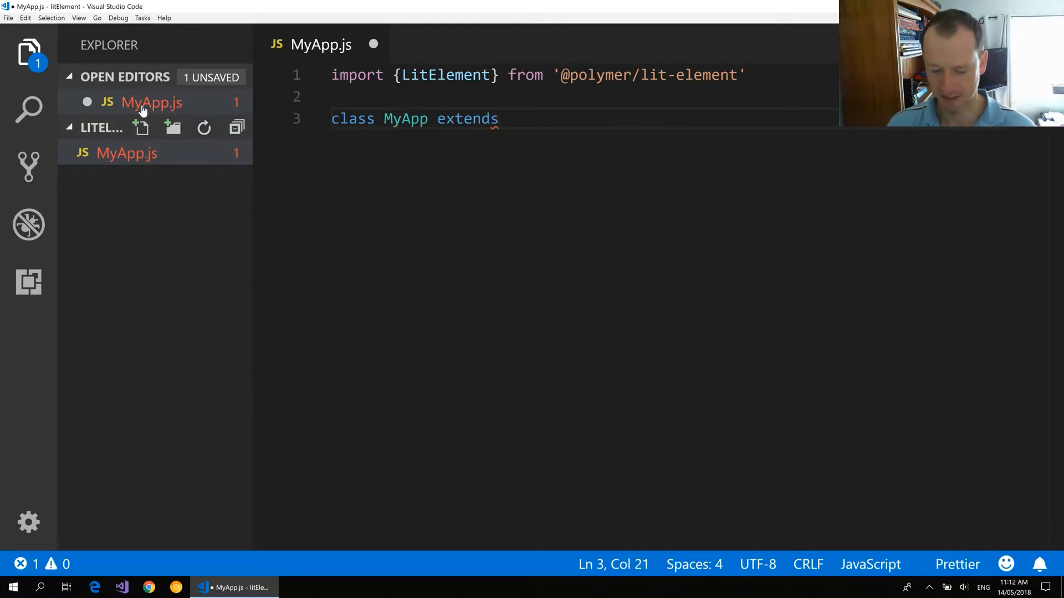
type("LitElement{}")
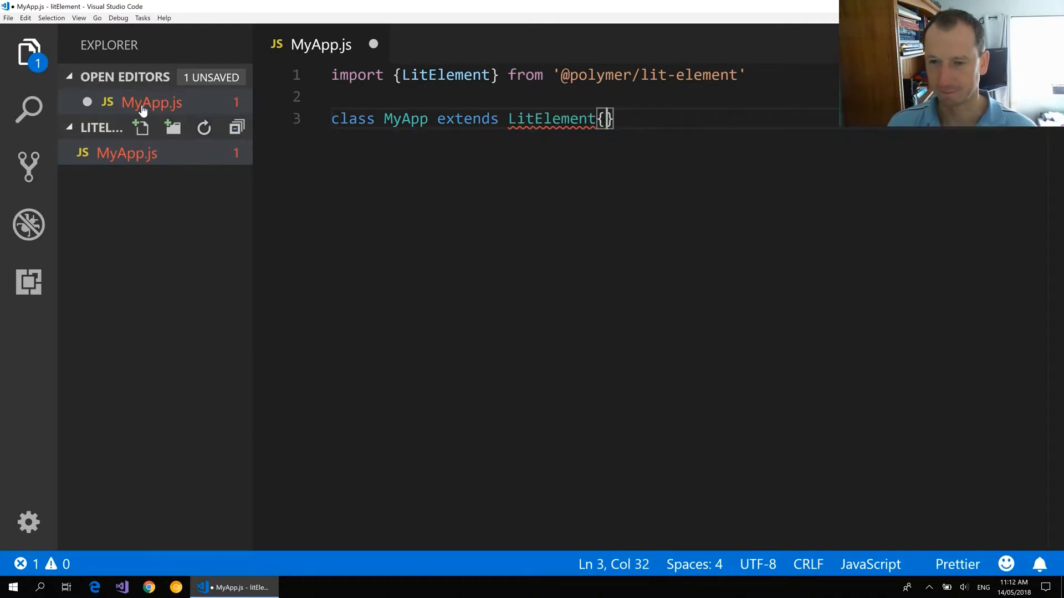
key("Enter")
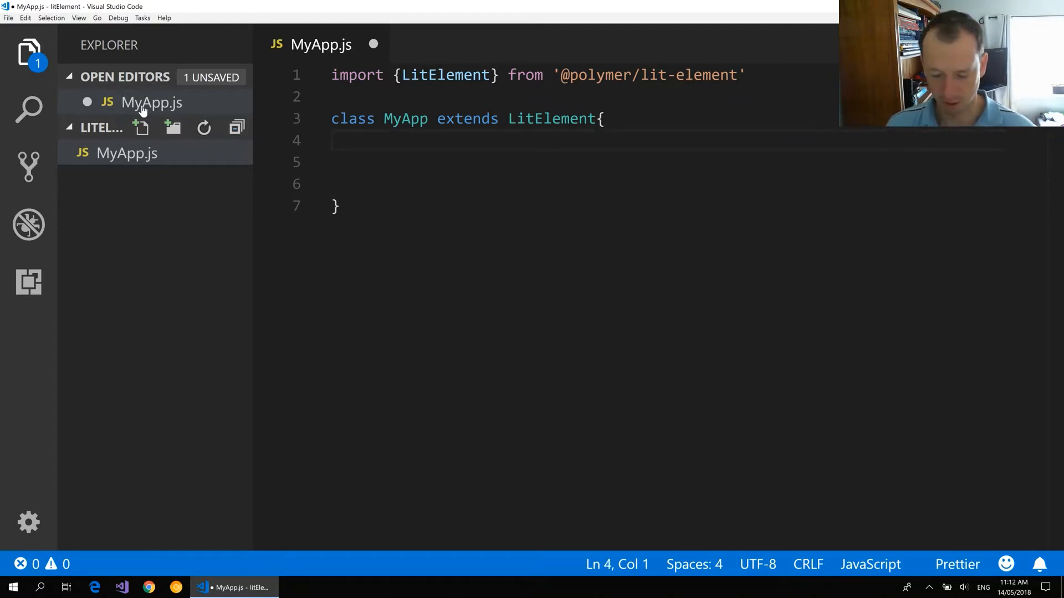
Step: Add a constructor calling super() to MyApp and reformat the code
type("constructor() {")
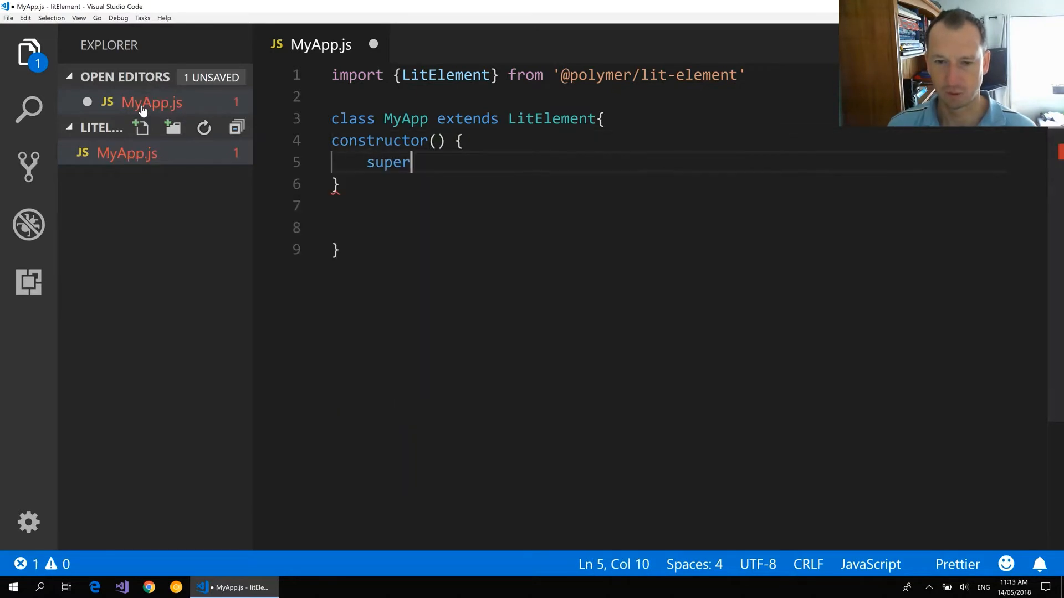
type("();")
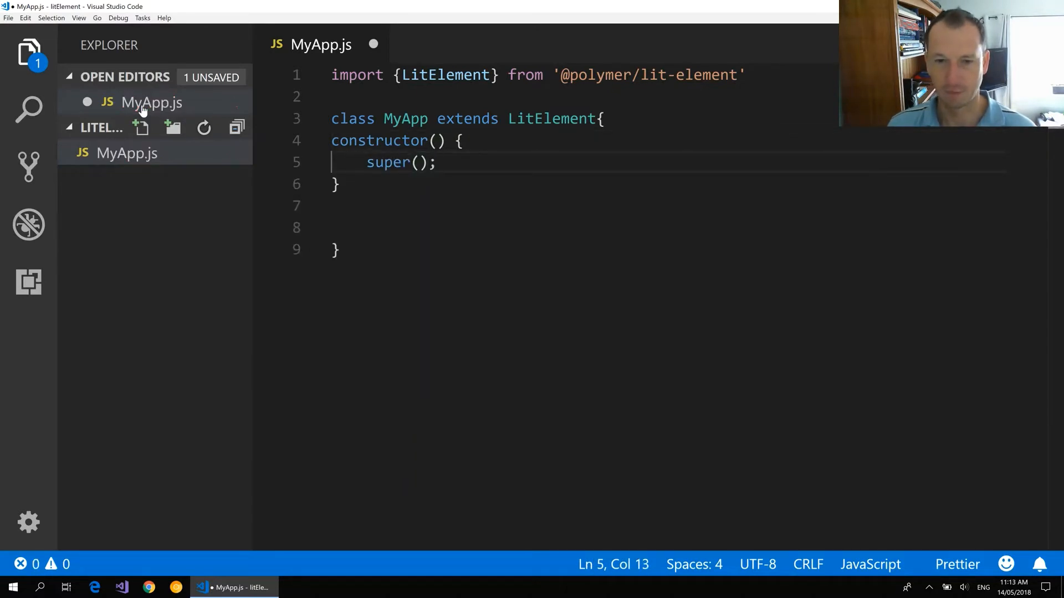
key("ctrl+a")
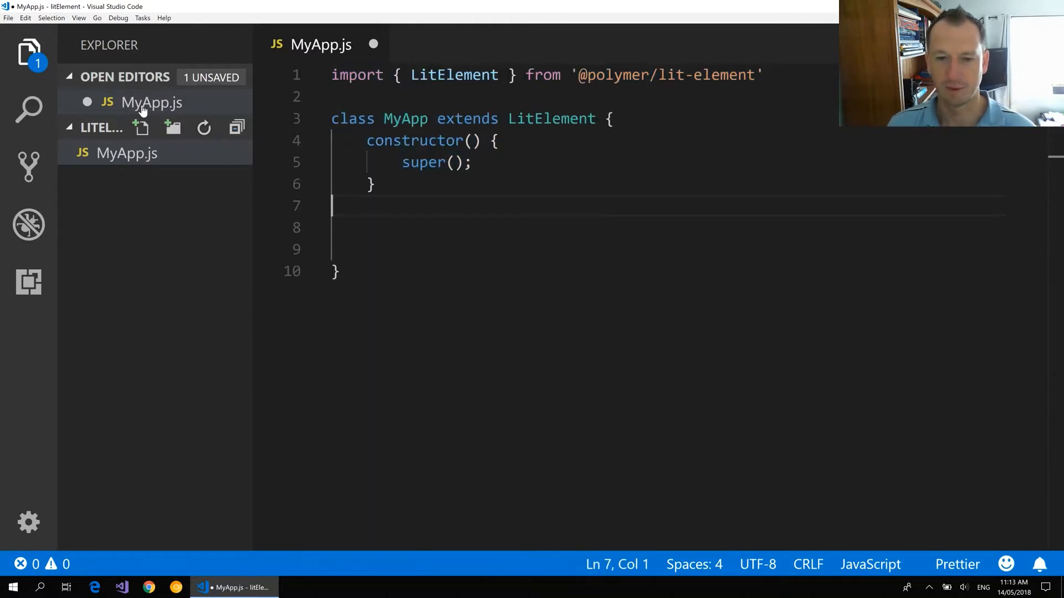
Step: Add a static properties getter returning {score: Number}
type("stat")
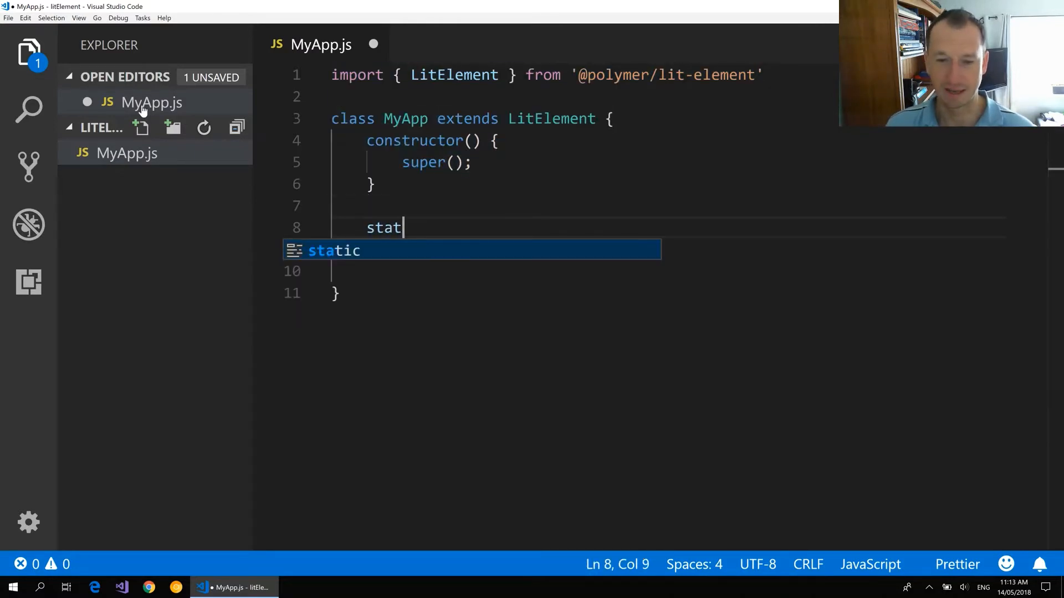
type("ic get properties() {")
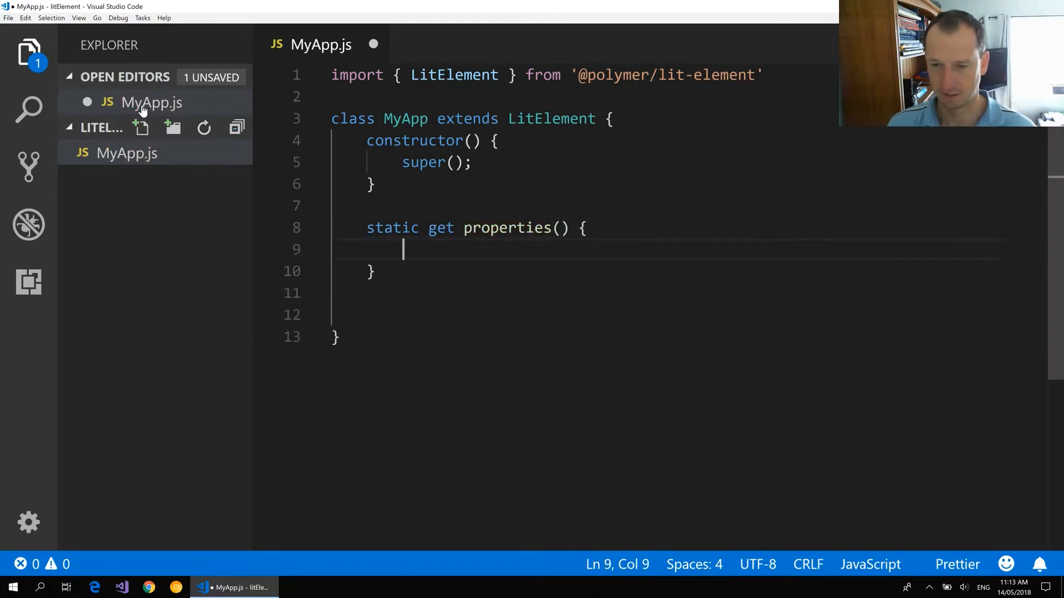
type("return")
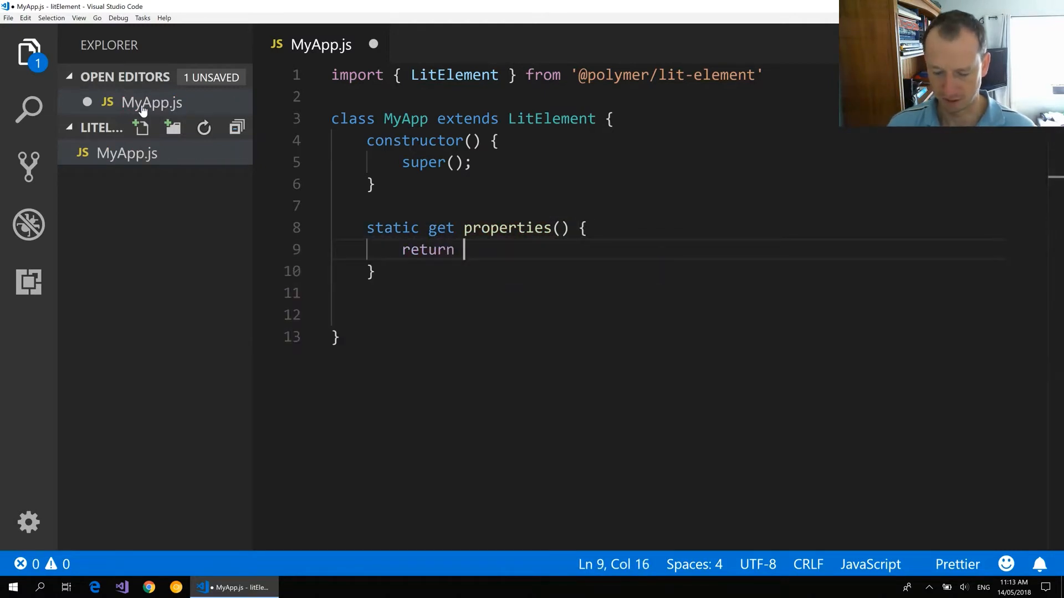
type("{score: }")
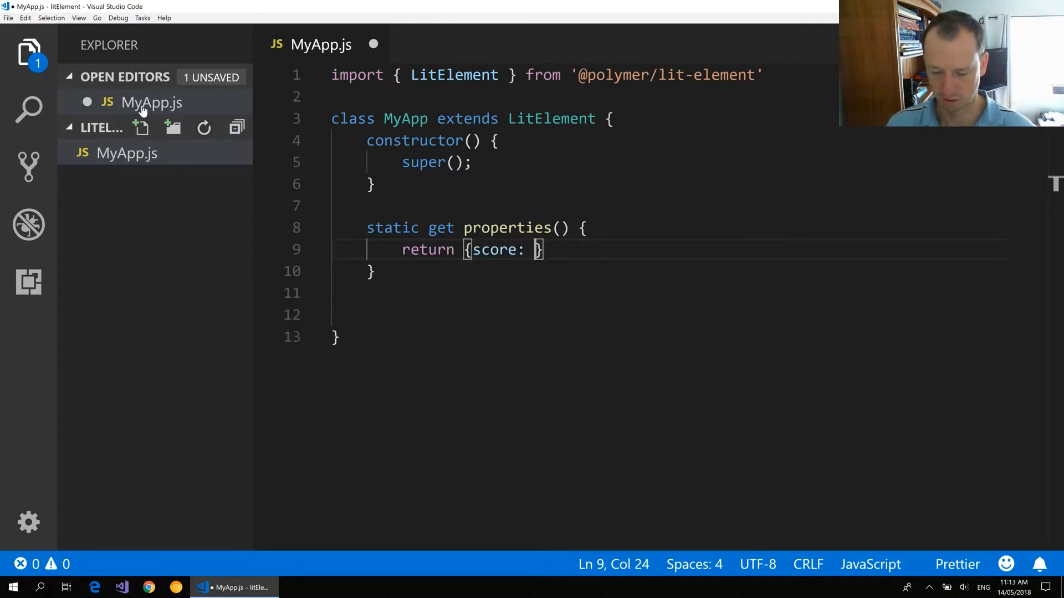
type("Number")
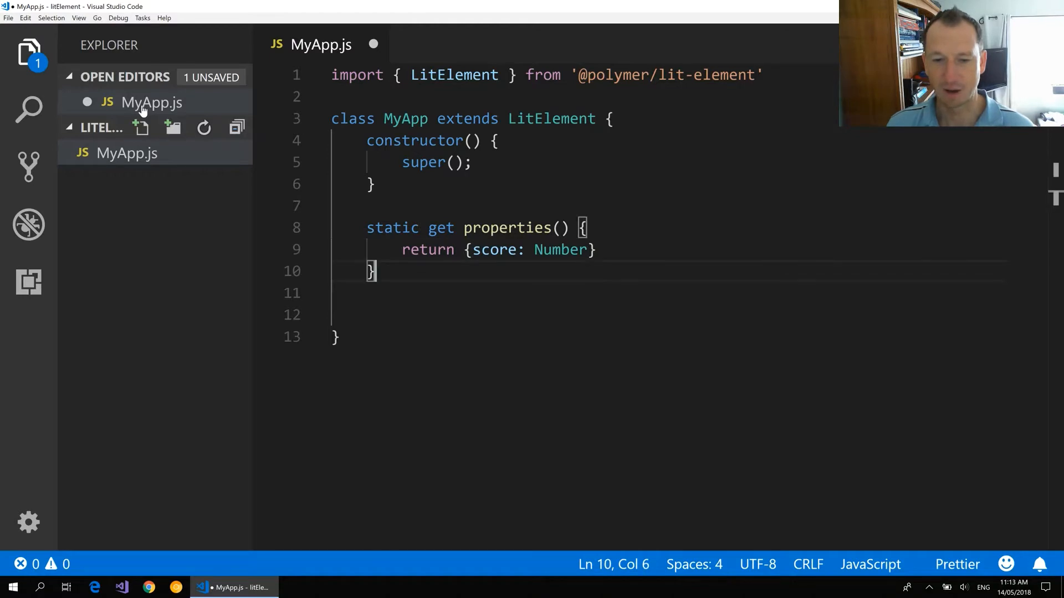
key("Enter")
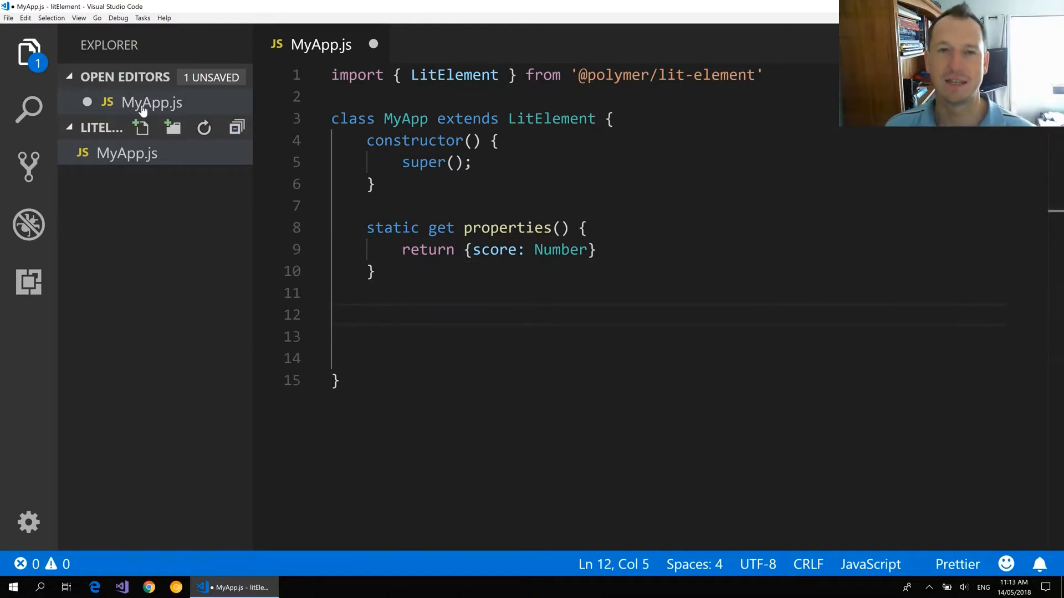
Step: Add a static template getter returning the placeholder string 'asfdsd'
type("stat")
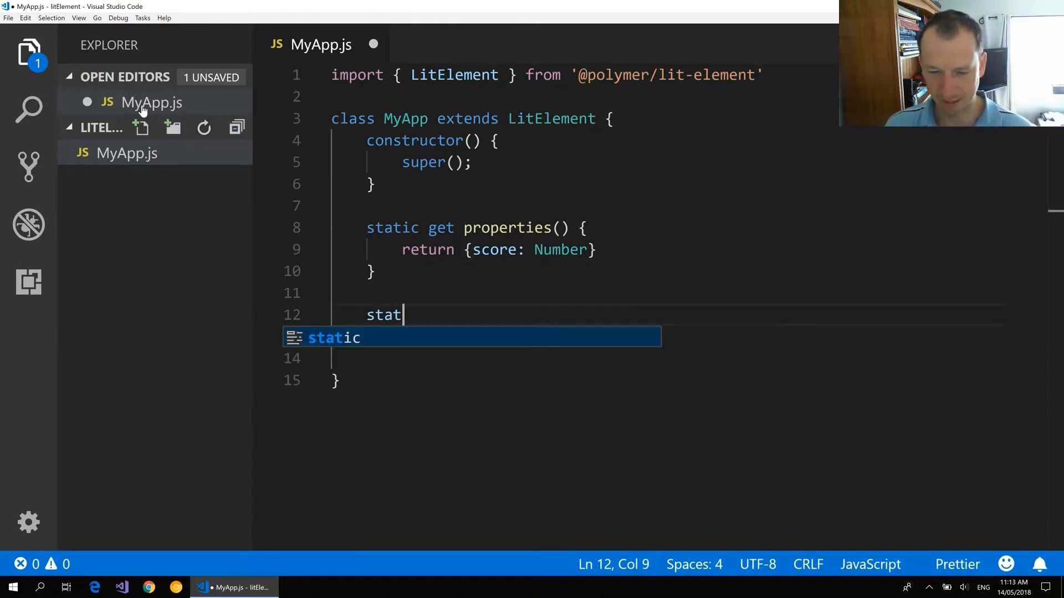
type("ic get template")
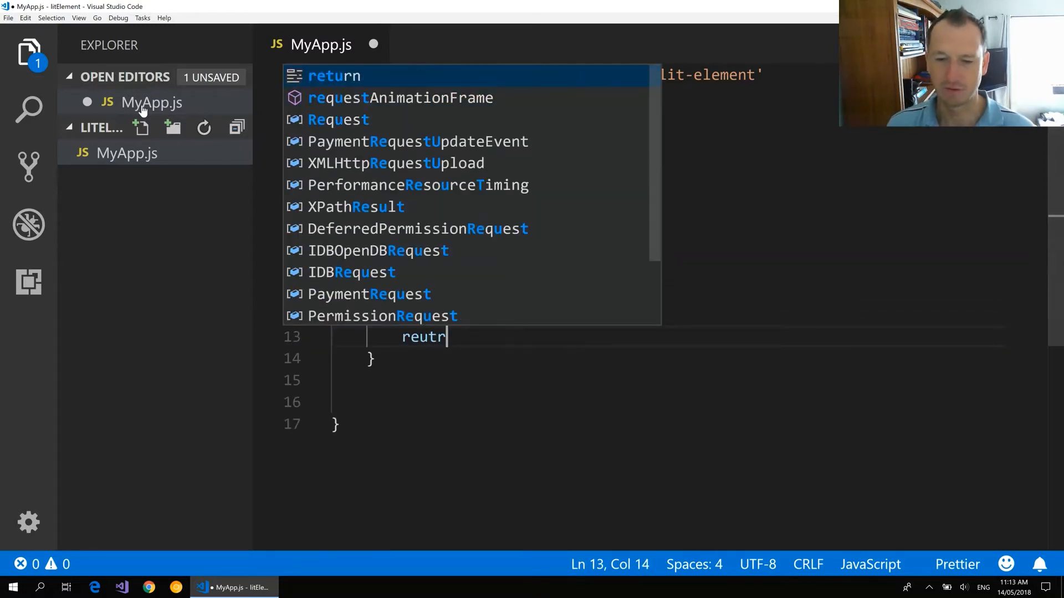
key("Backspace")
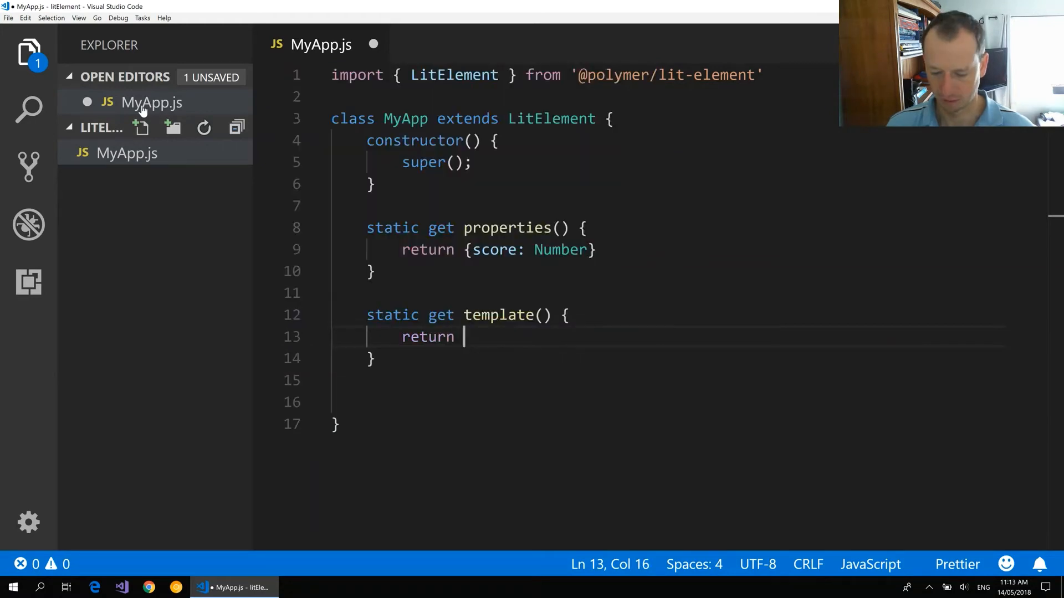
type("'asfdsd'")
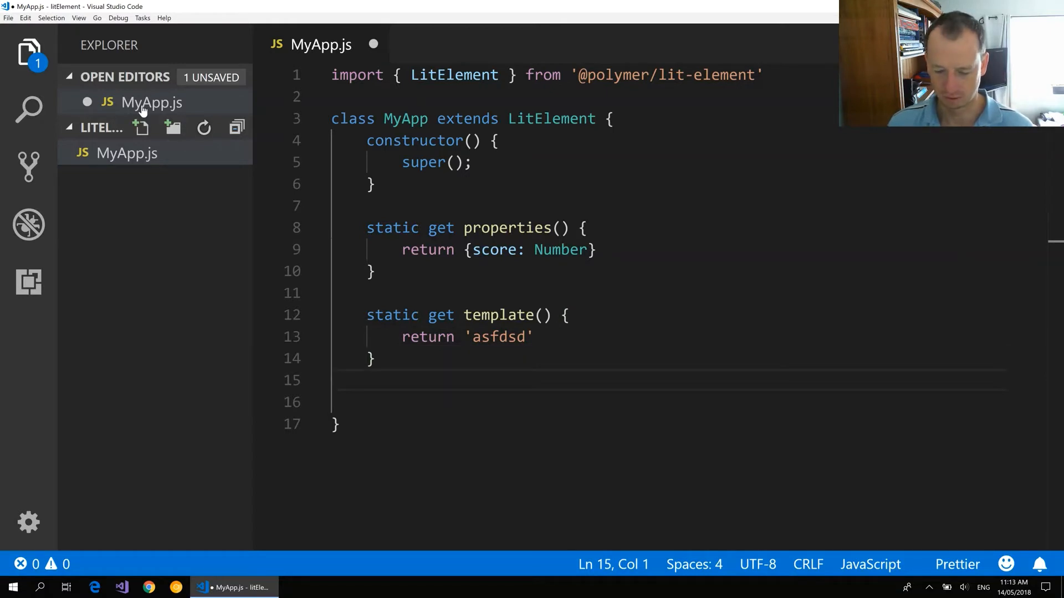
key("Enter")
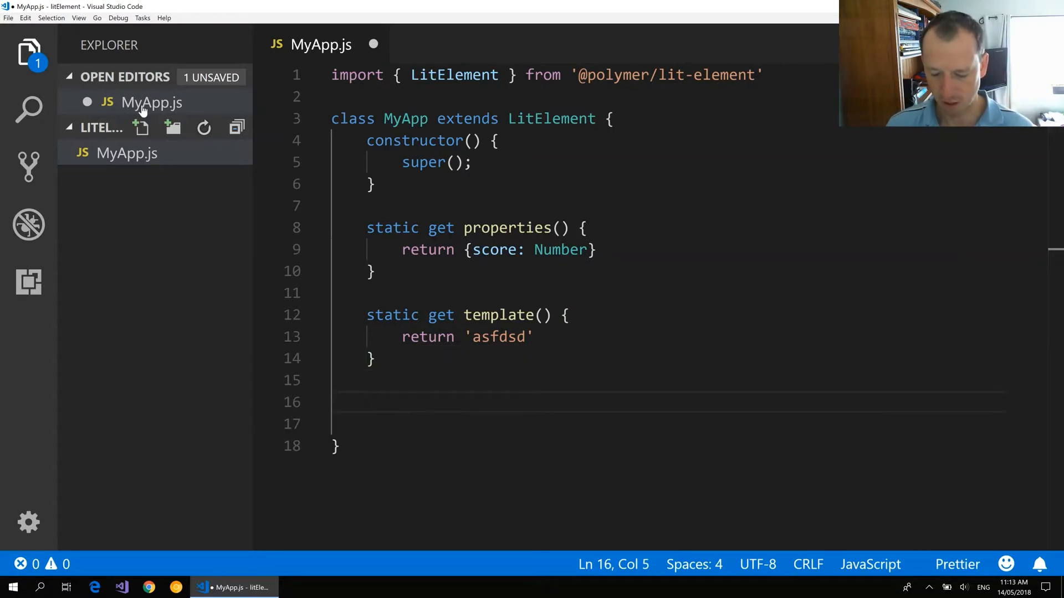
Step: Write a _render() method returning an html template with the score placeholder ${score}
type("_re")
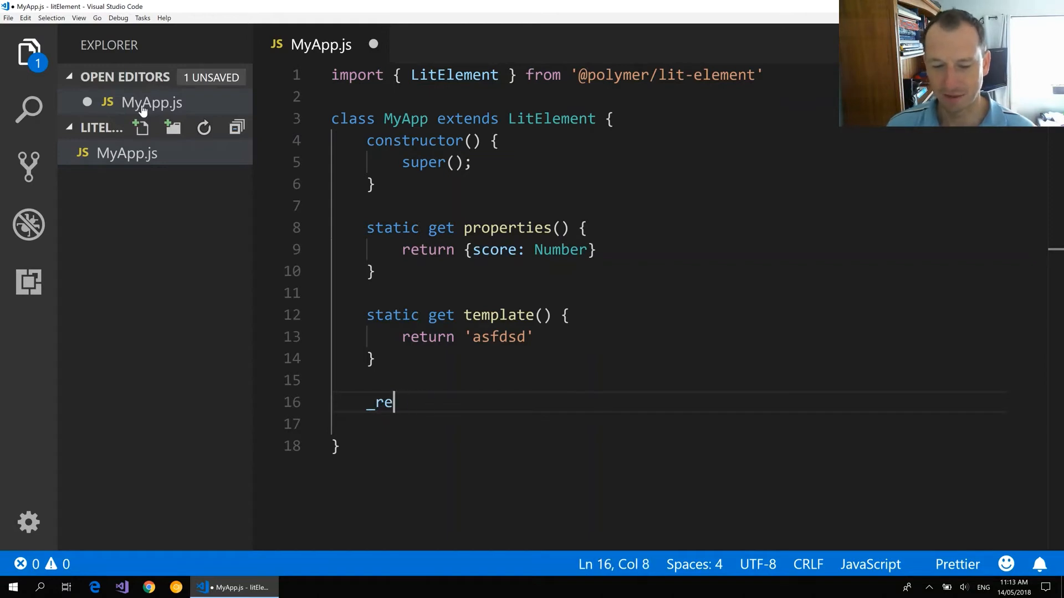
type("nder()")
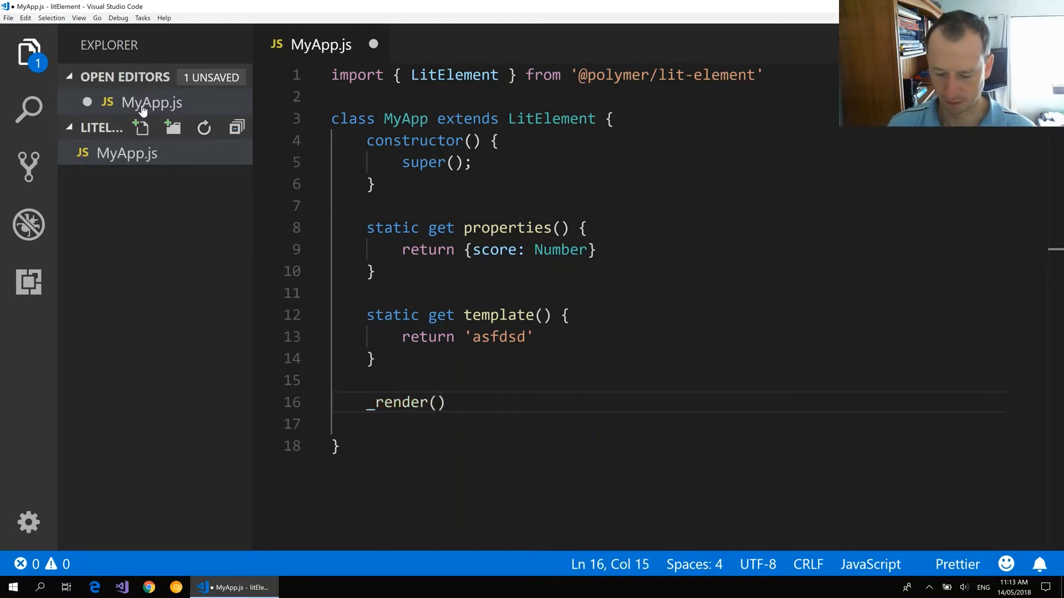
type("reu")
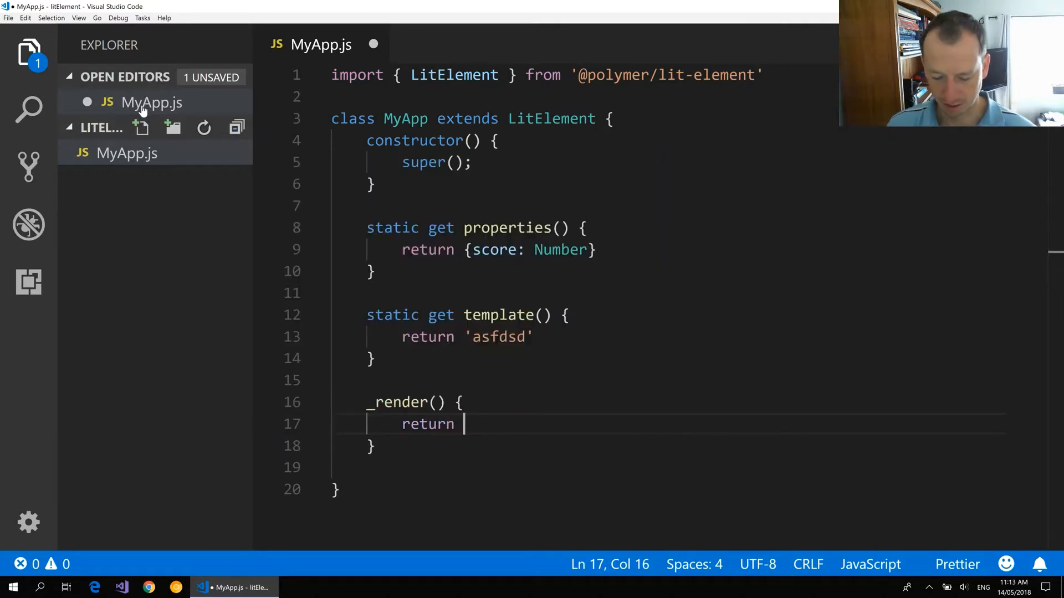
type("html")
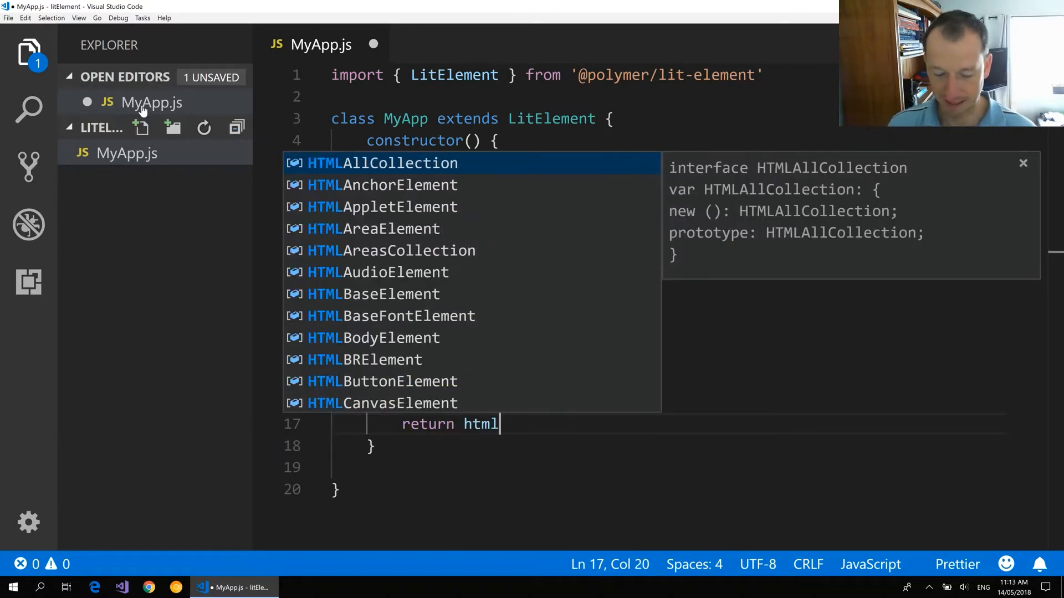
type("`")
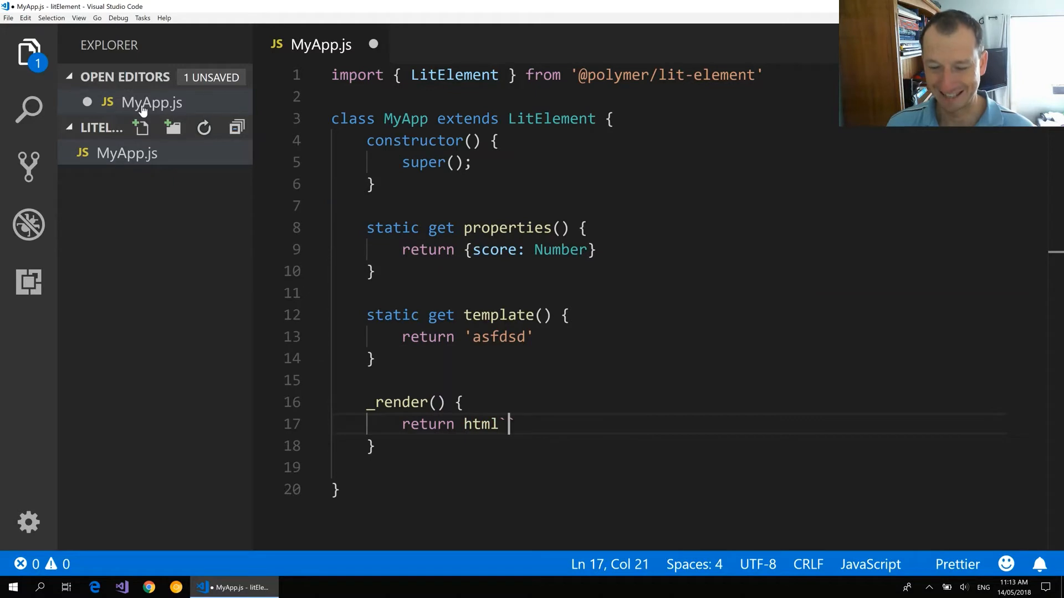
type("``")
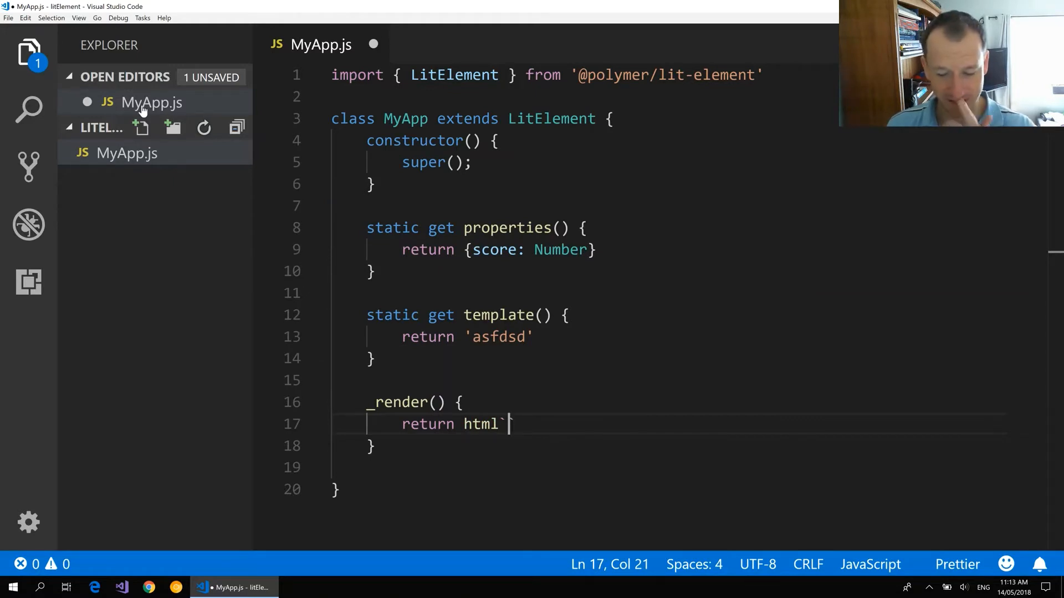
type("Thi")
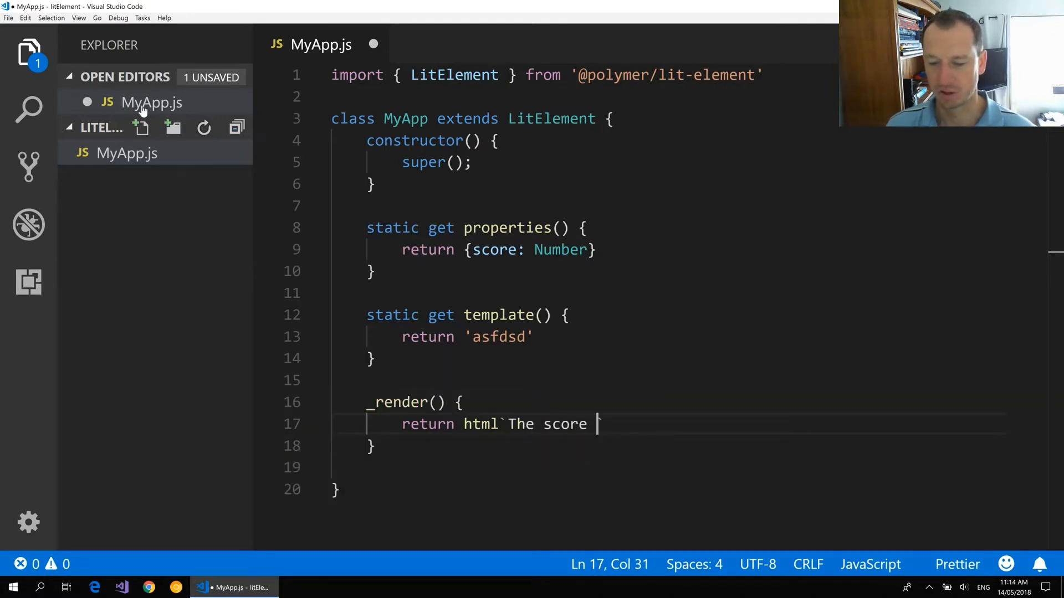
type("is")
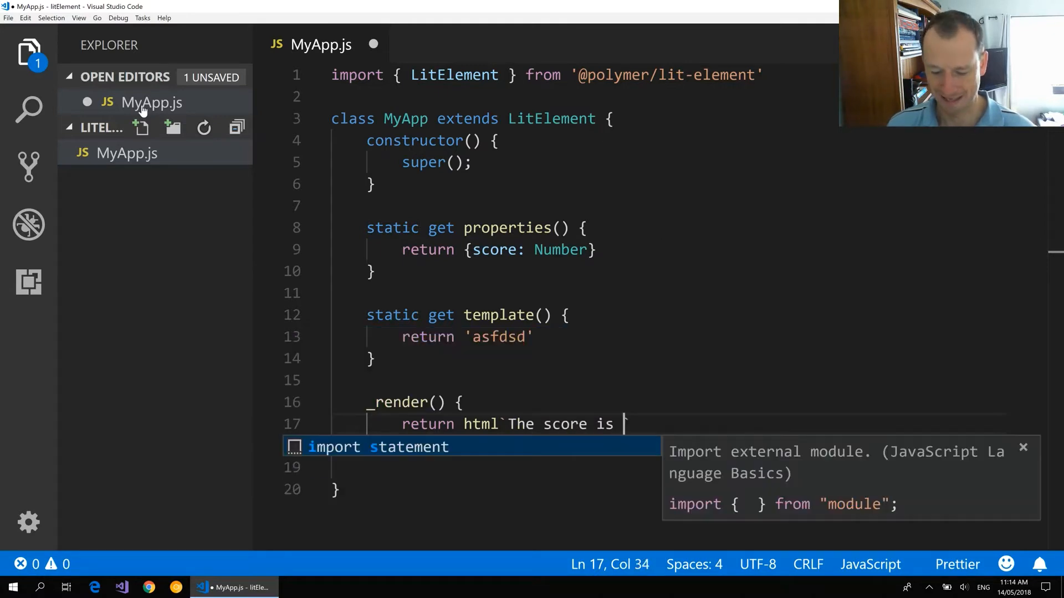
type("${")
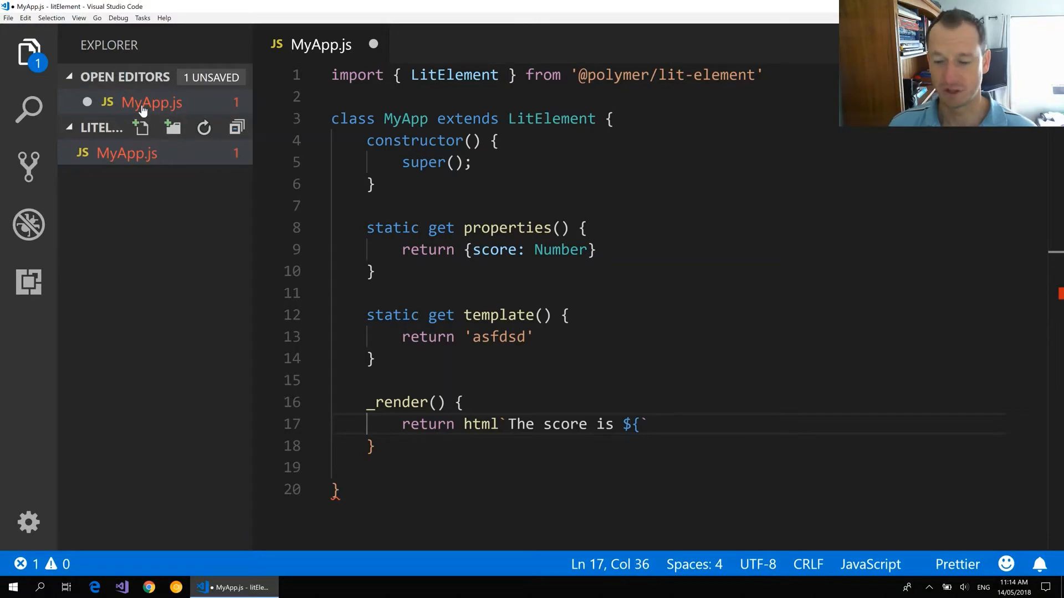
type("score")
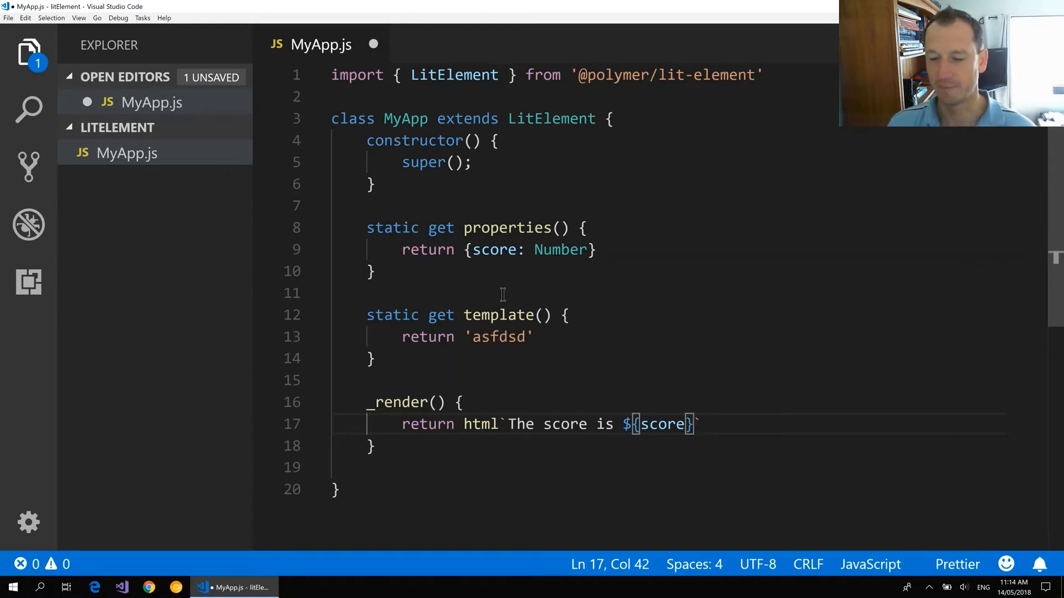
Step: Try double-bracket and double-curly score placeholders, then settle on ${score}
key("Backspace")
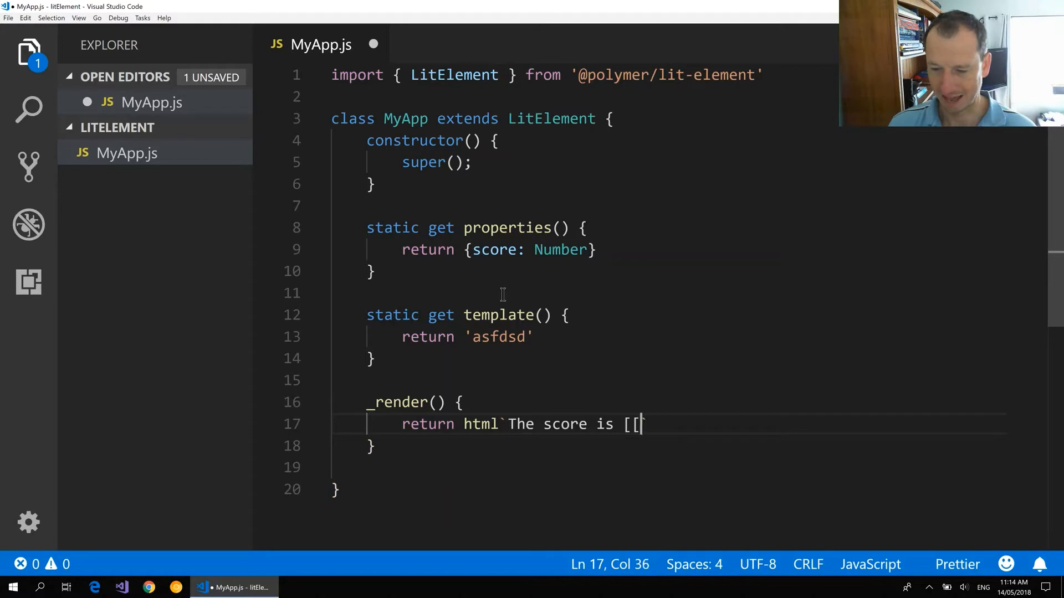
type("score]]")
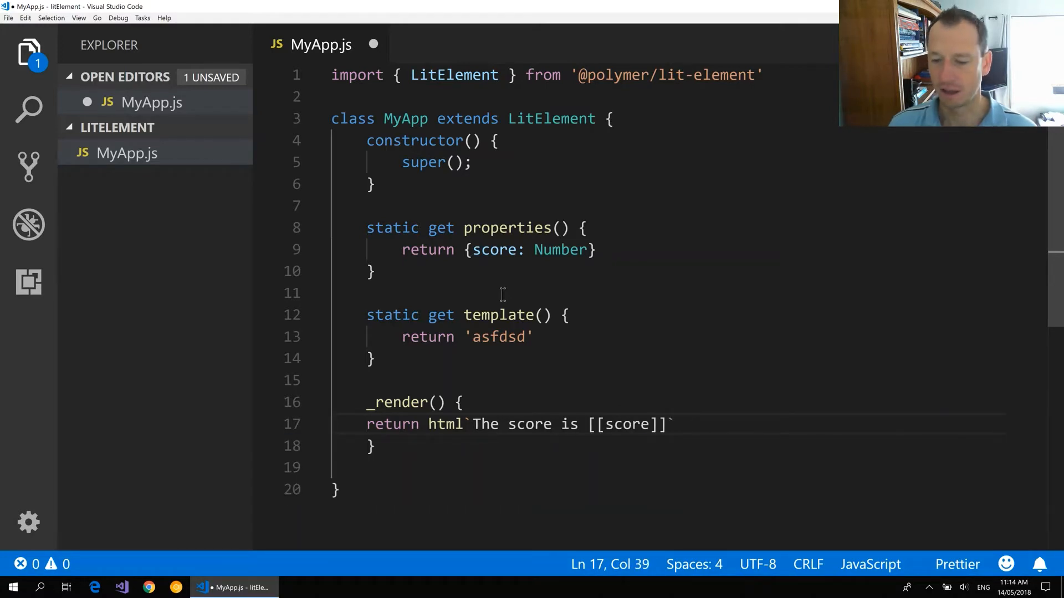
key("Backspace")
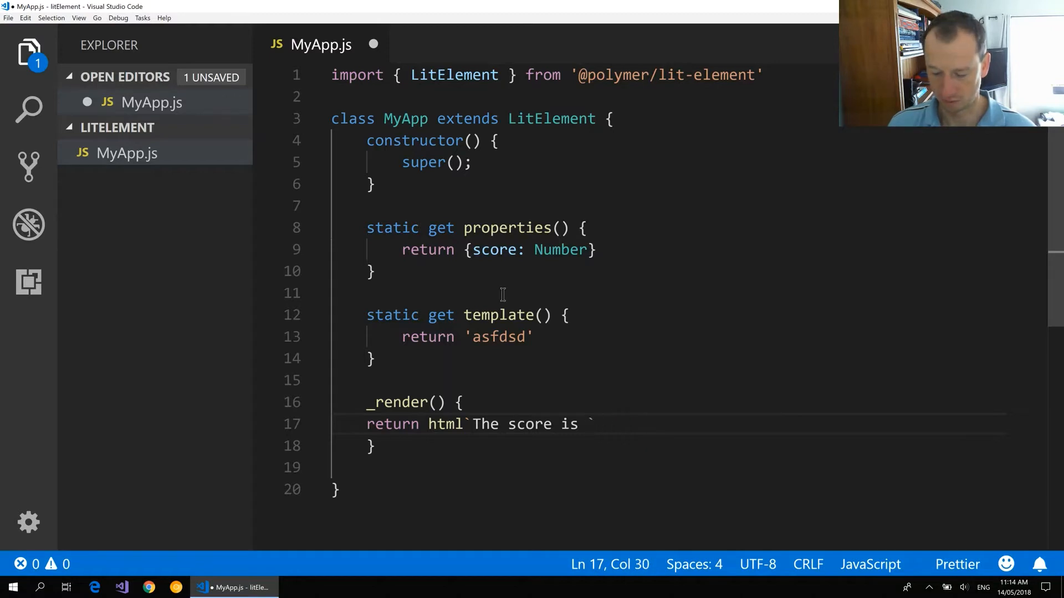
type("{{score{")
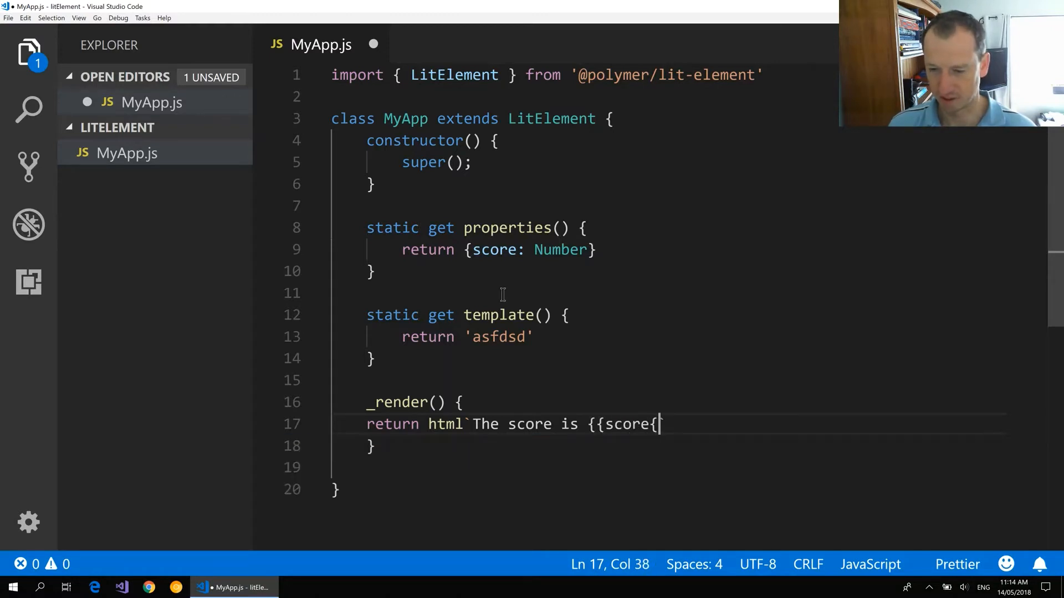
key("Backspace")
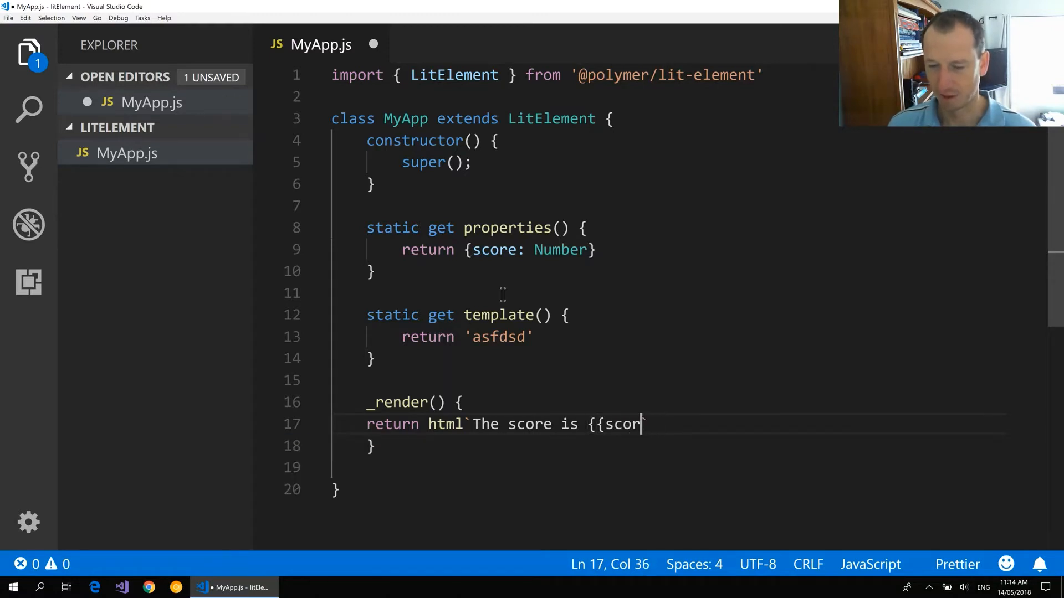
key("BackSpace")
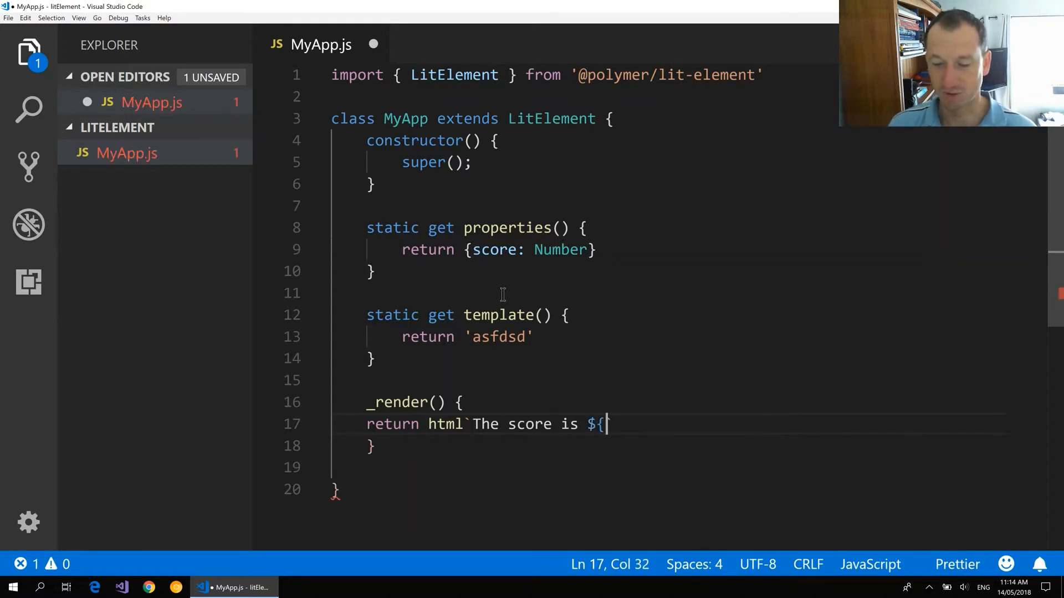
type("score}`")
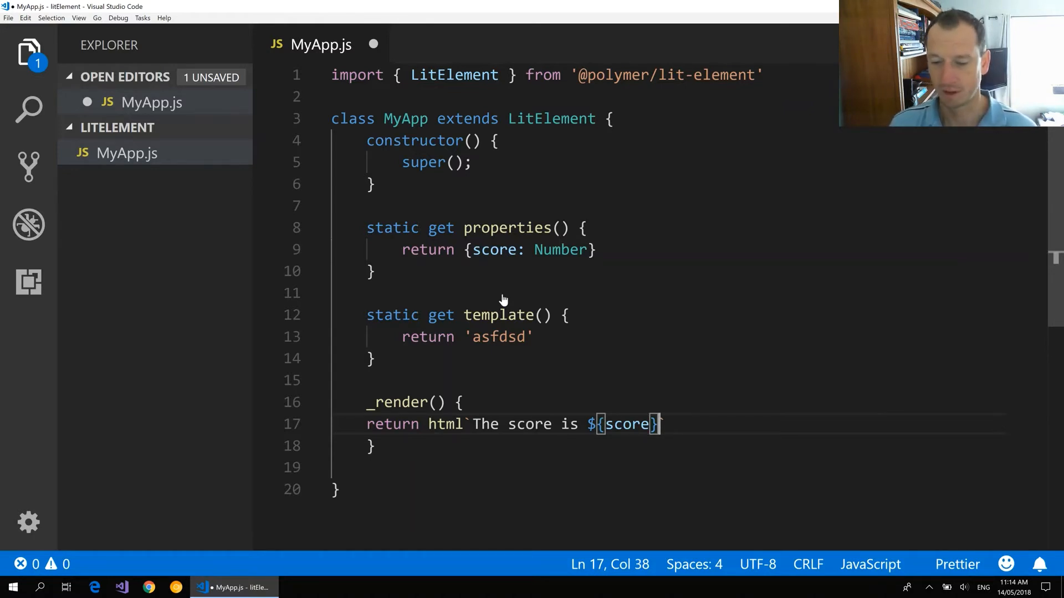
left_click(403, 402)
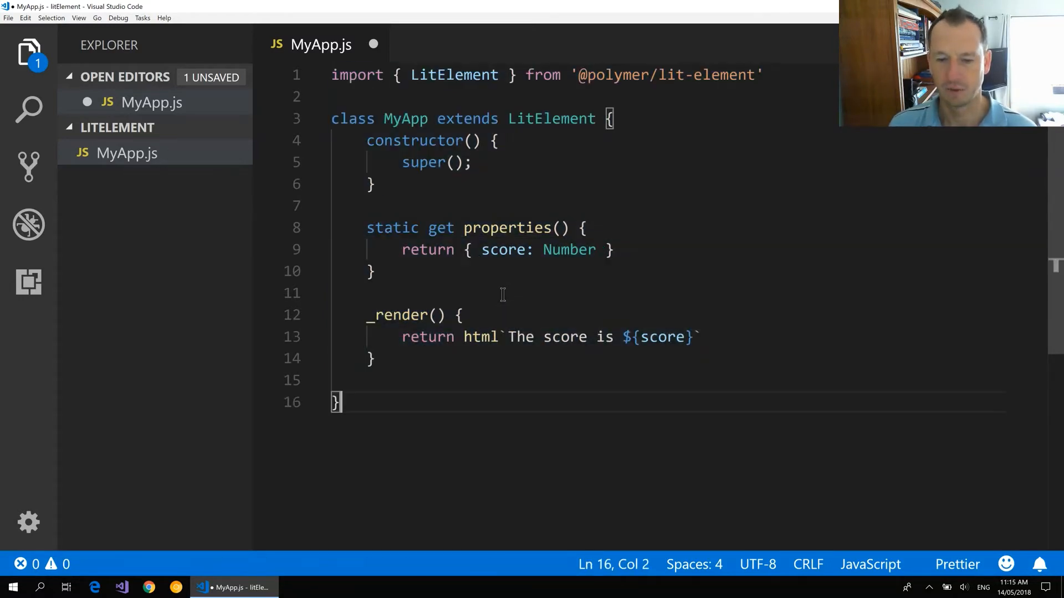
Step: Add a static is getter returning 'my-app' to MyApp
type("sts")
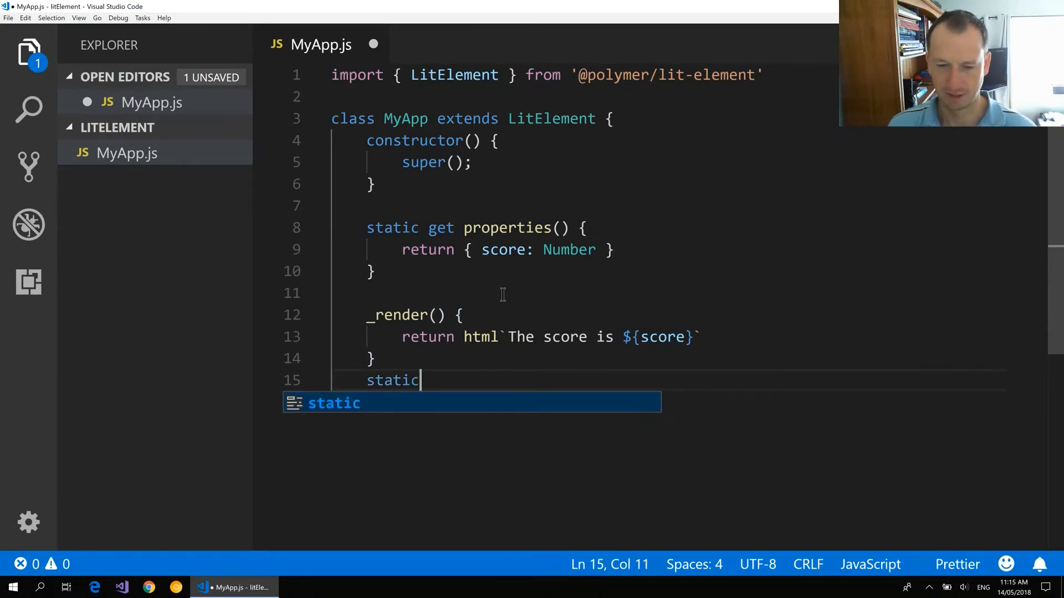
type("get is() {")
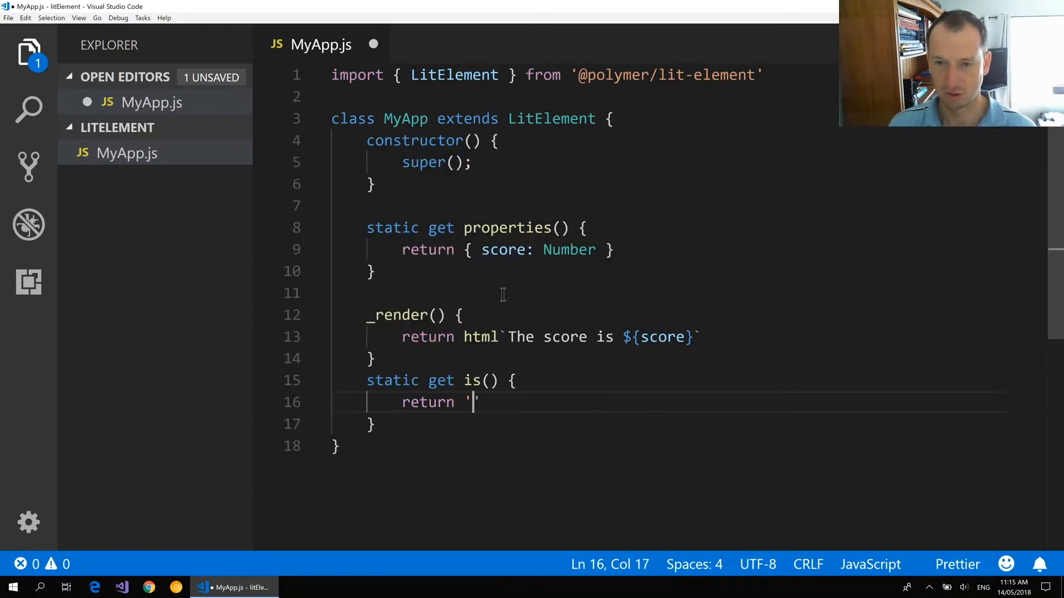
type("my-ap")
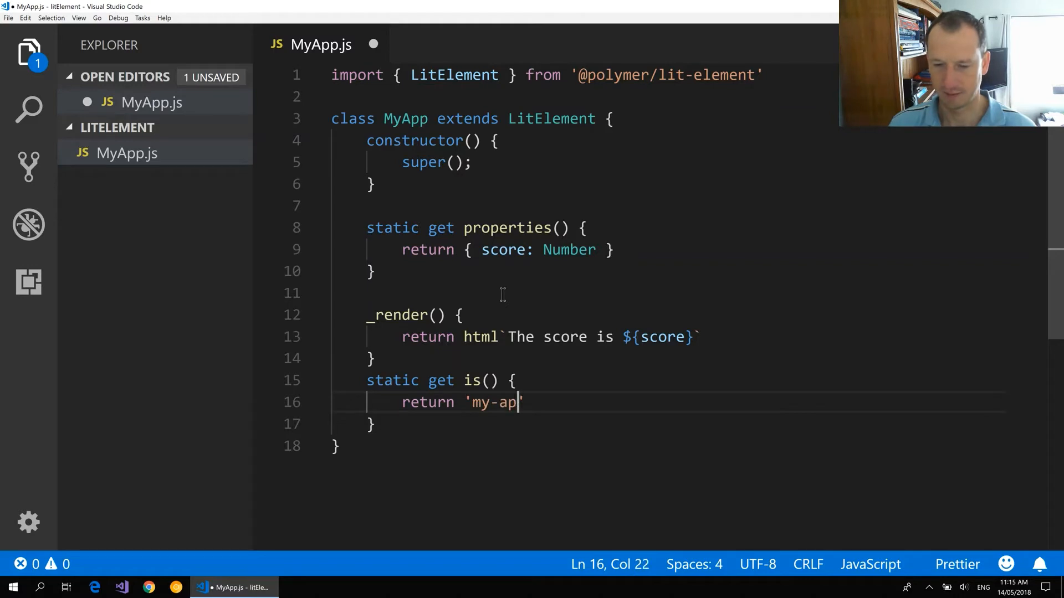
Step: Register the element with window.customElements.define(MyApp.is, MyApp)
type("window.custo")
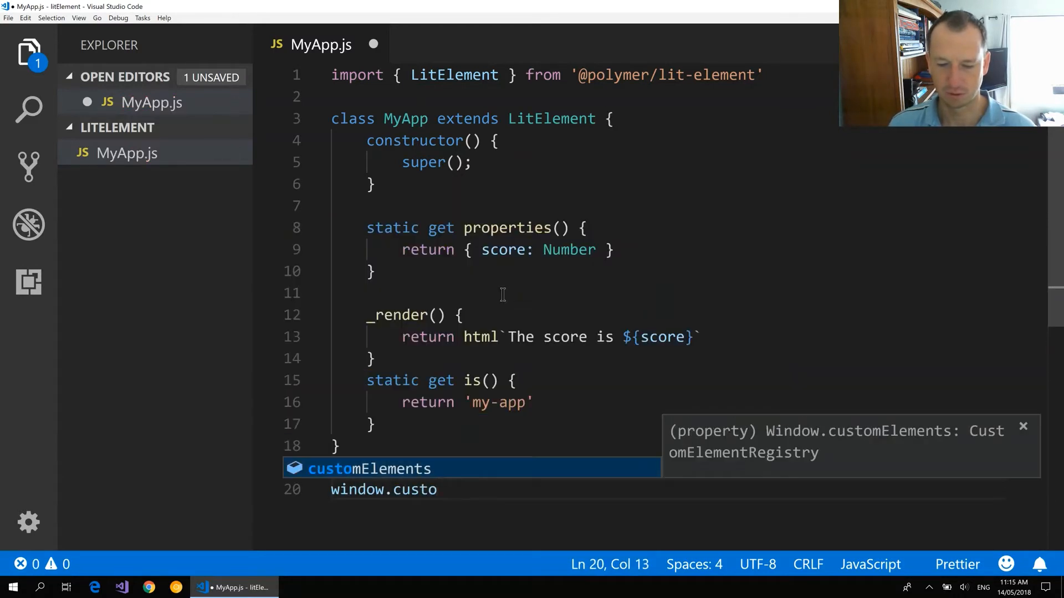
type(".define(")
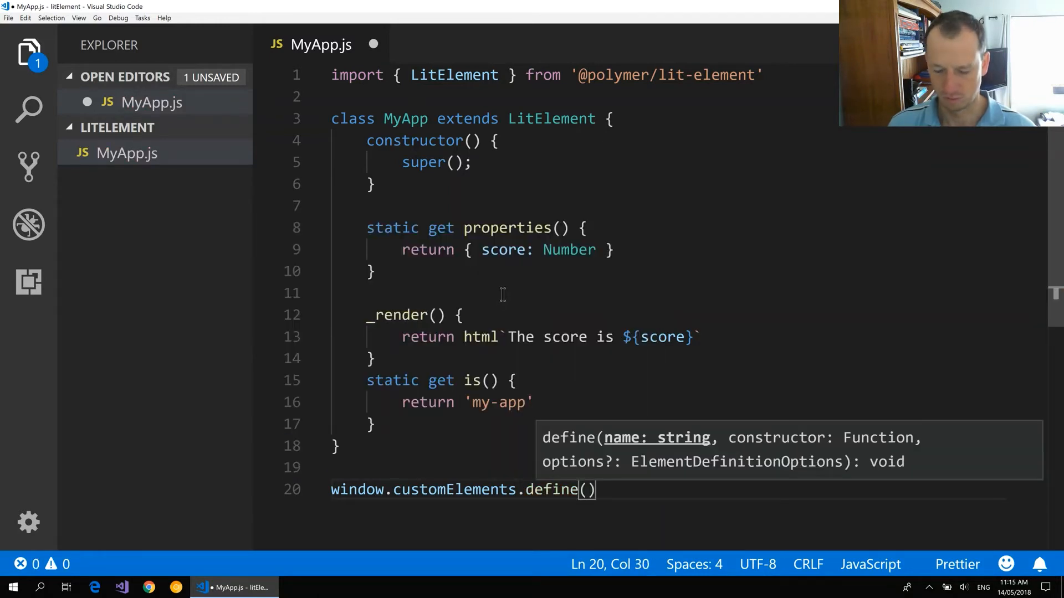
type("MyApp.is, '")
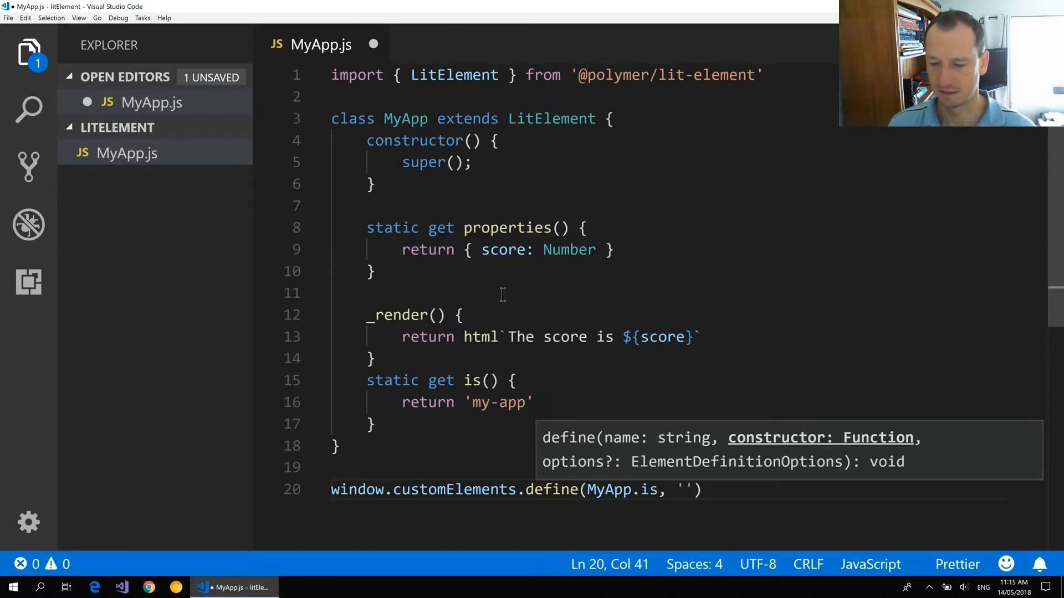
type("MyApp")
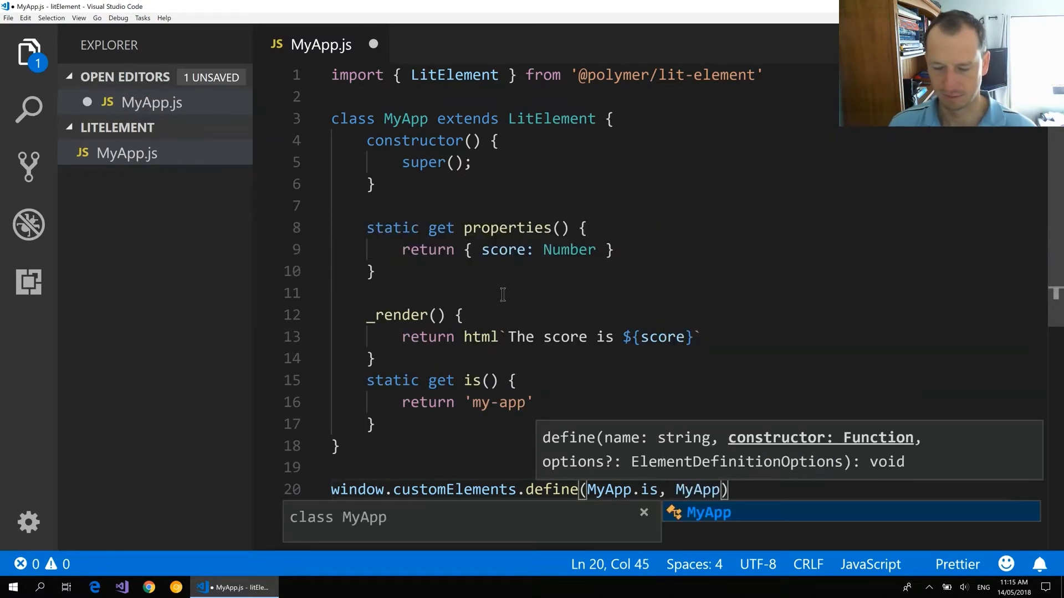
left_click(497, 140)
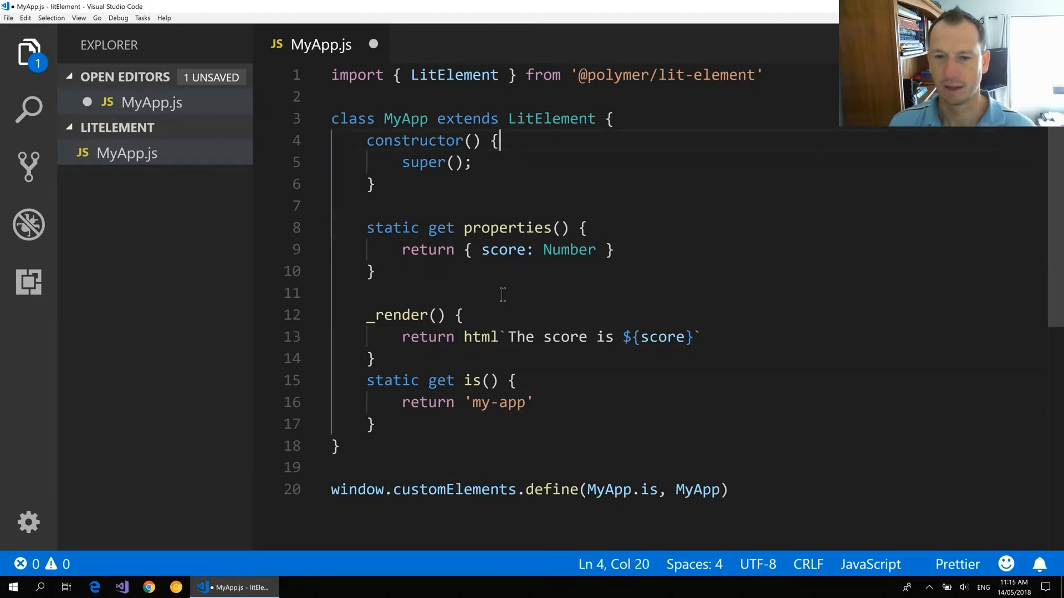
Step: Add html to the LitElement import and save MyApp.js
left_click(501, 75)
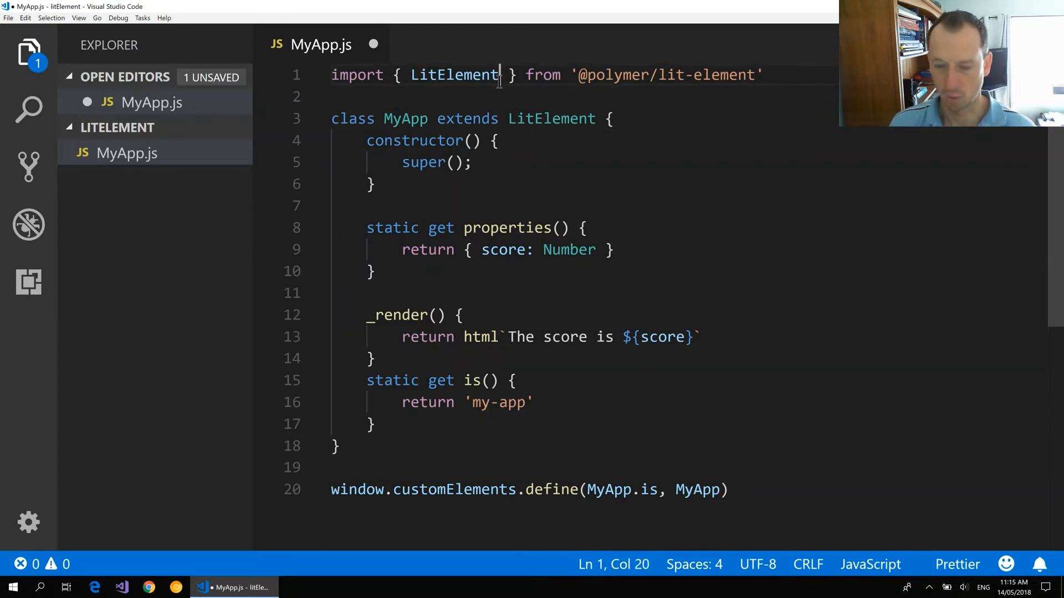
type(", html")
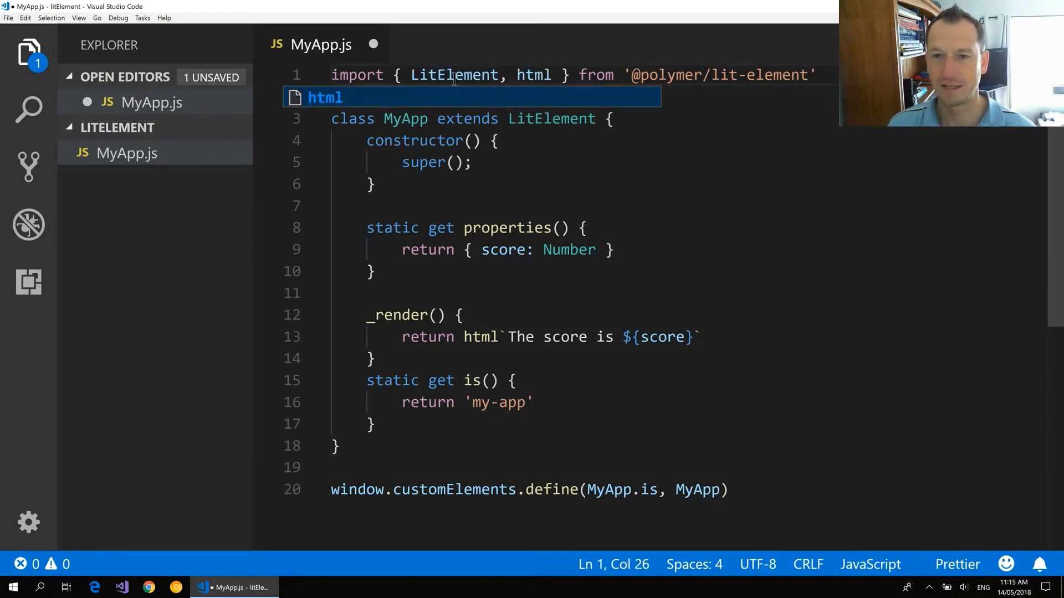
double_click(551, 118)
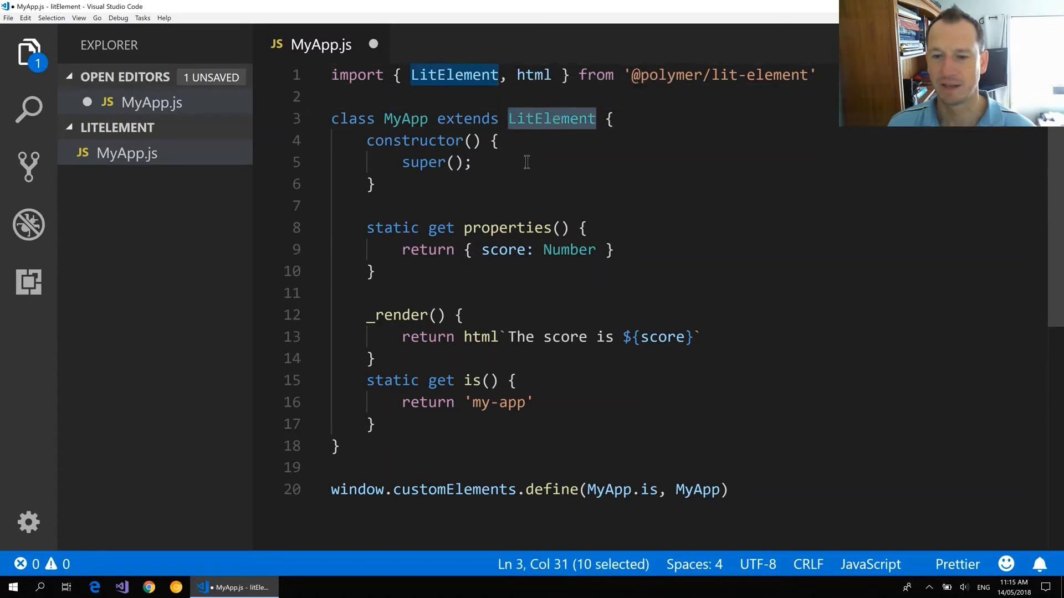
double_click(533, 75)
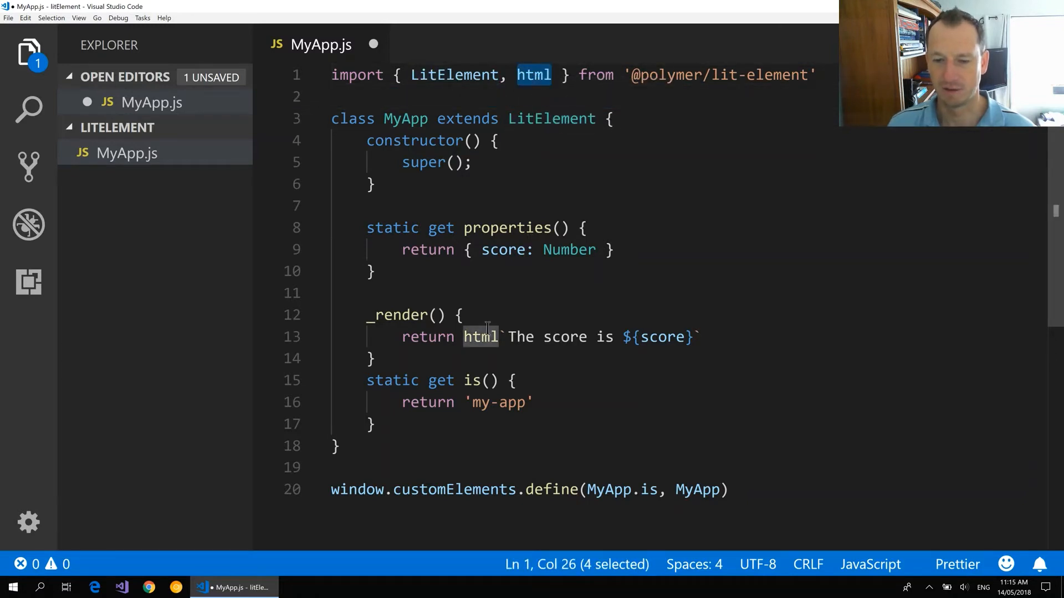
left_click(516, 293)
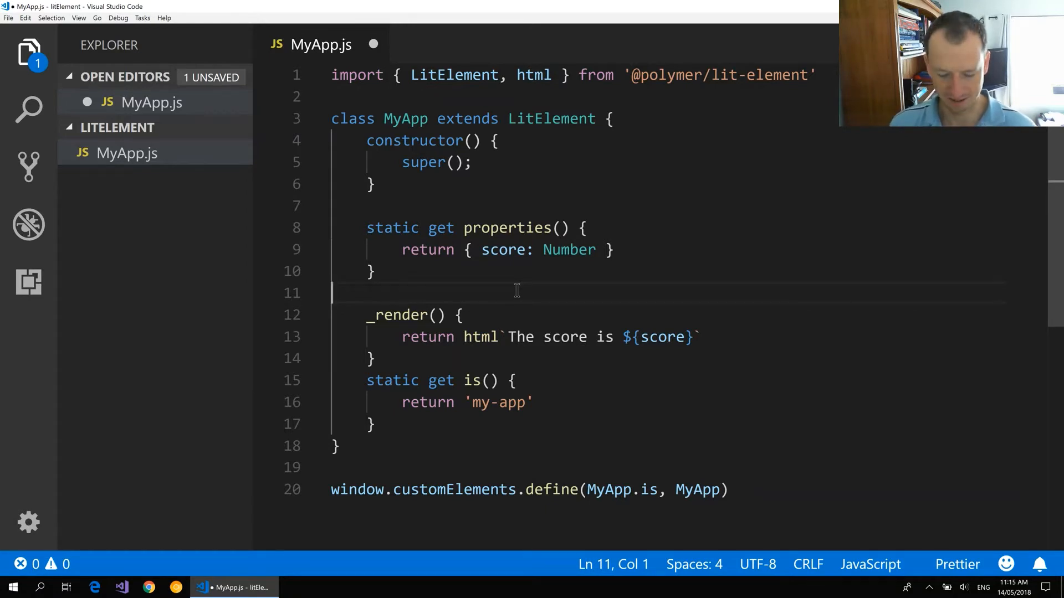
key("ctrl+s")
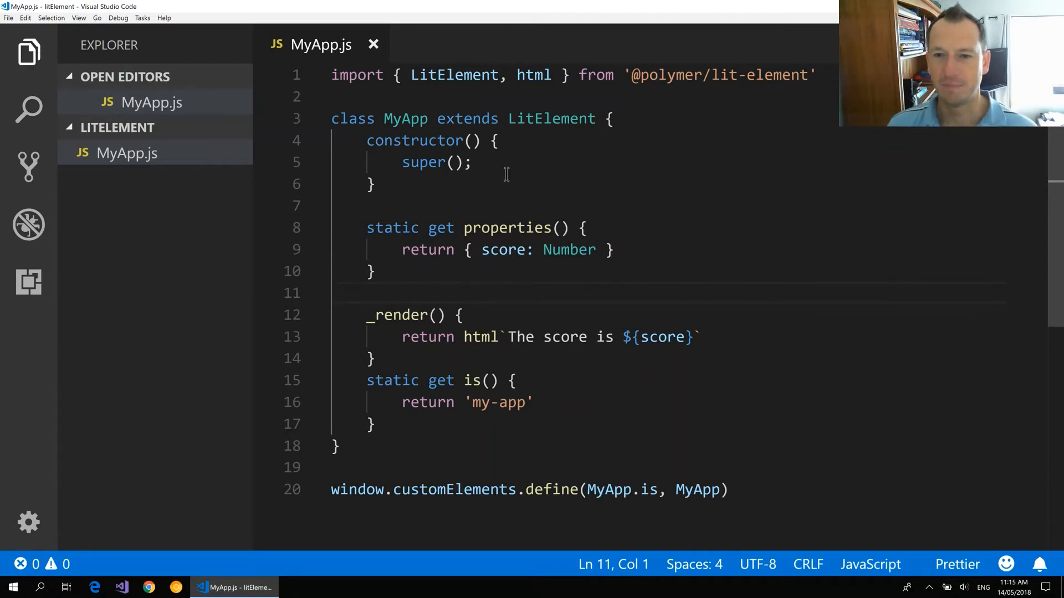
left_click(631, 74)
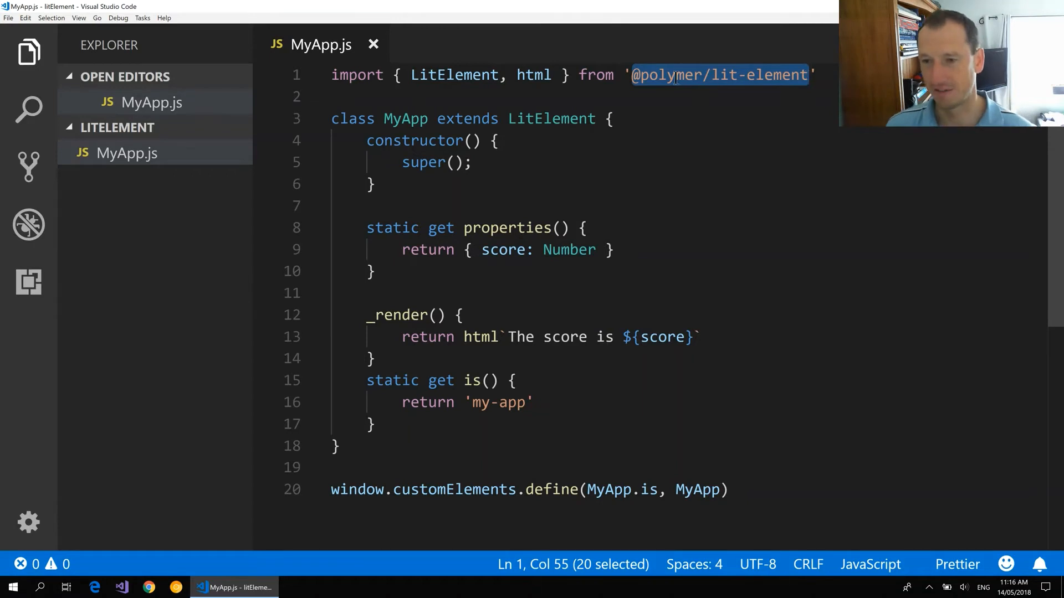
left_click(636, 75)
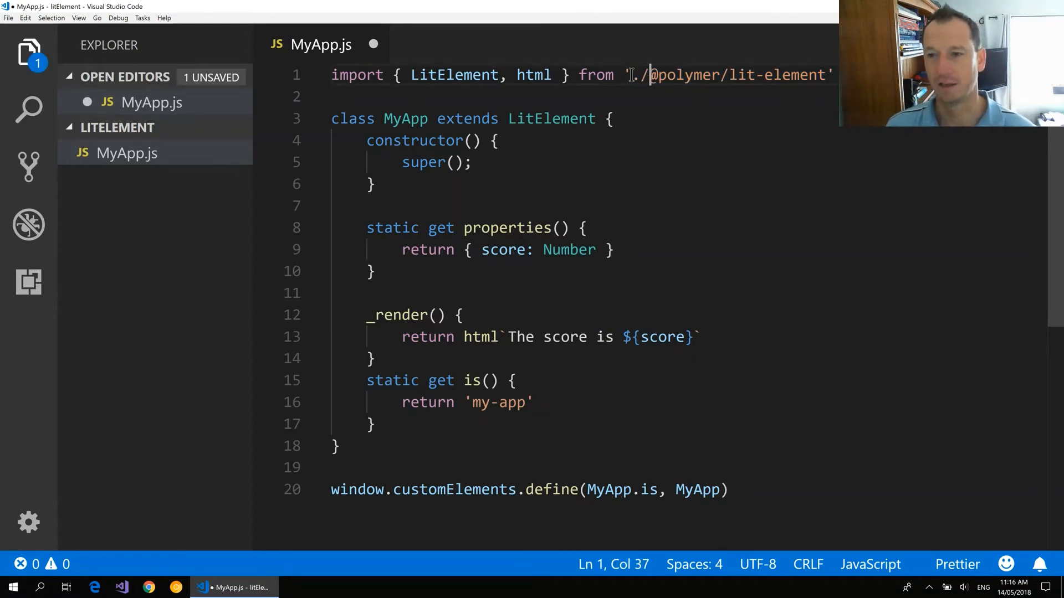
type("node_modules")
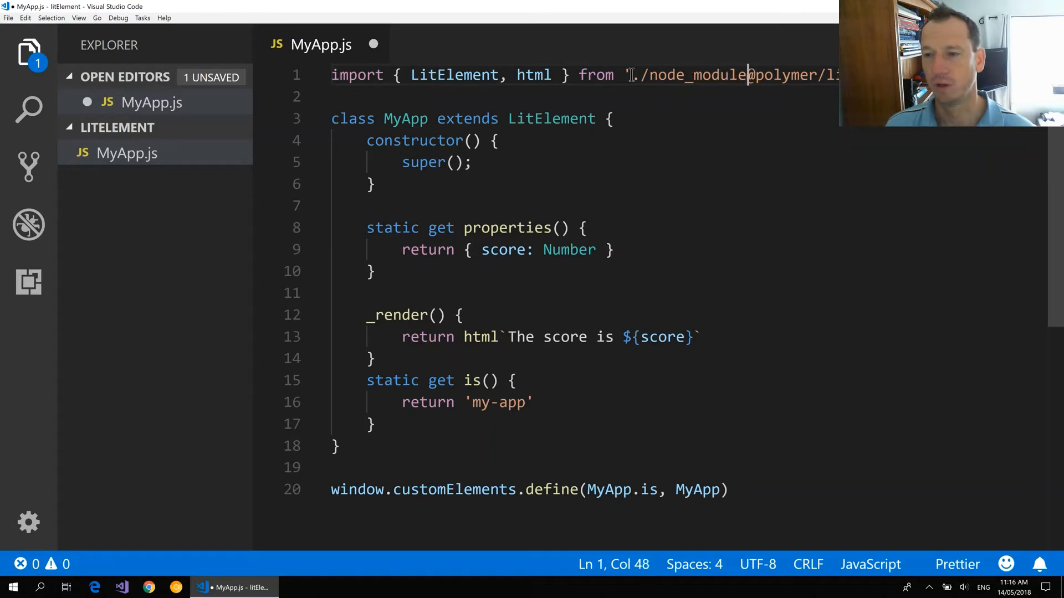
type("s/")
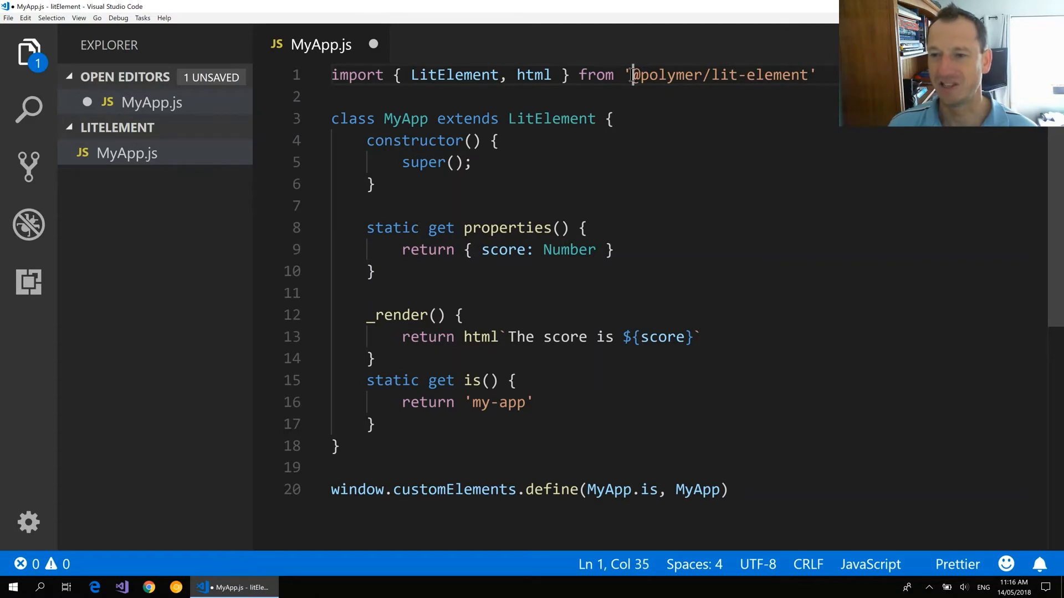
key("ctrl+s")
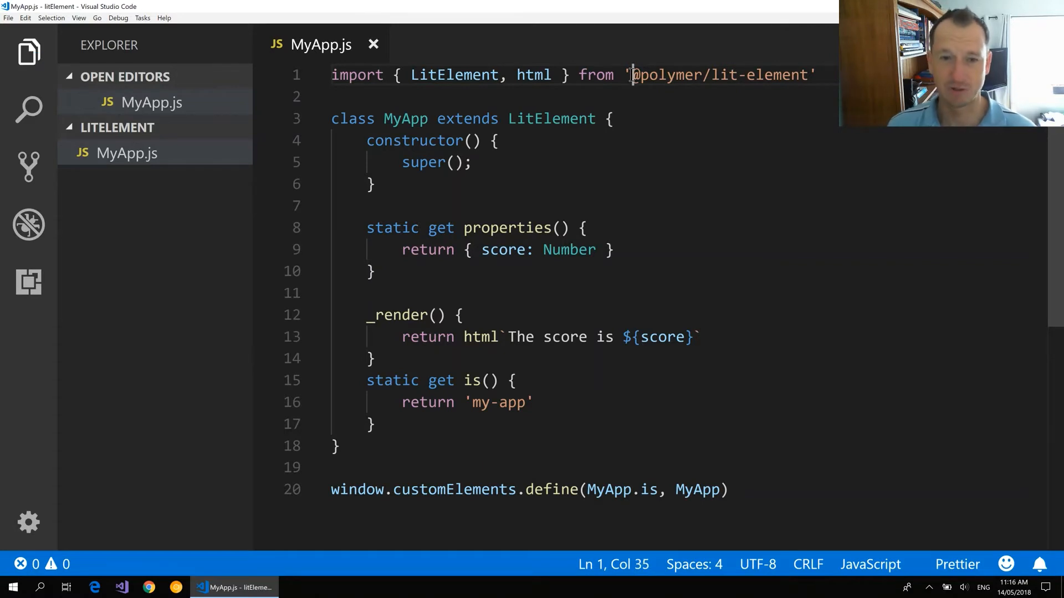
mouse_move(558, 205)
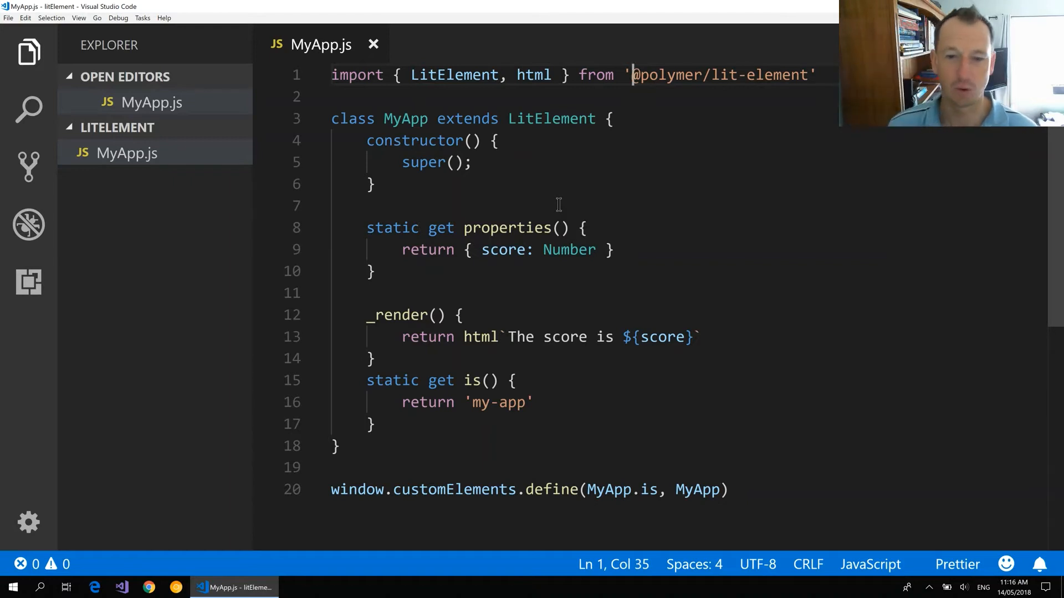
Step: Create a new untitled file, abandon naming it webpack.config.js, and begin module.exports
key("ctrl+n")
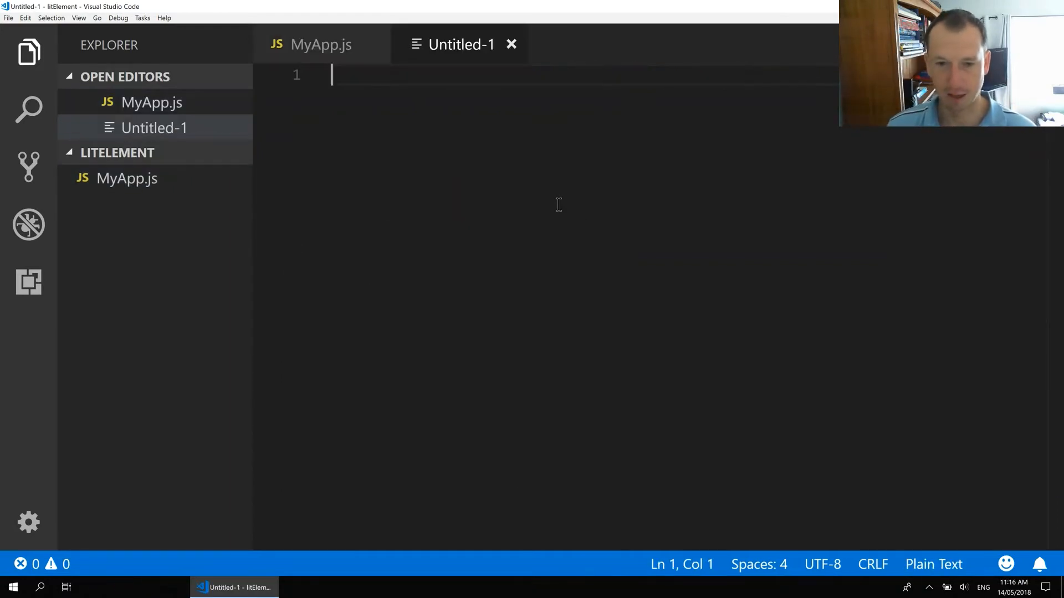
type("webp")
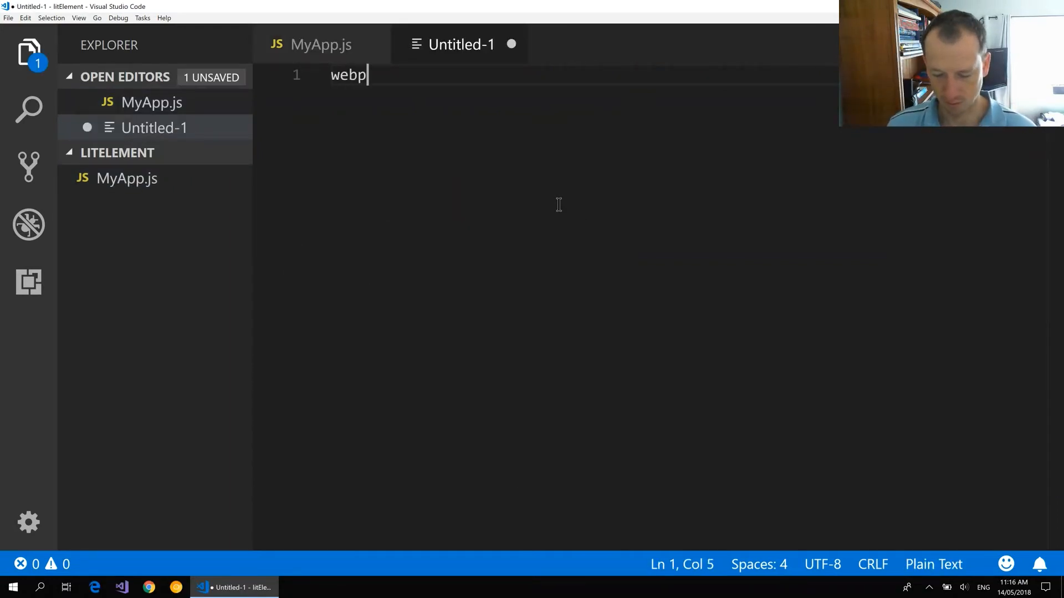
type("ack.co")
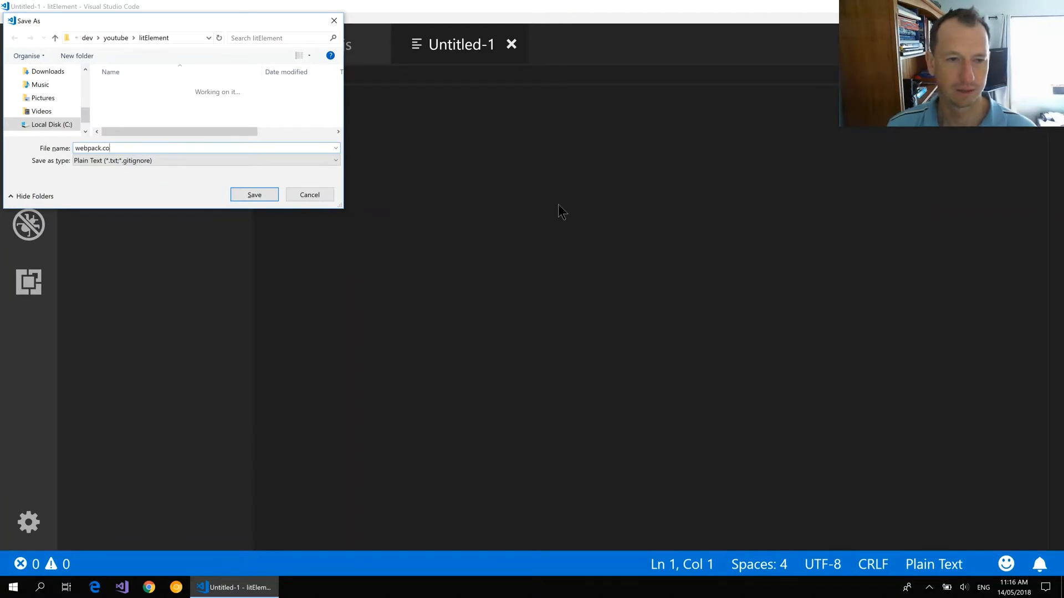
type("n")
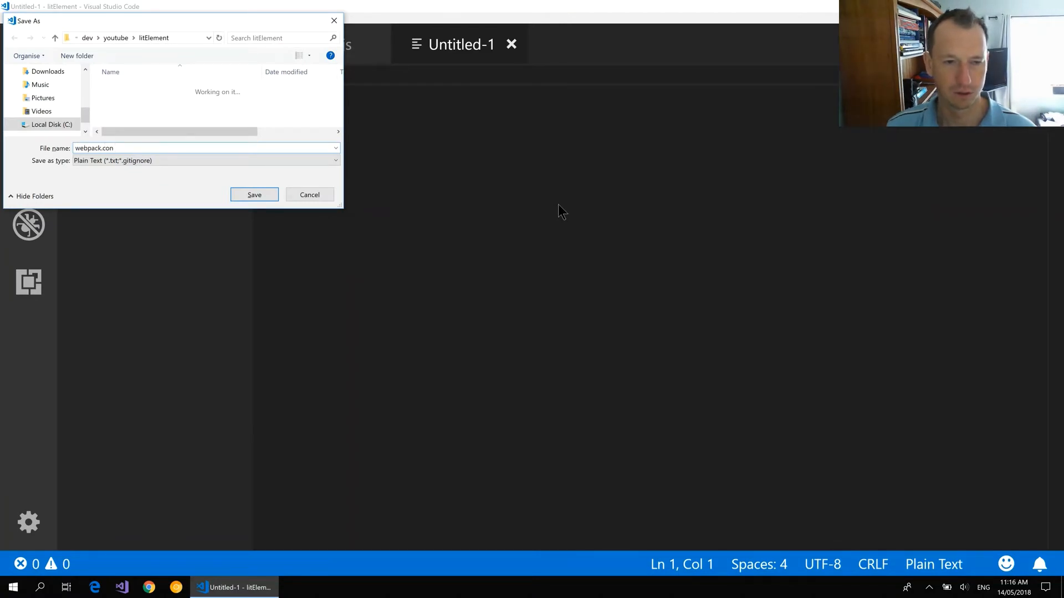
left_click(254, 194)
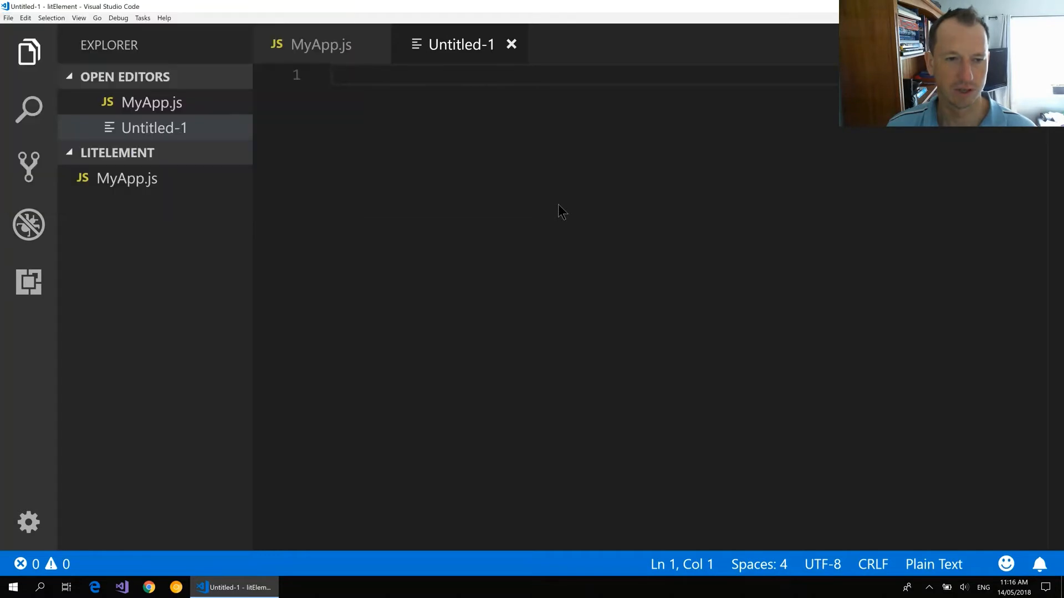
type("module.exports = {")
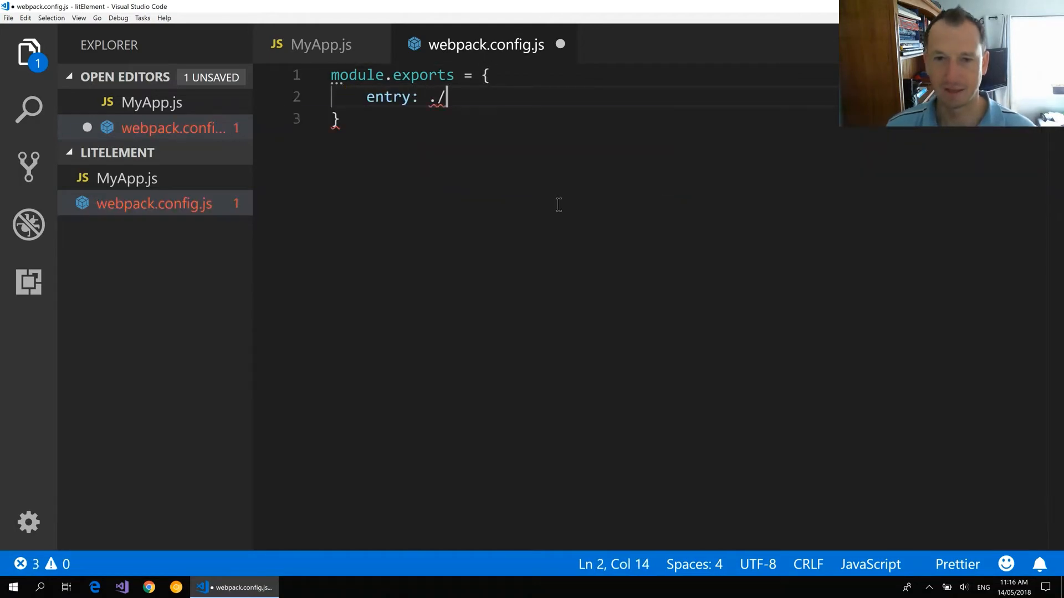
Step: Set the webpack entry to './MyApp.js'
key("Backspace")
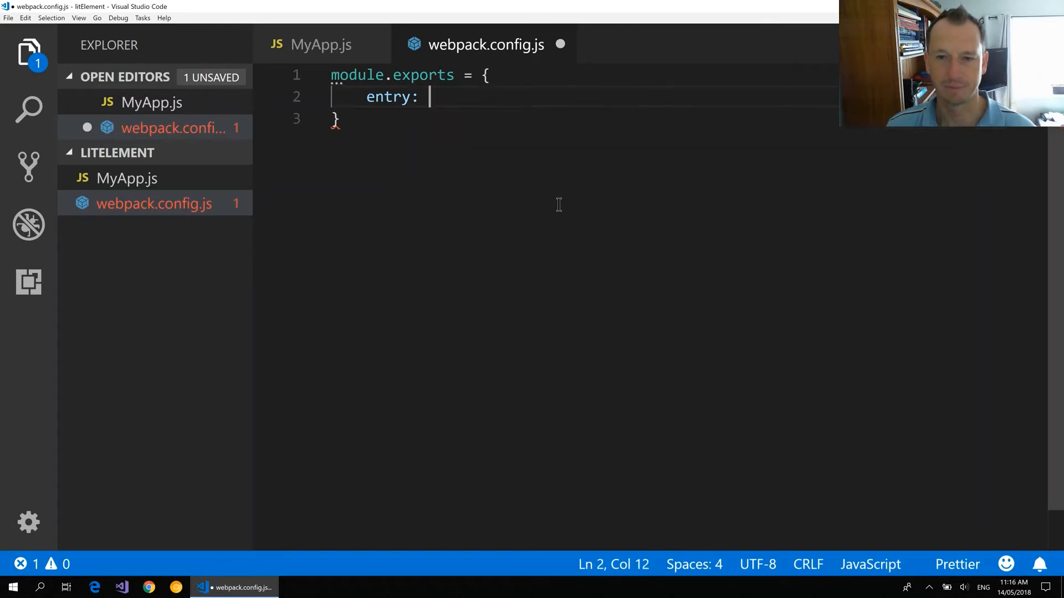
type("'./")
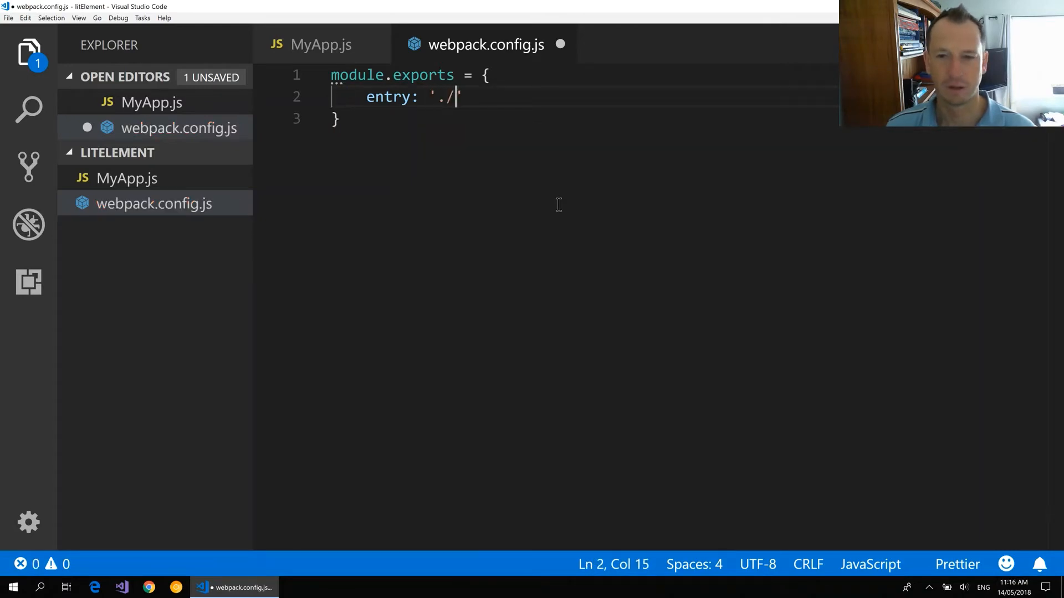
type("MyApp")
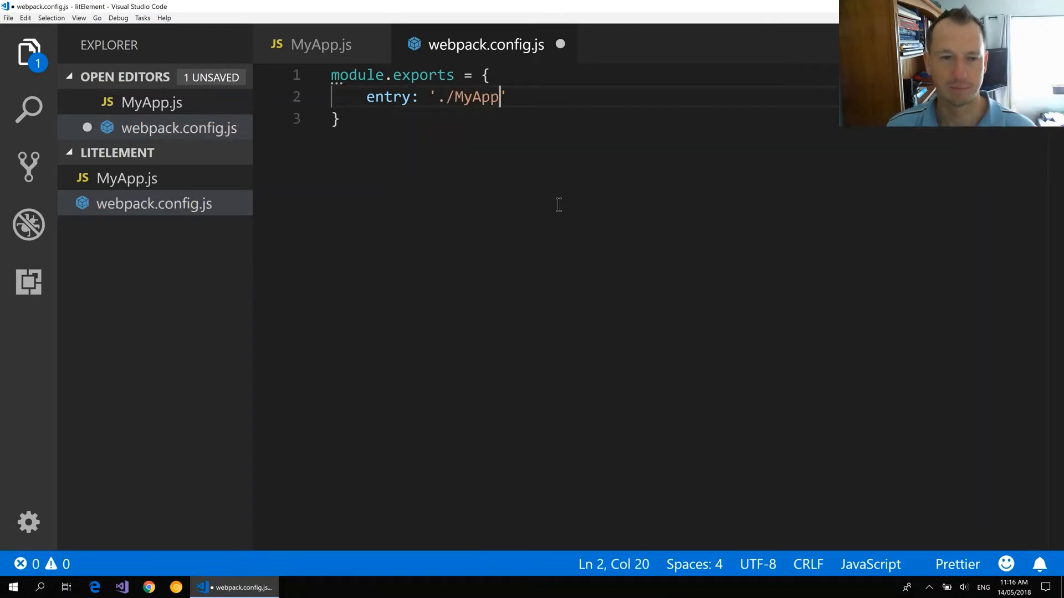
type("js")
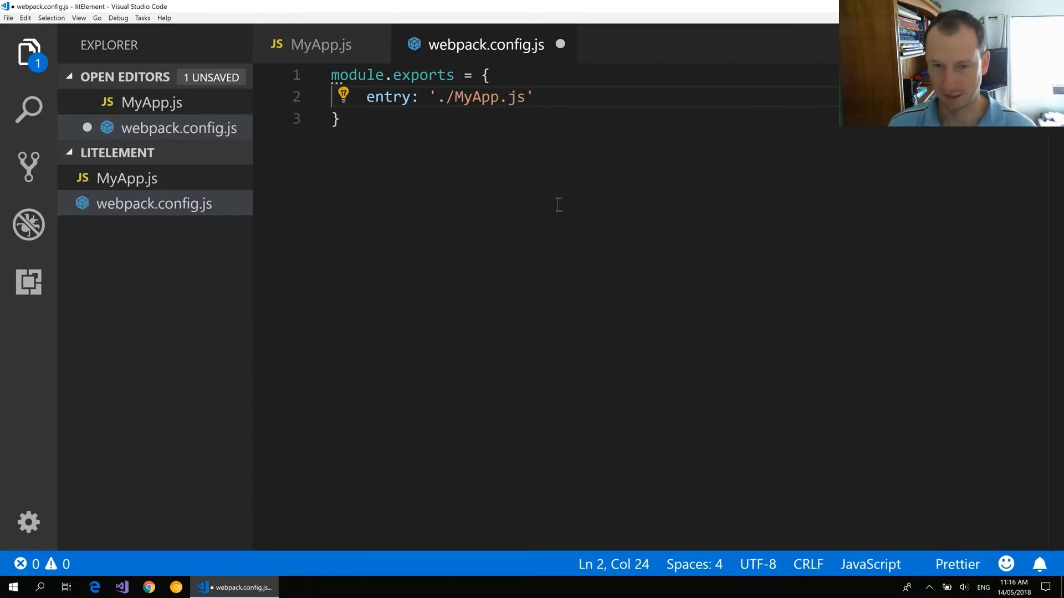
key("Enter")
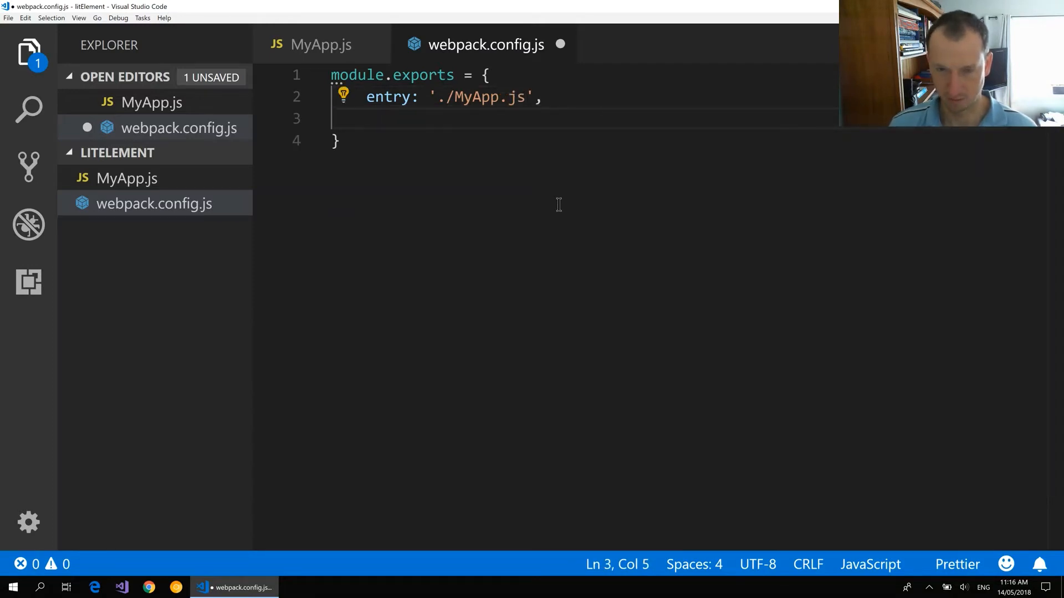
Step: Add an output block with filename 'main.js' and save
type("output:")
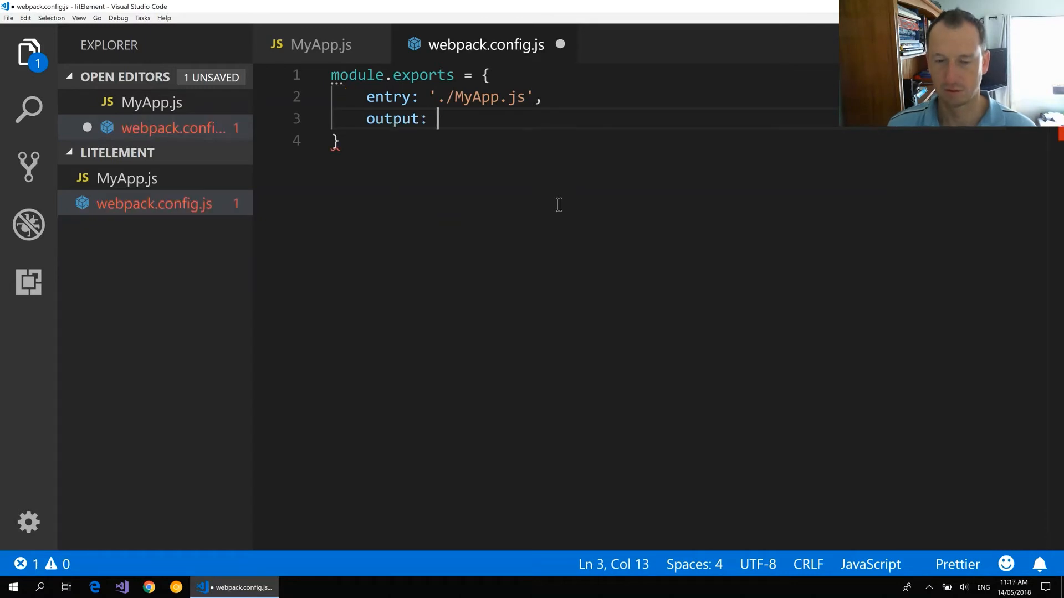
type("{")
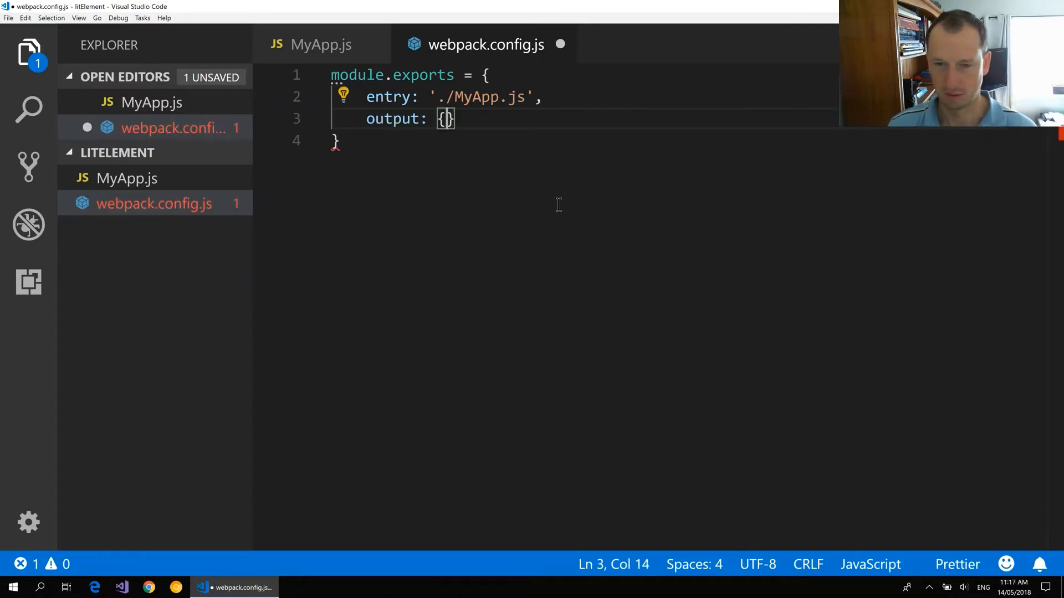
type("filename")
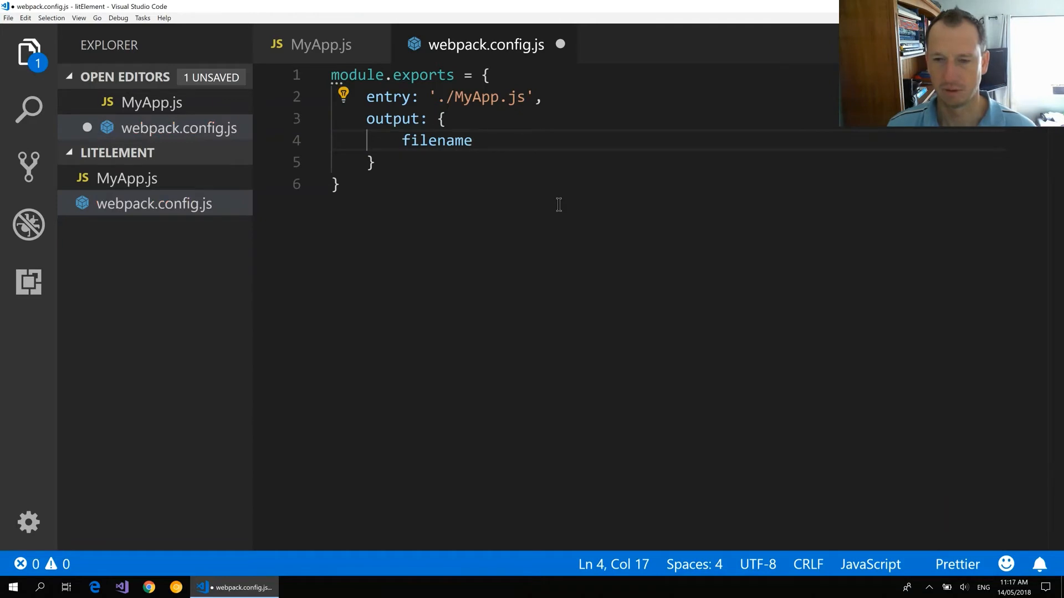
type(": 'm'")
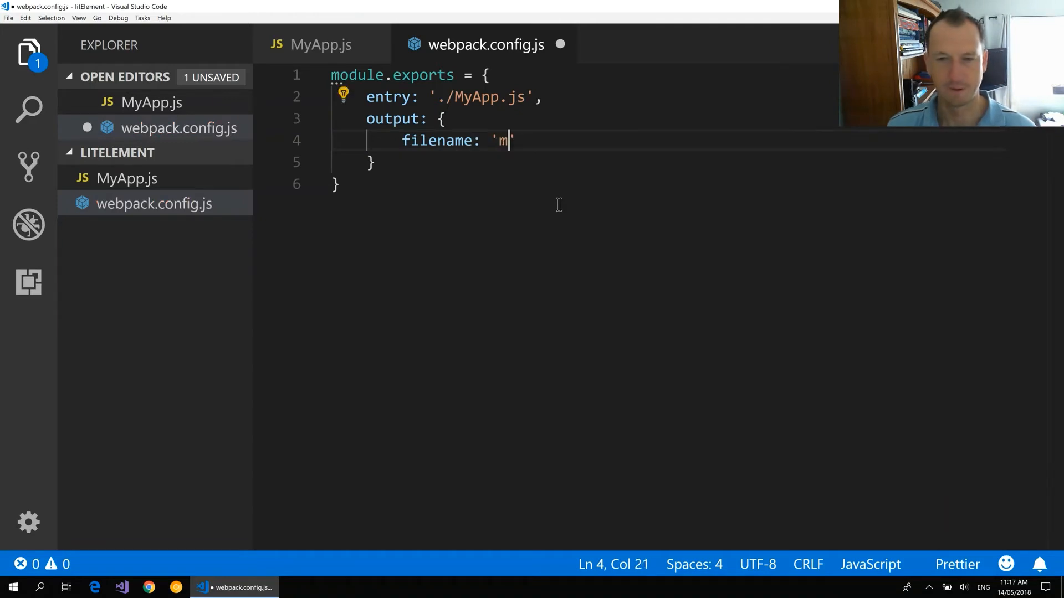
type("ain.js")
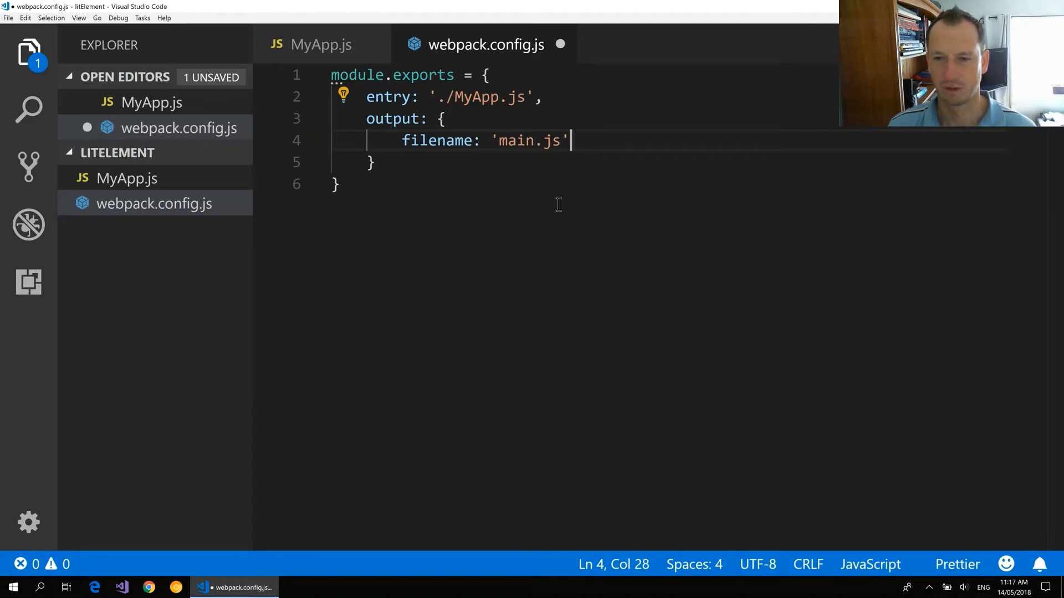
type(",")
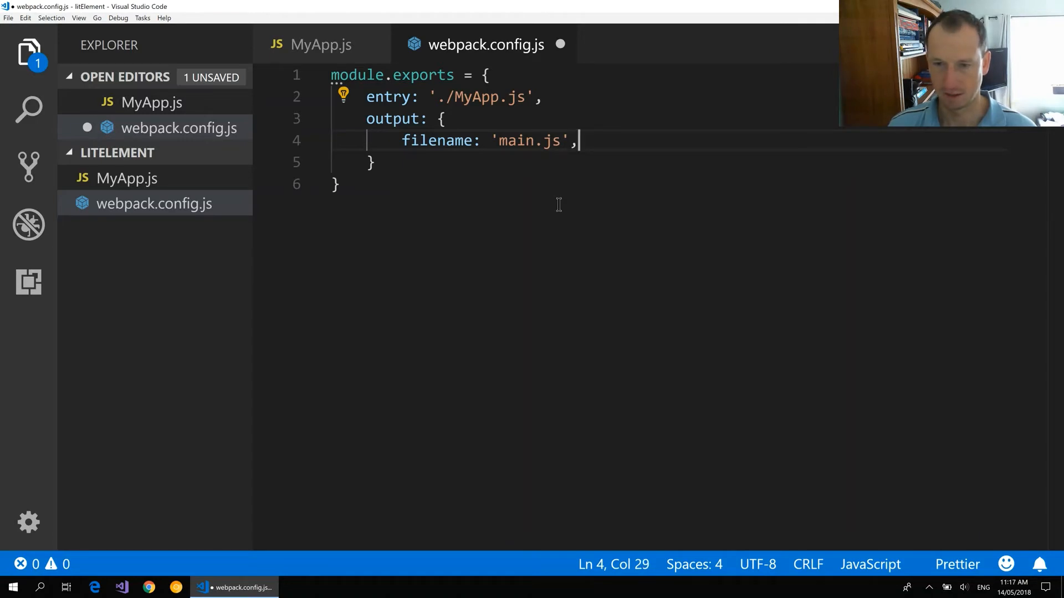
key("Backspace")
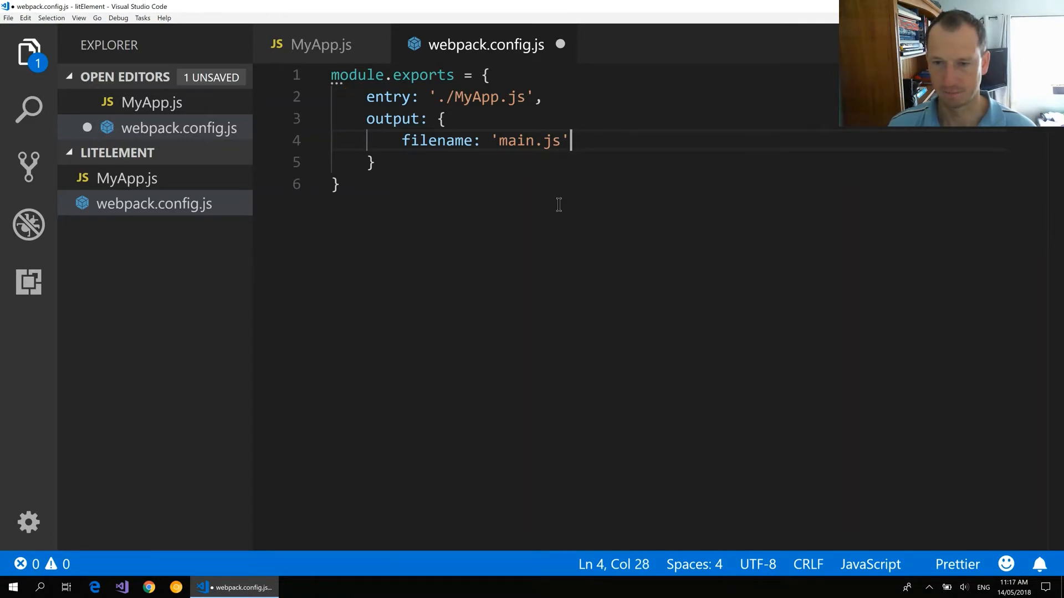
key("ctrl+s")
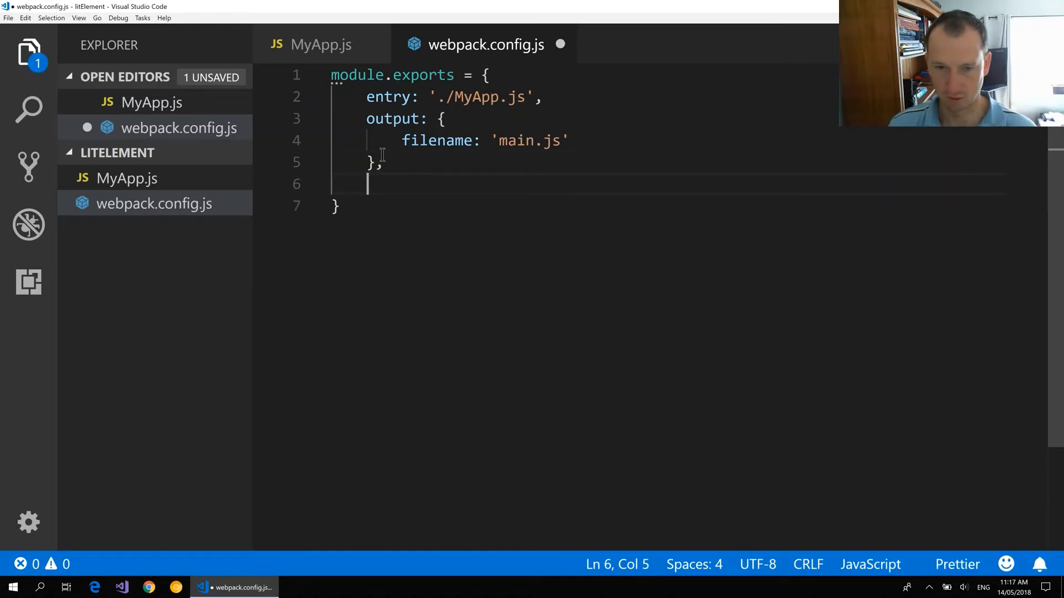
Step: Add mode: 'development' to the webpack config and bring up the terminal
type("mofr")
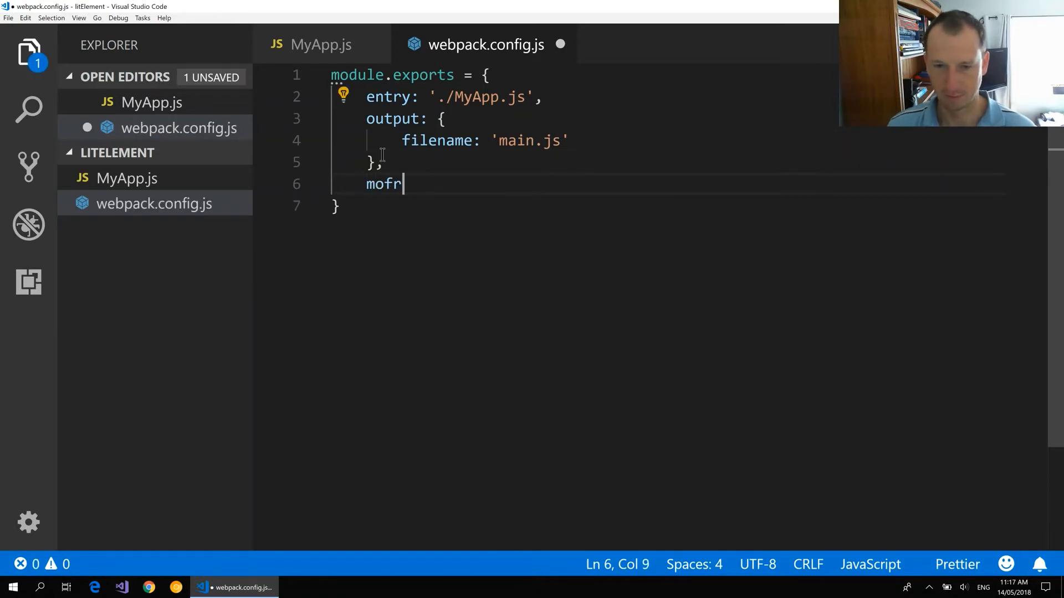
type("mode: 'dev'")
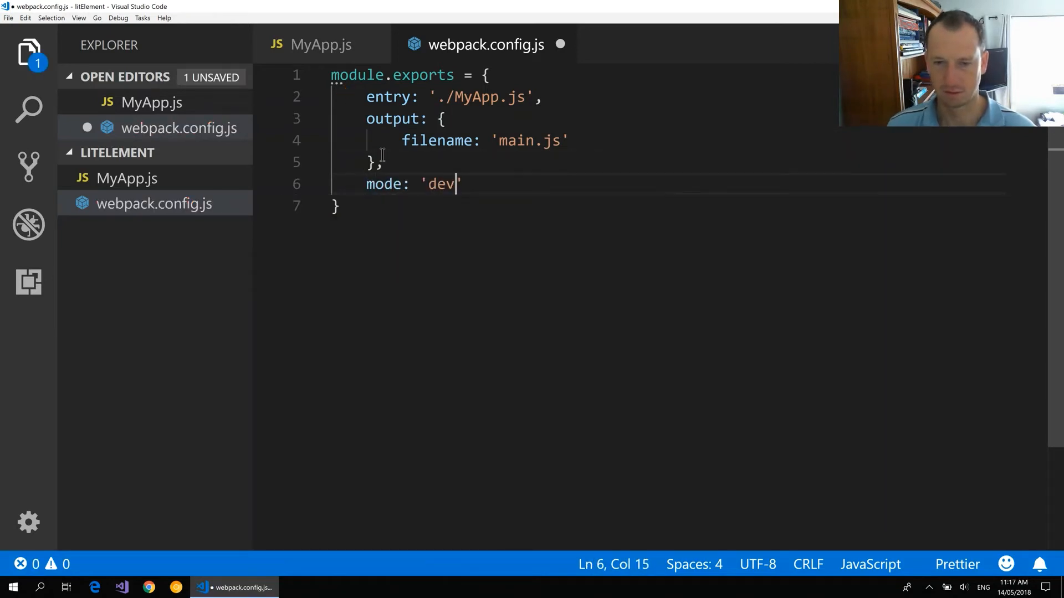
type("elop")
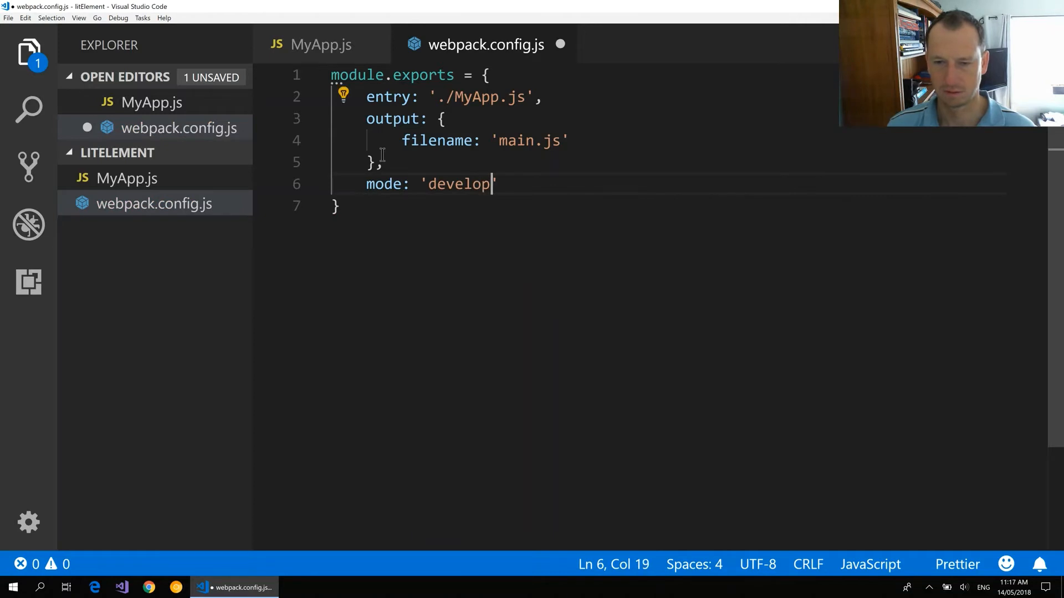
type("ment")
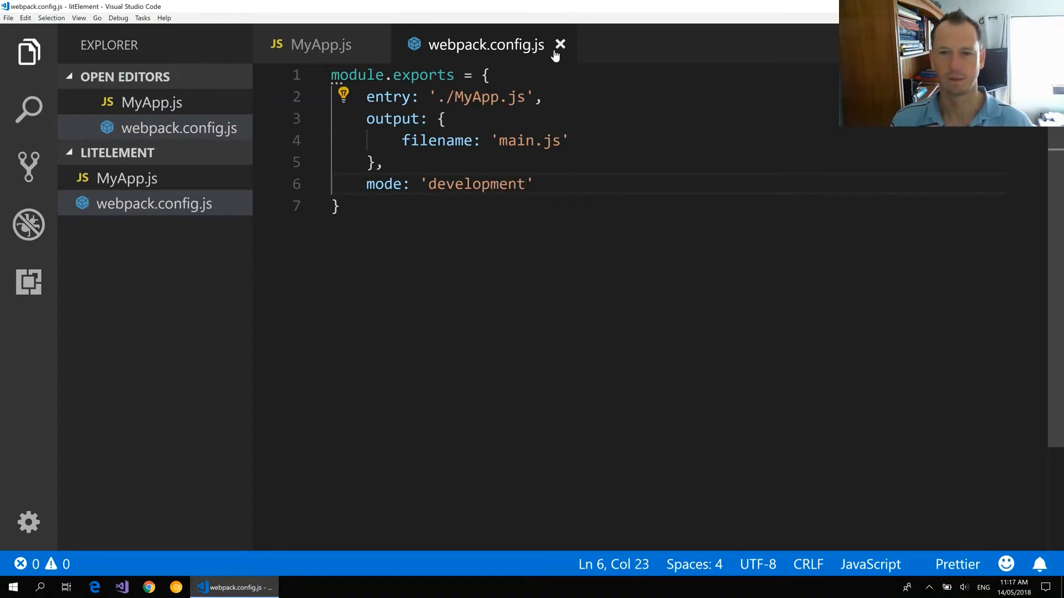
mouse_move(559, 44)
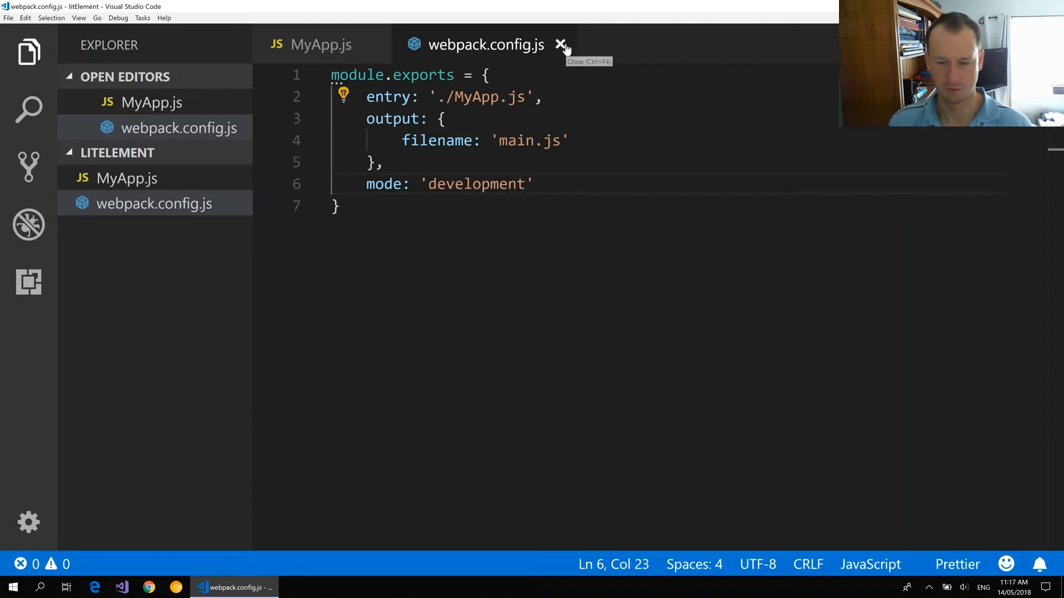
key("ctrl+`")
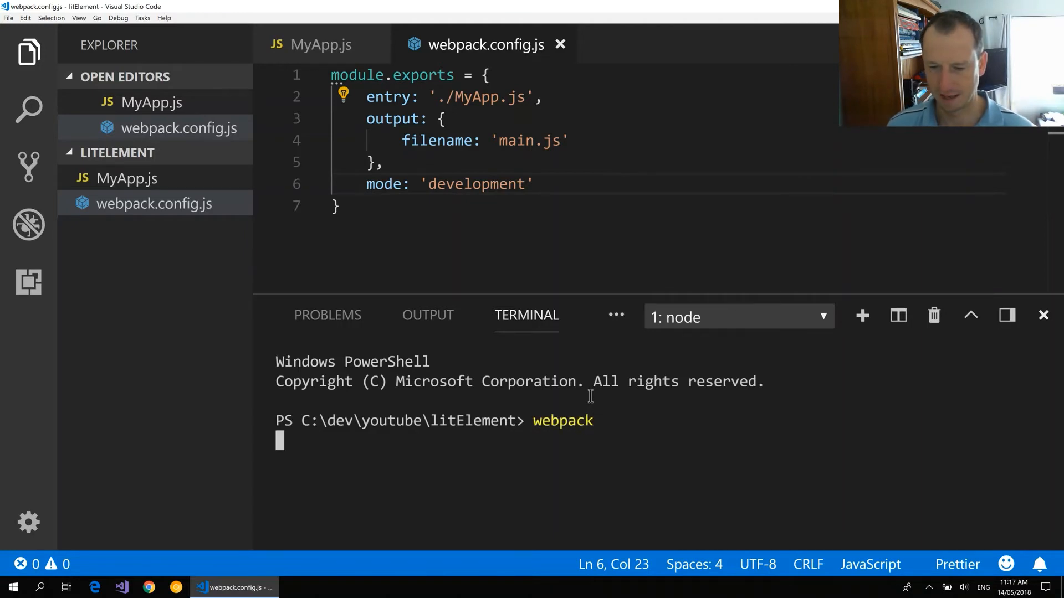
key("Return")
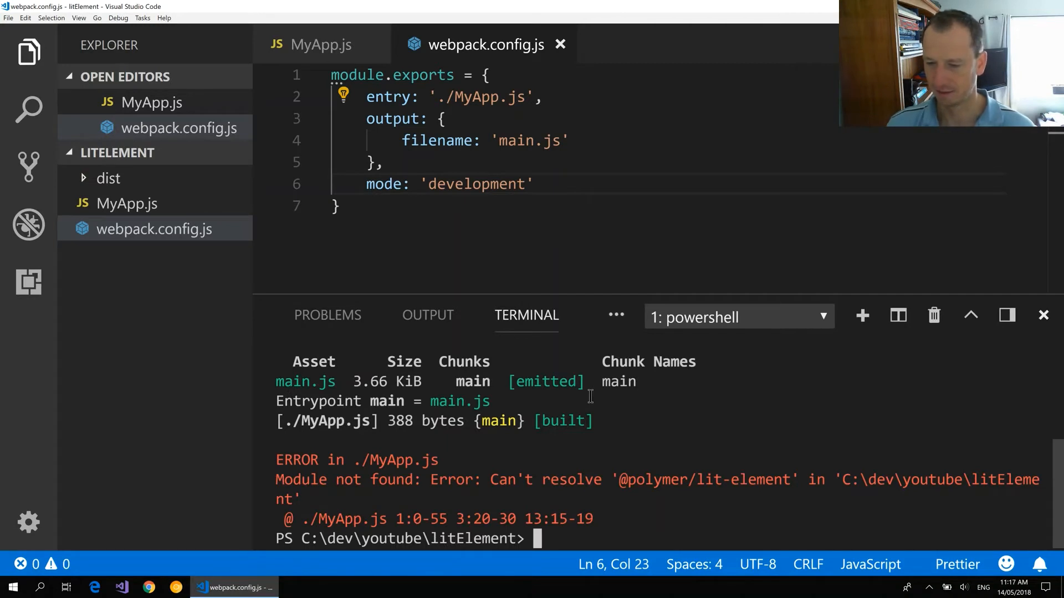
type("yarn")
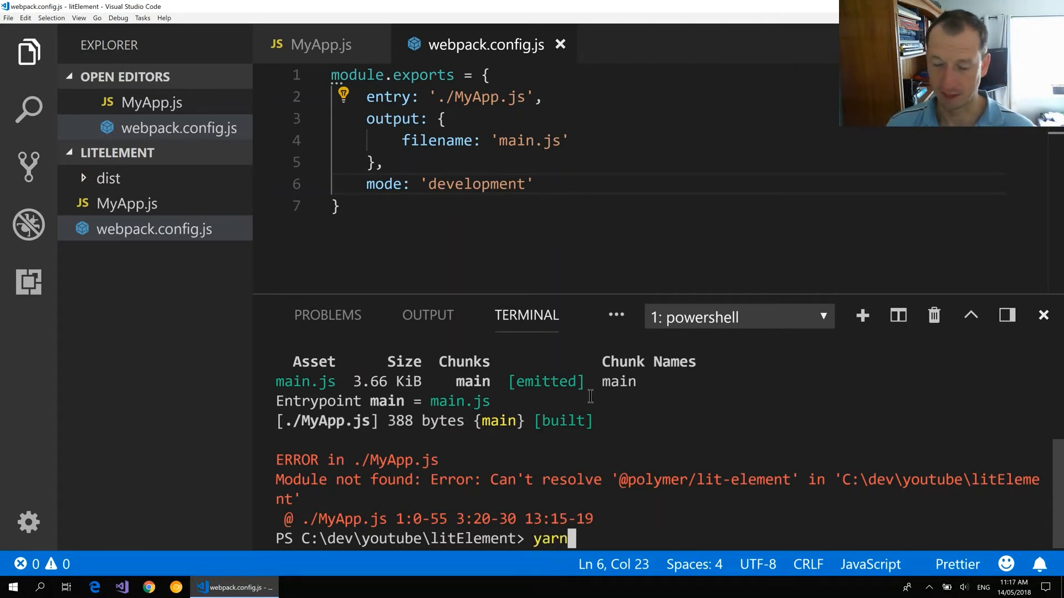
type("@poly")
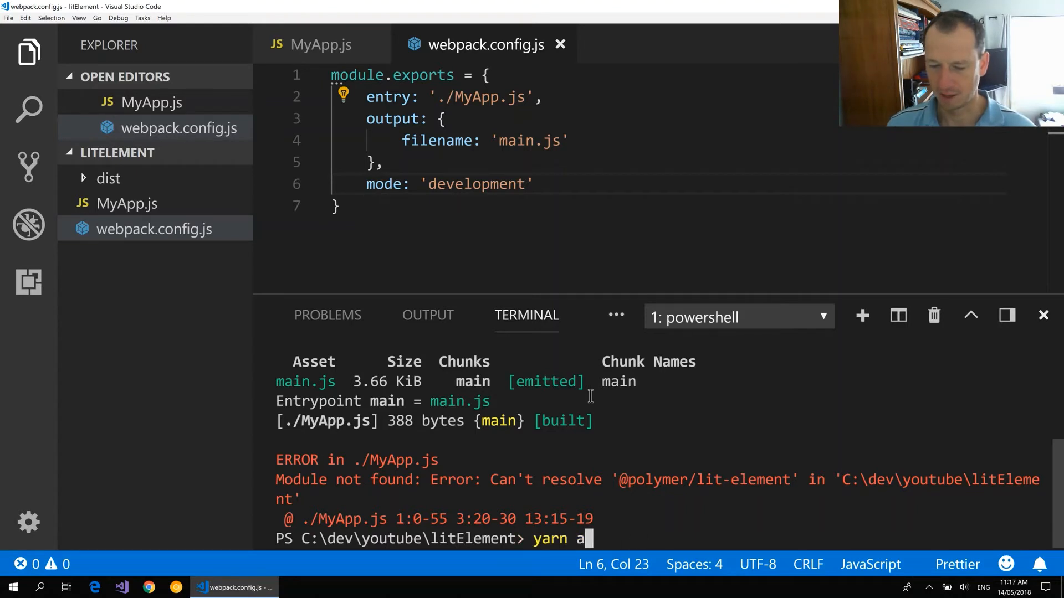
type("dd @polyer/")
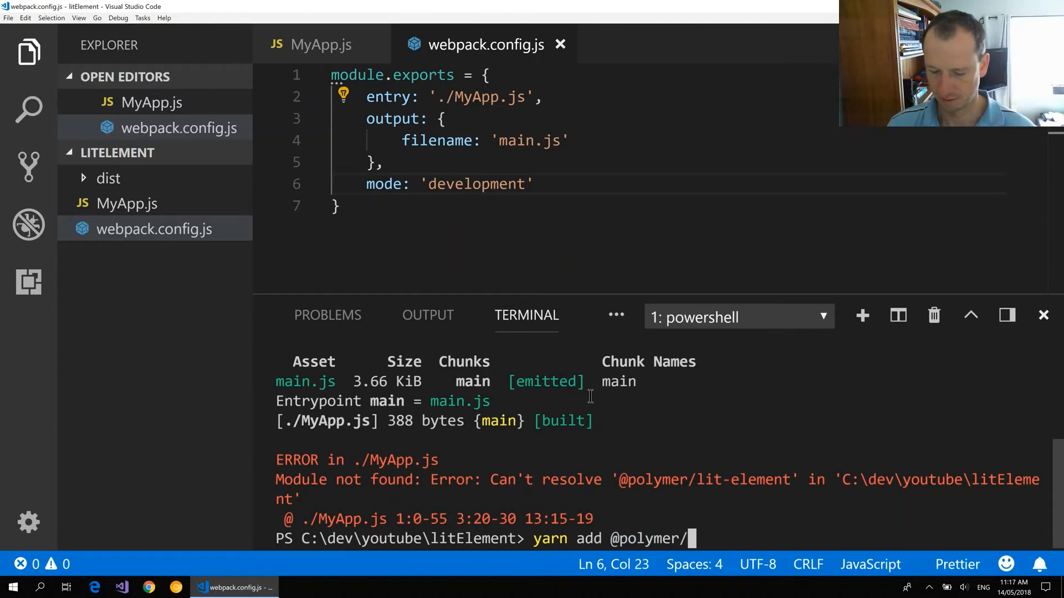
type("lit-")
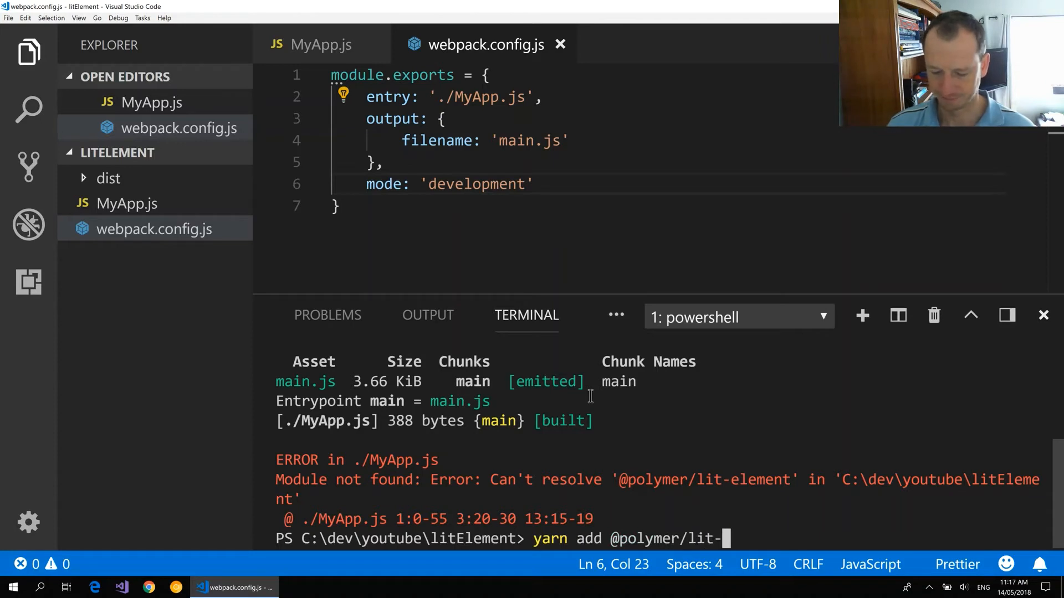
type("element")
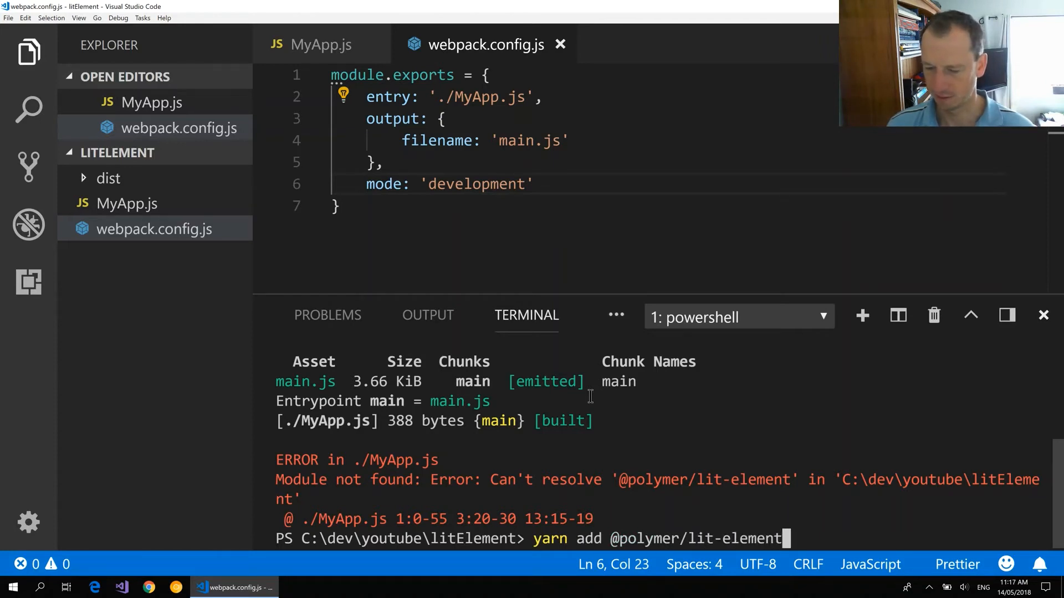
key("Return")
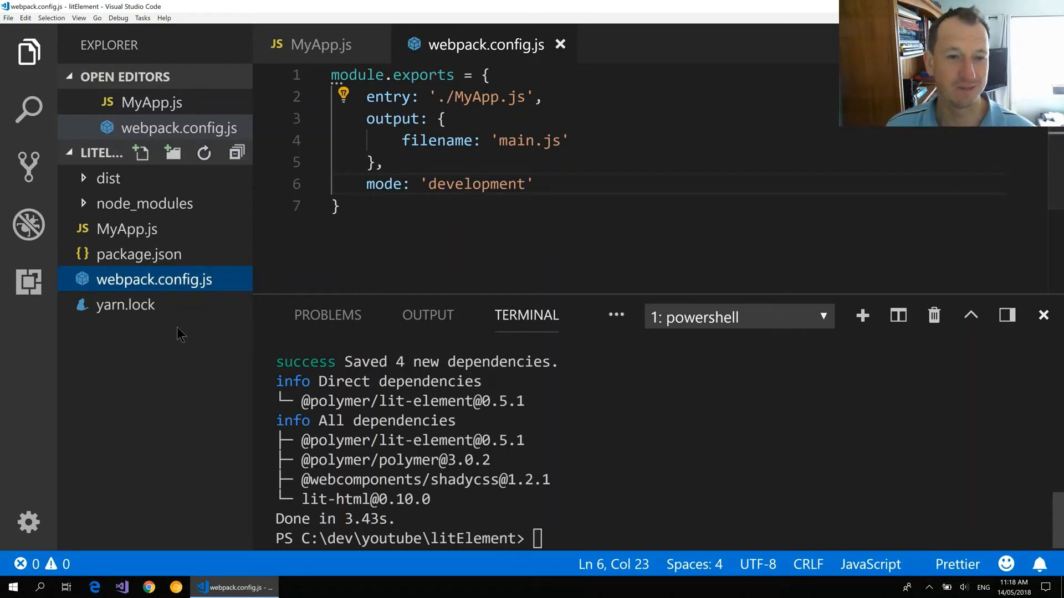
mouse_move(143, 152)
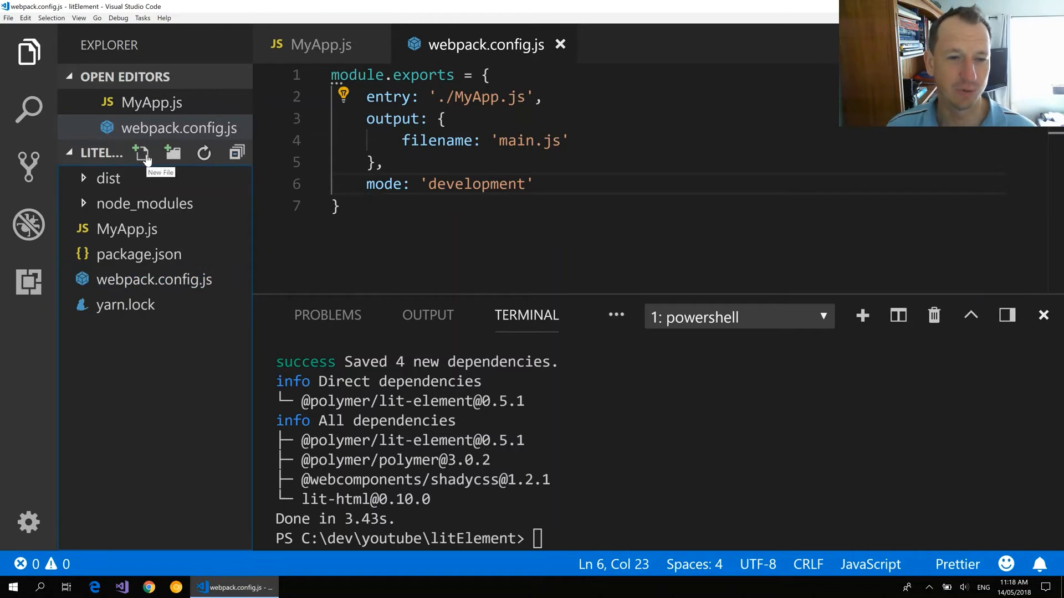
Step: Create a new file named index.html
left_click(140, 153)
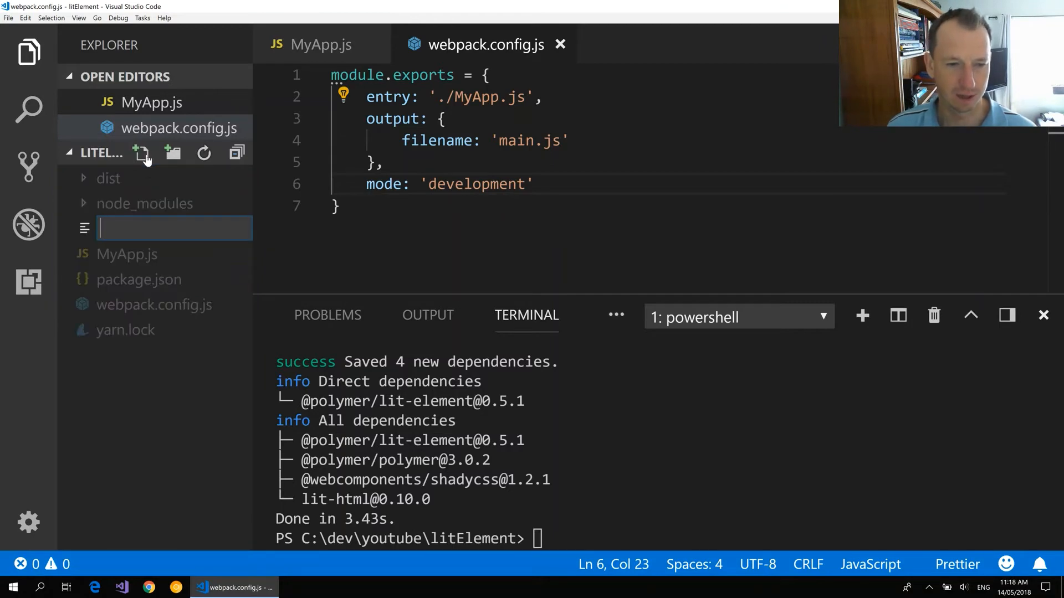
type("index.")
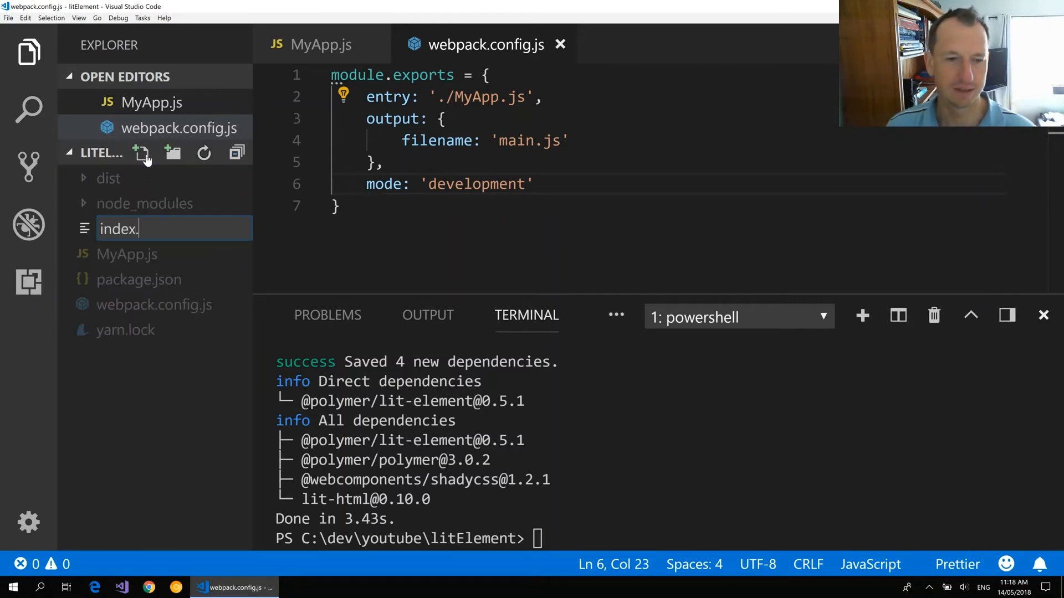
type("html")
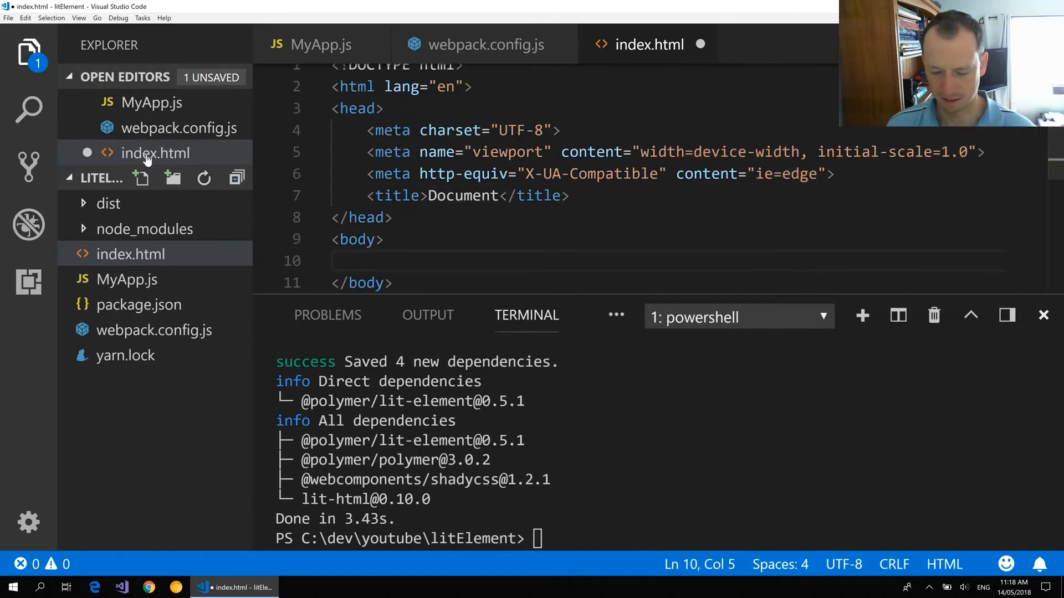
Step: Add a ./dist/main.js module script and a my-app element to the body, and save
type("scr")
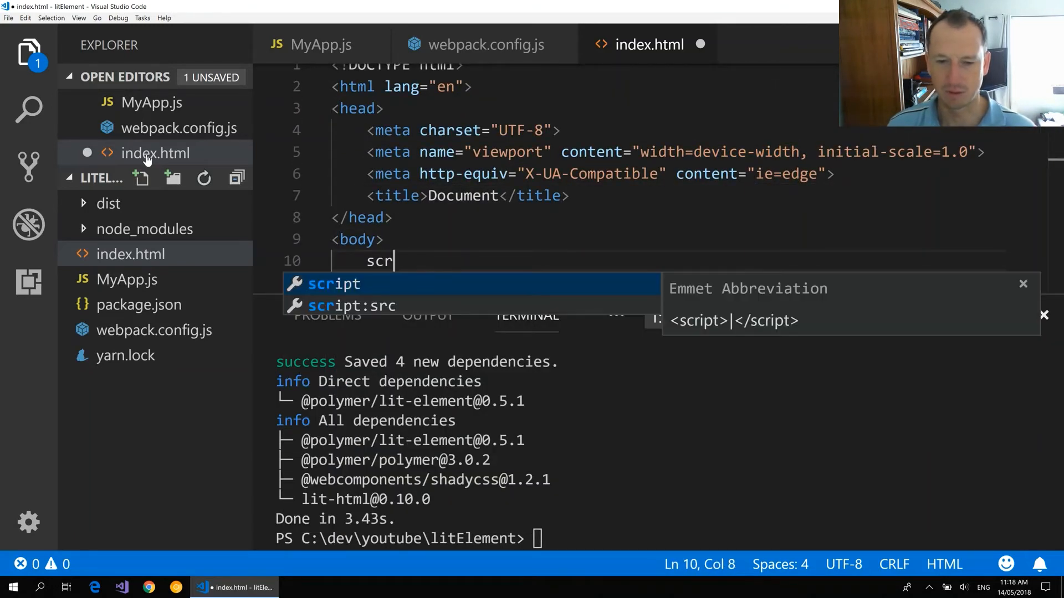
left_click(350, 305)
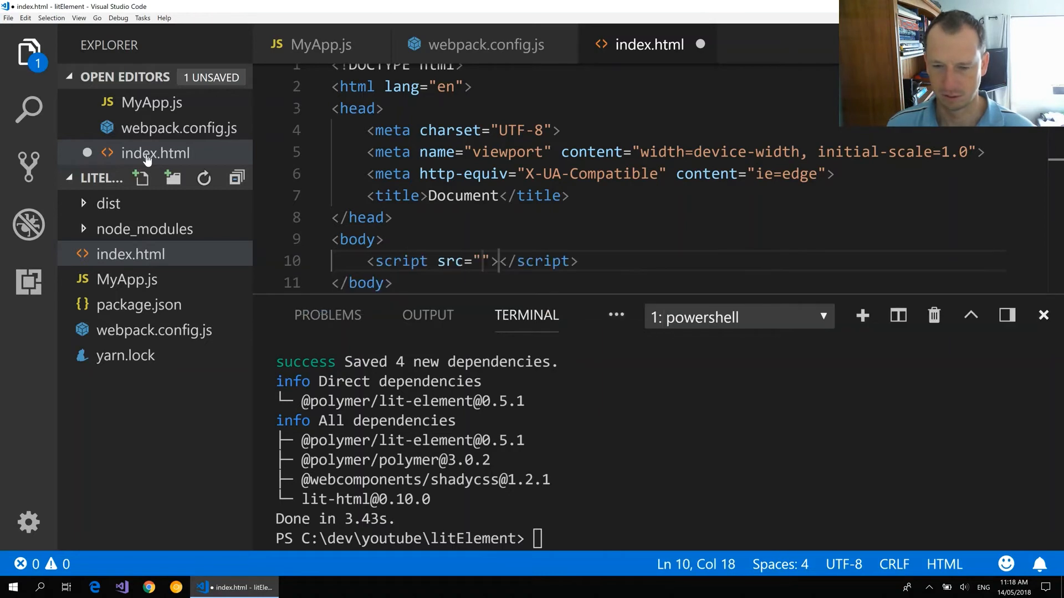
type("./dist/main.js")
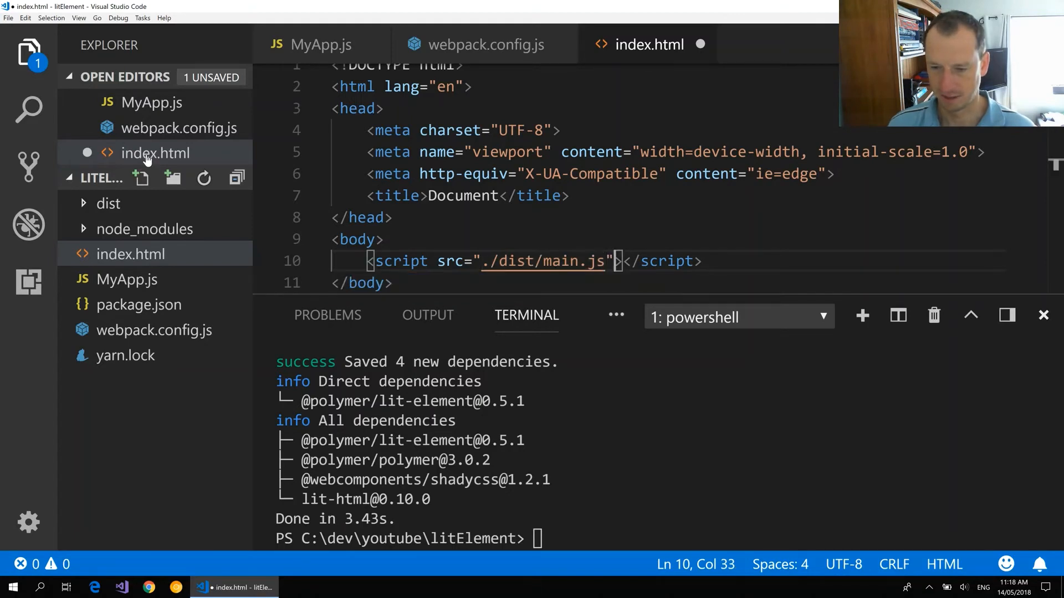
type("type=\"module")
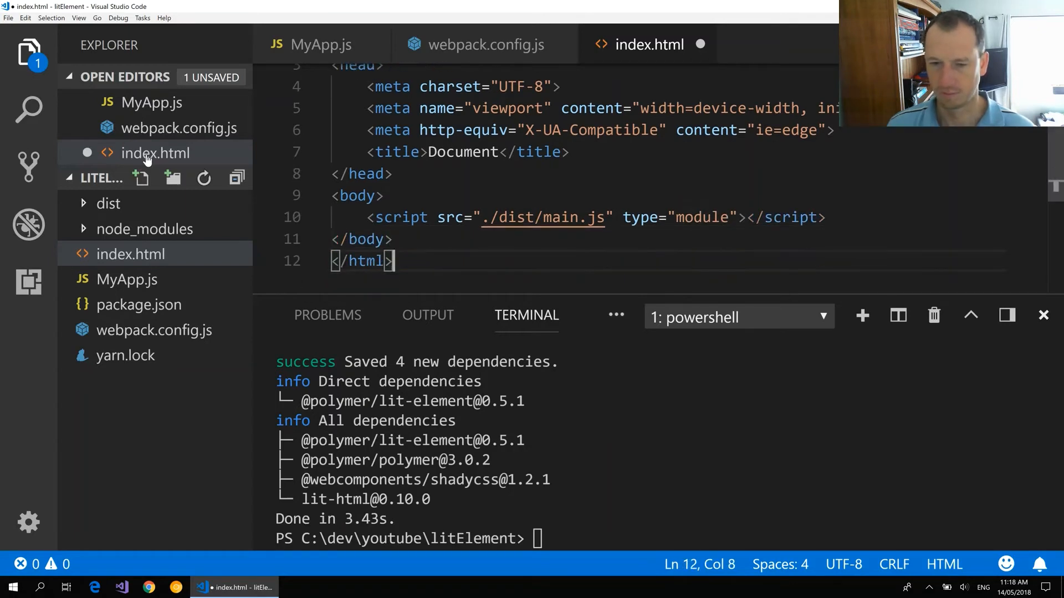
key("enter")
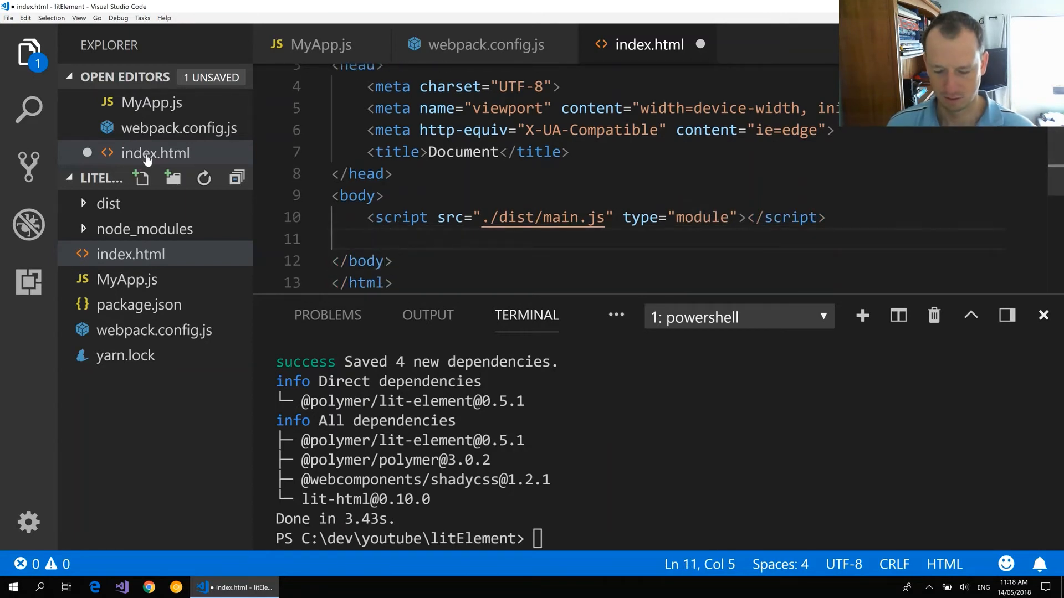
type("my-aa")
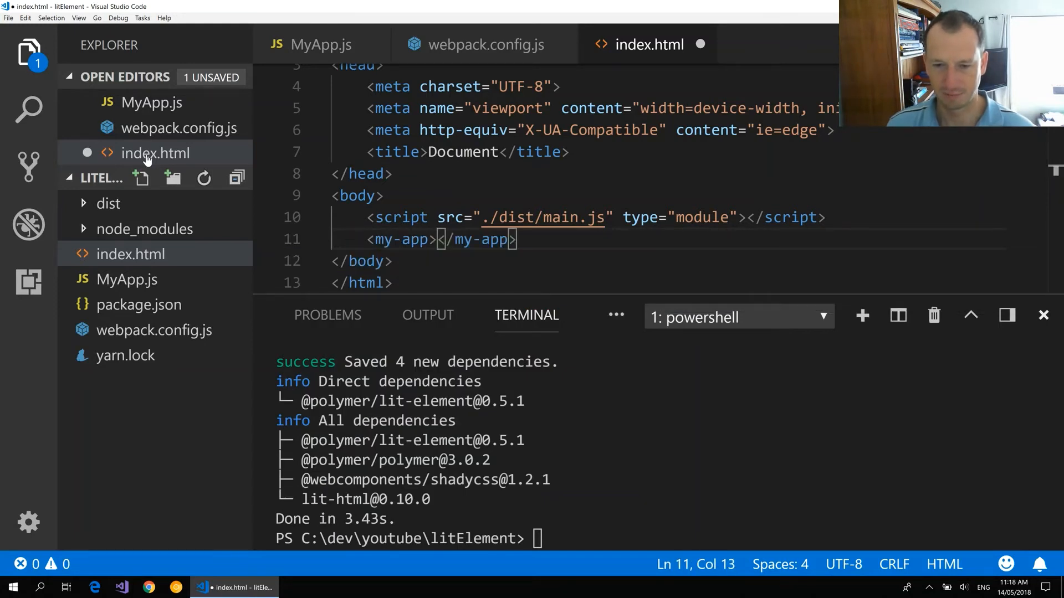
key("ctrl+s")
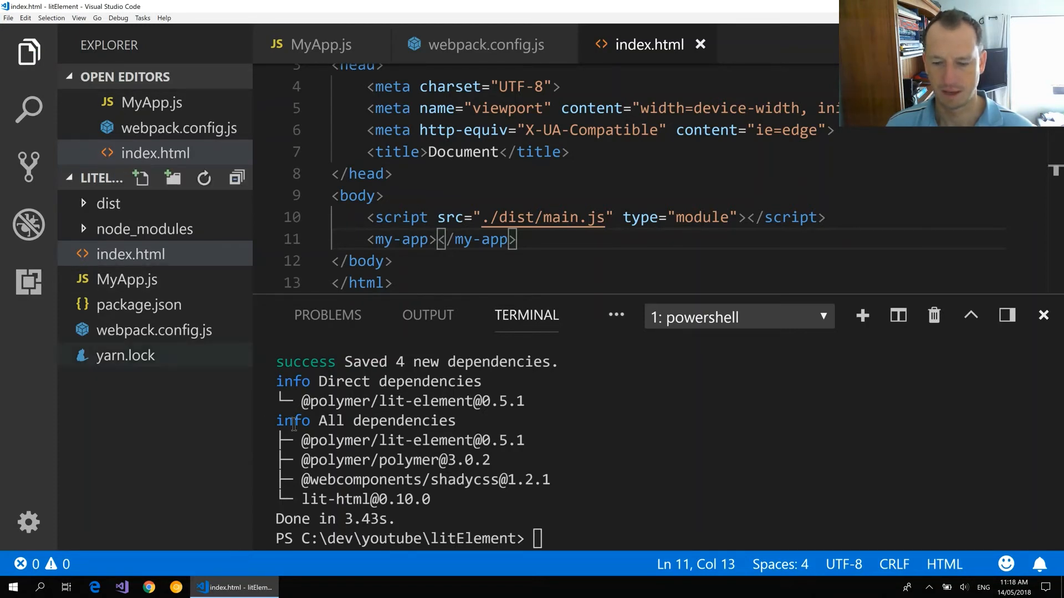
type("webpac")
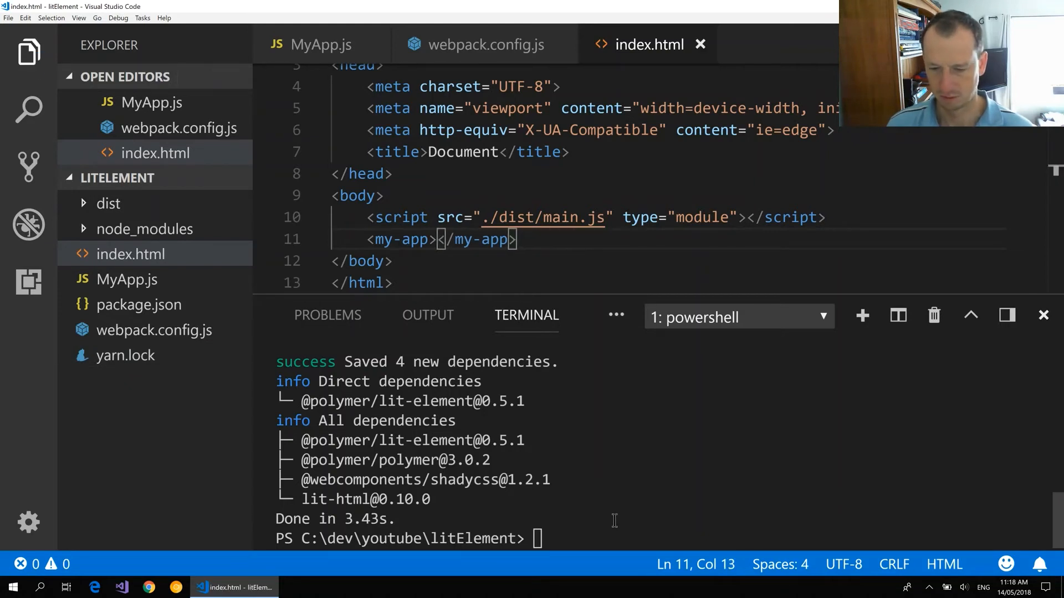
Step: Rerun webpack to emit main.js from ./MyApp.js
type("webpack")
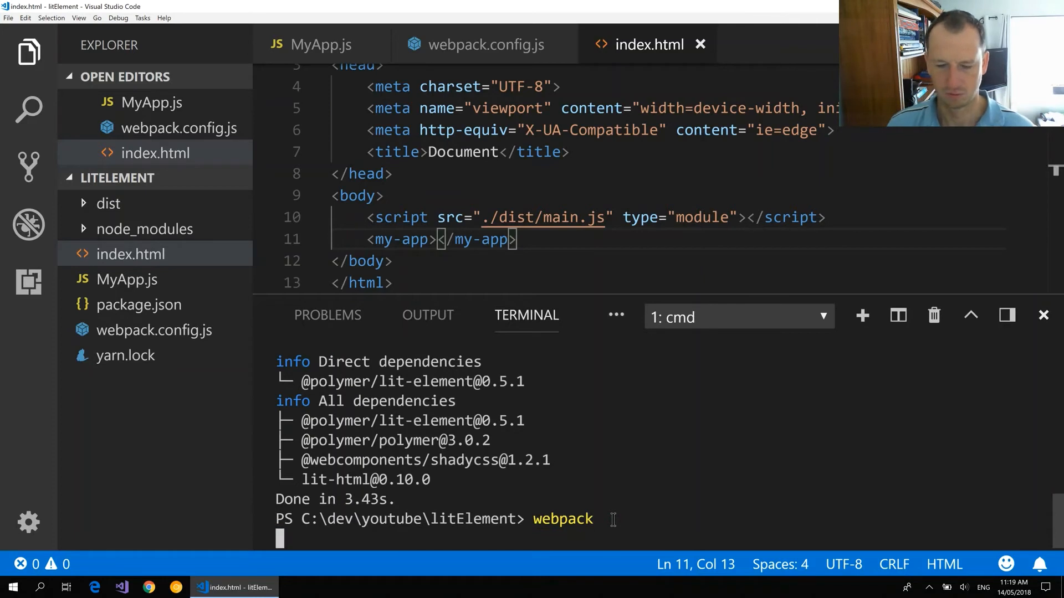
key("Return")
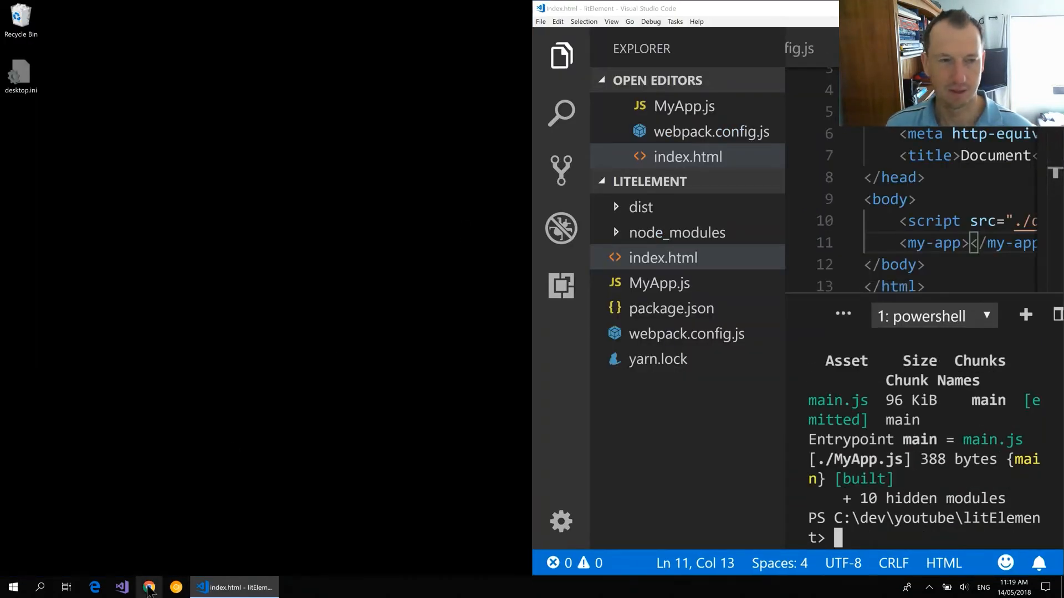
Step: Open Chrome beside the editor and start http-server serving the project on port 8080
left_click(148, 587)
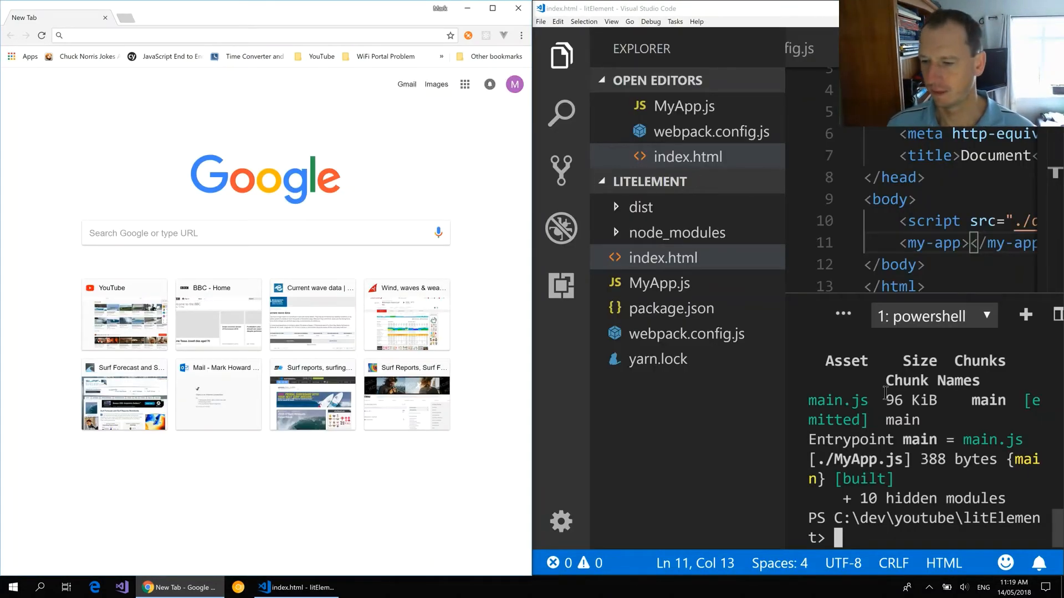
left_click(560, 55)
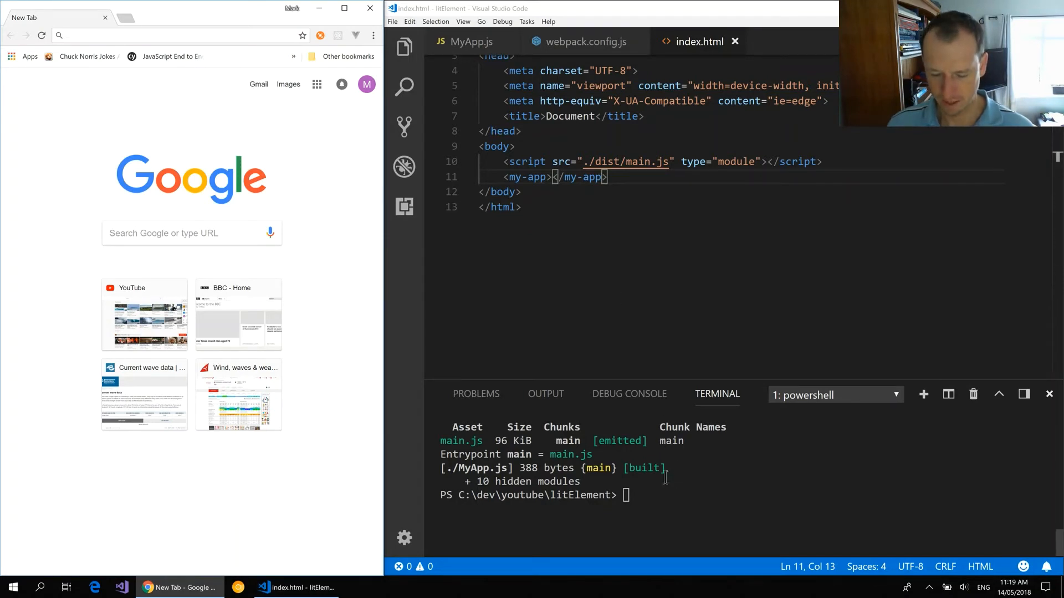
mouse_move(680, 504)
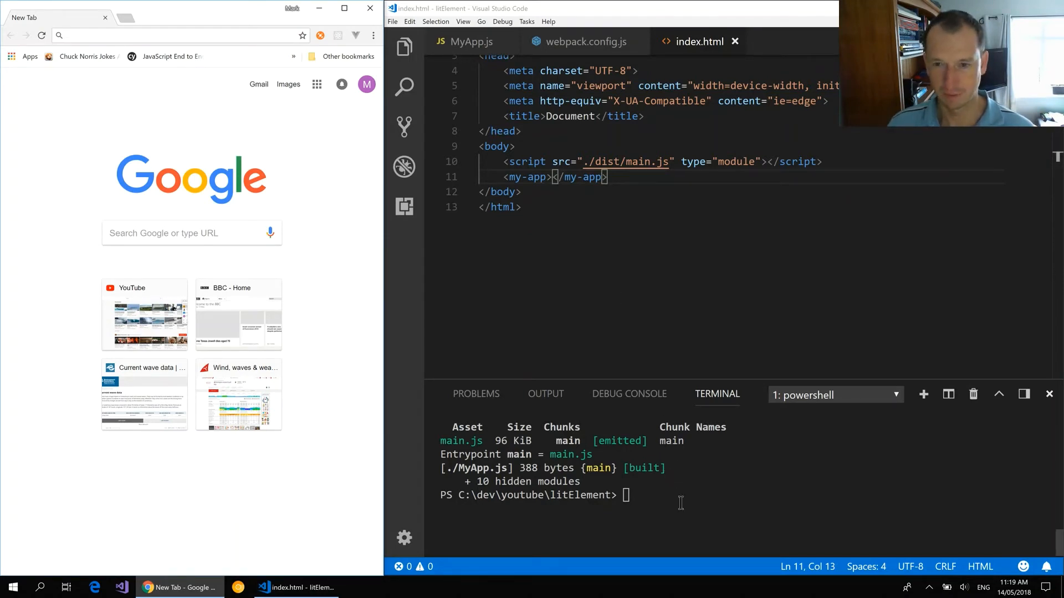
type("http")
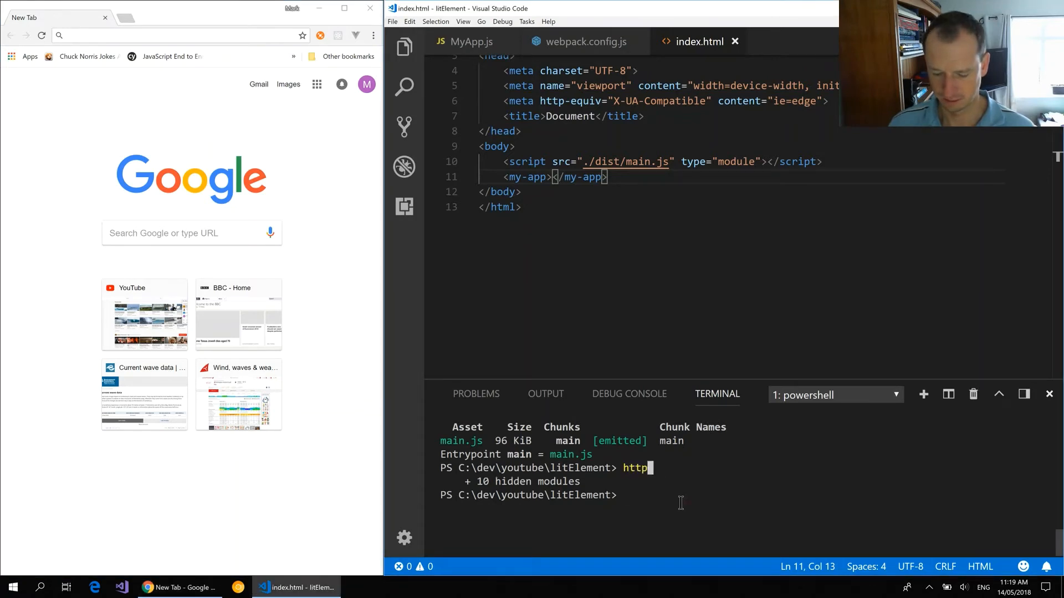
type("-server")
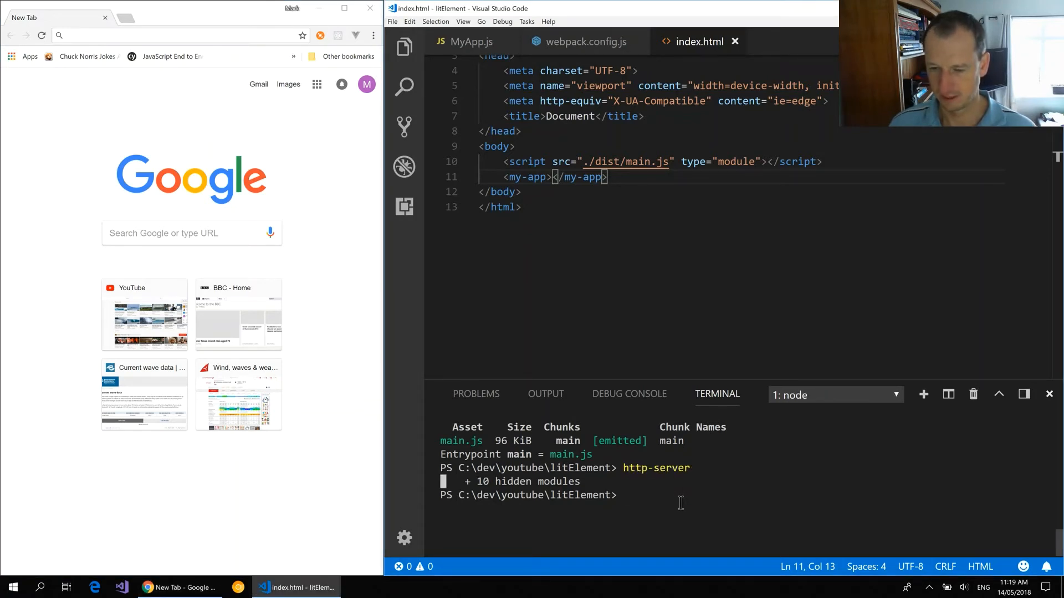
key("Return")
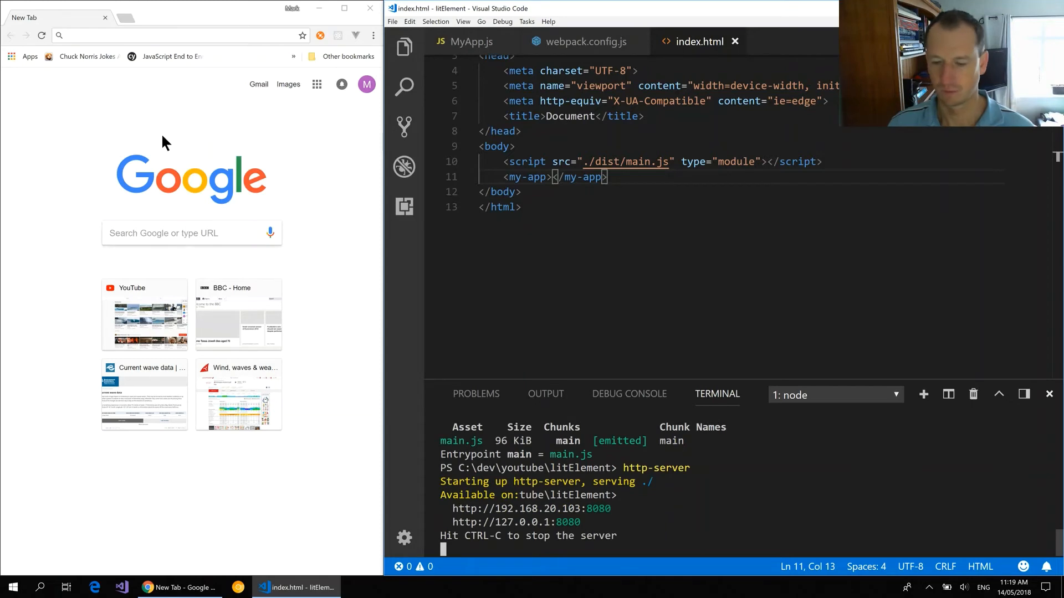
Step: Load localhost:8080 in Chrome and open the DevTools console
left_click(136, 35)
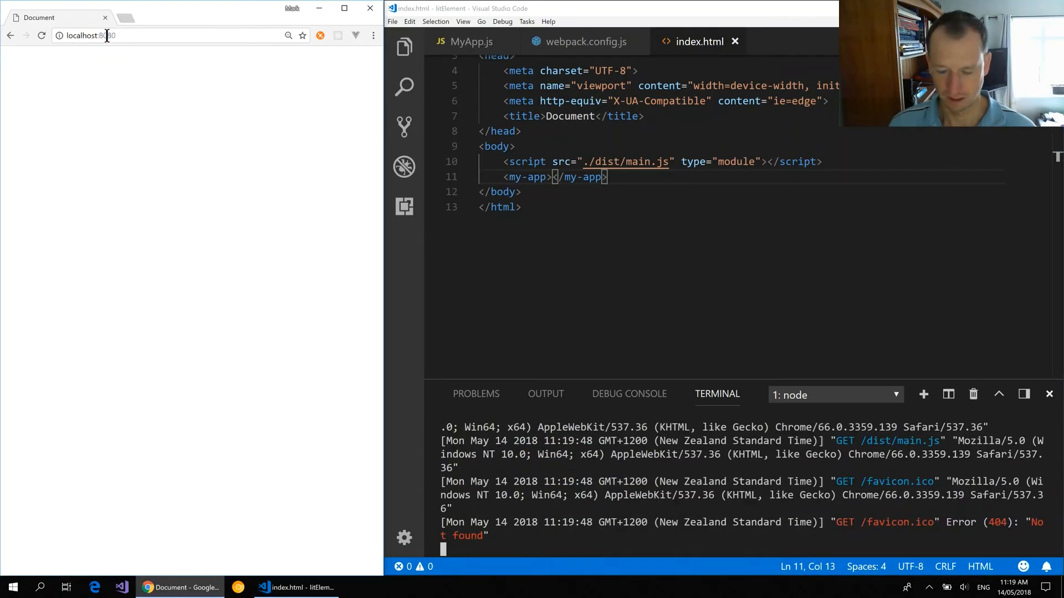
key("F12")
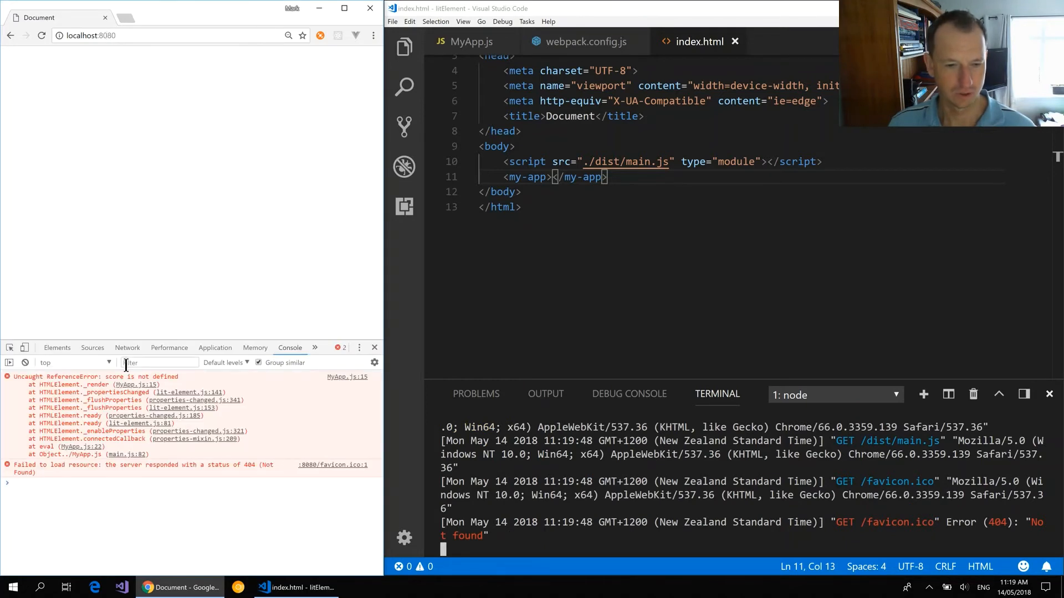
mouse_move(467, 42)
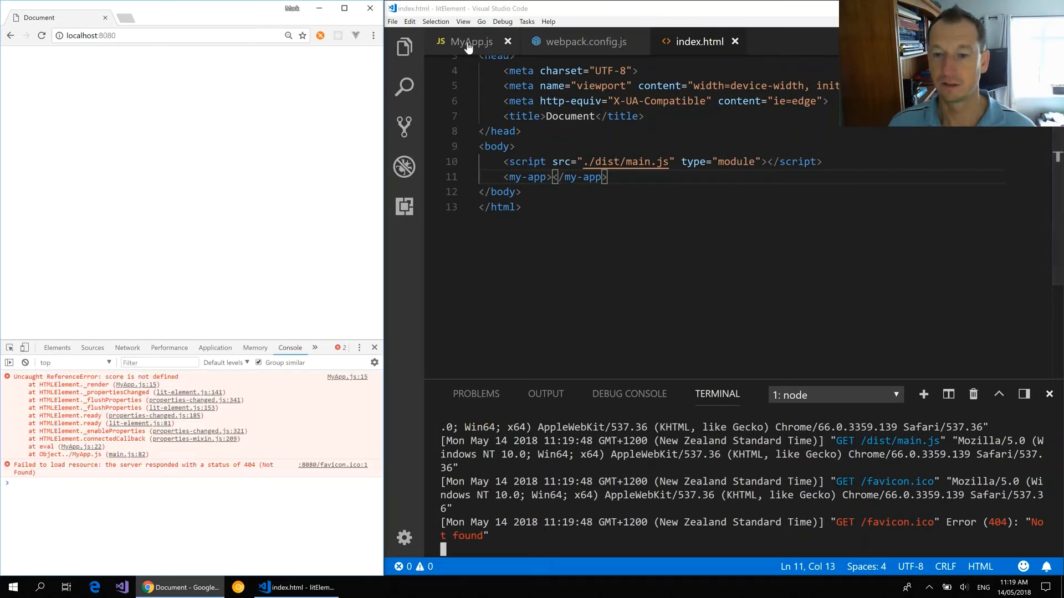
Step: Change _render() to _render({score}) in MyApp.js, save, and split the terminal
left_click(470, 42)
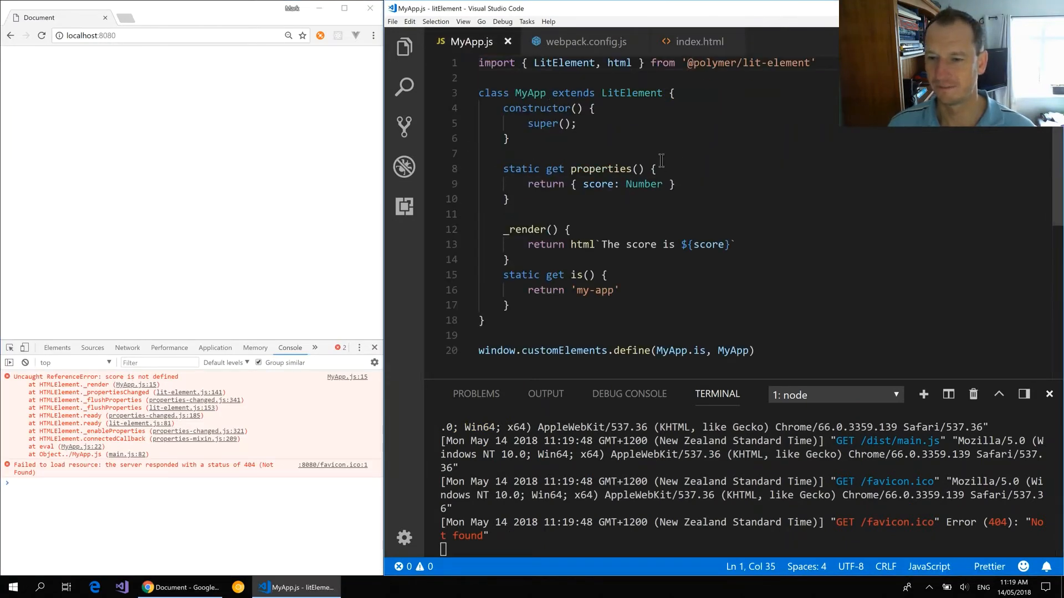
left_click(552, 229)
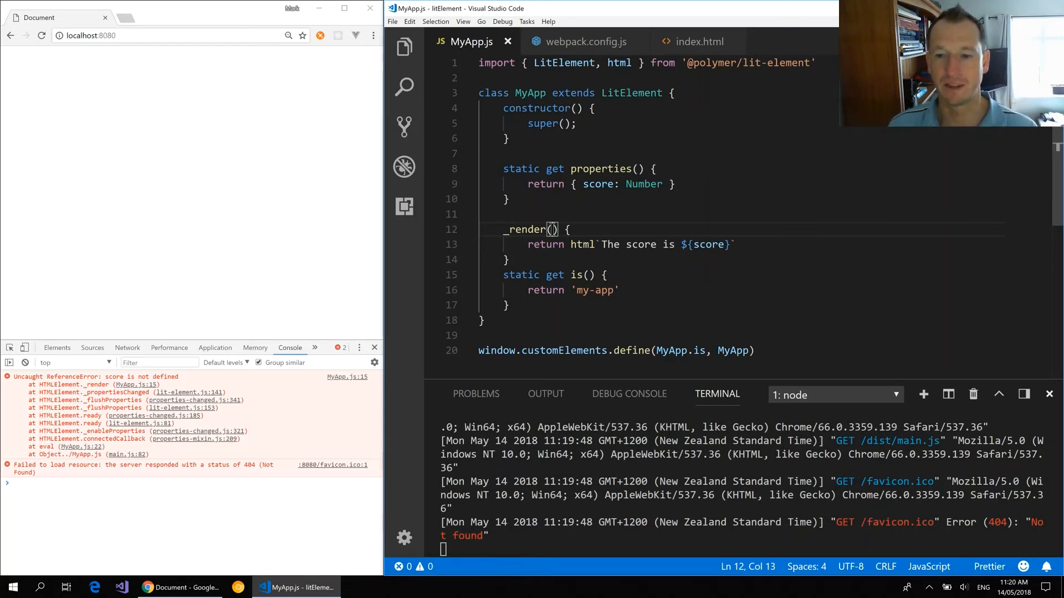
type("{}")
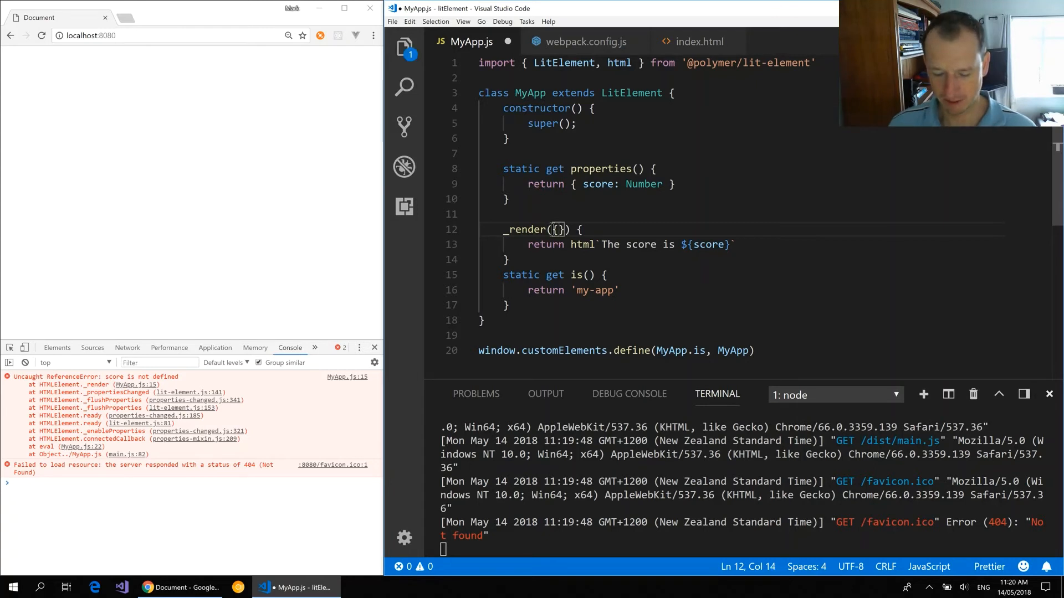
type("score")
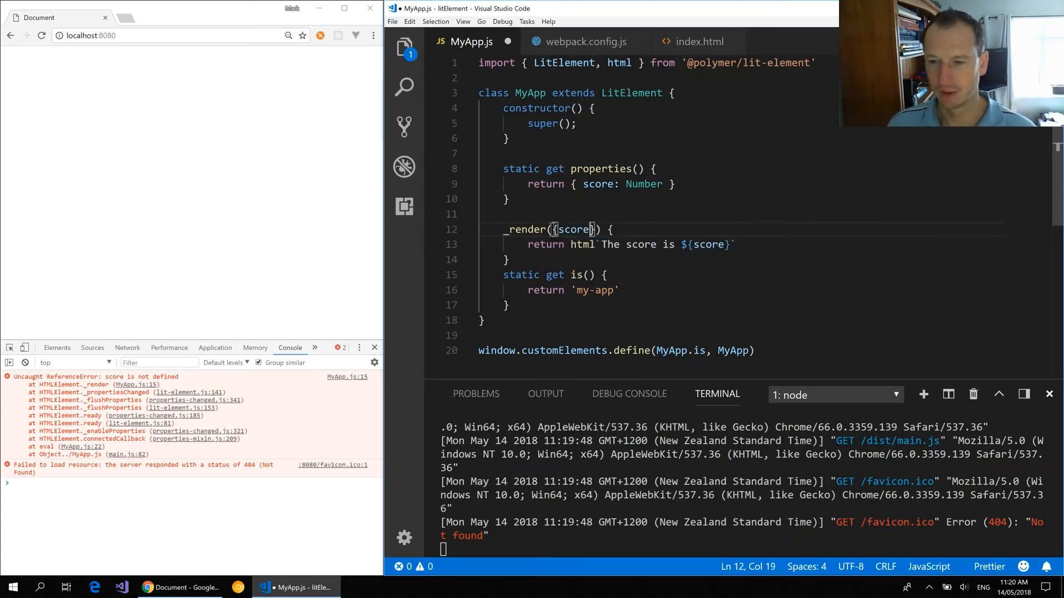
left_click(625, 214)
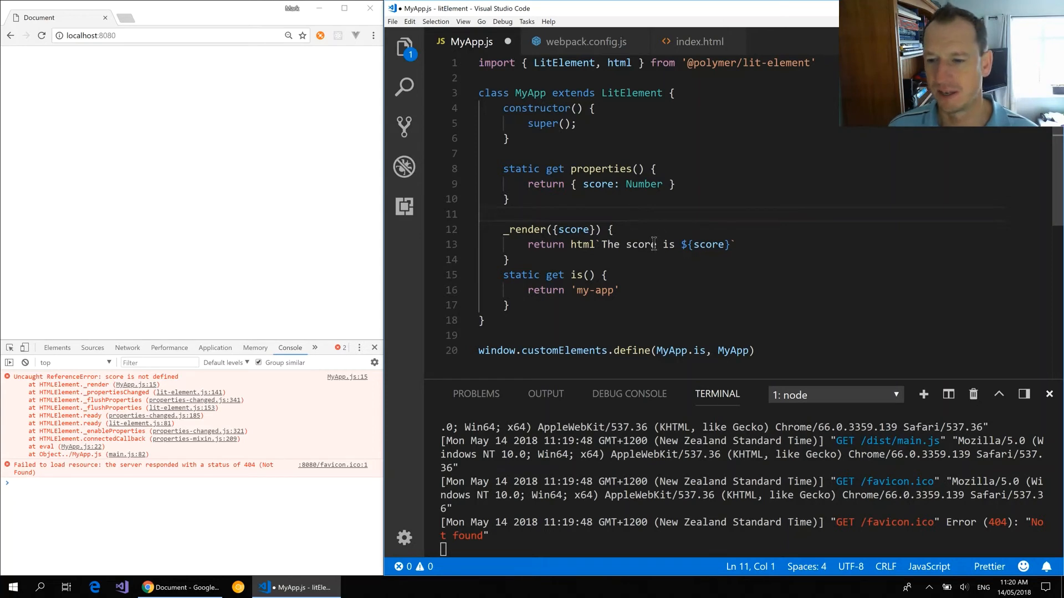
double_click(577, 229)
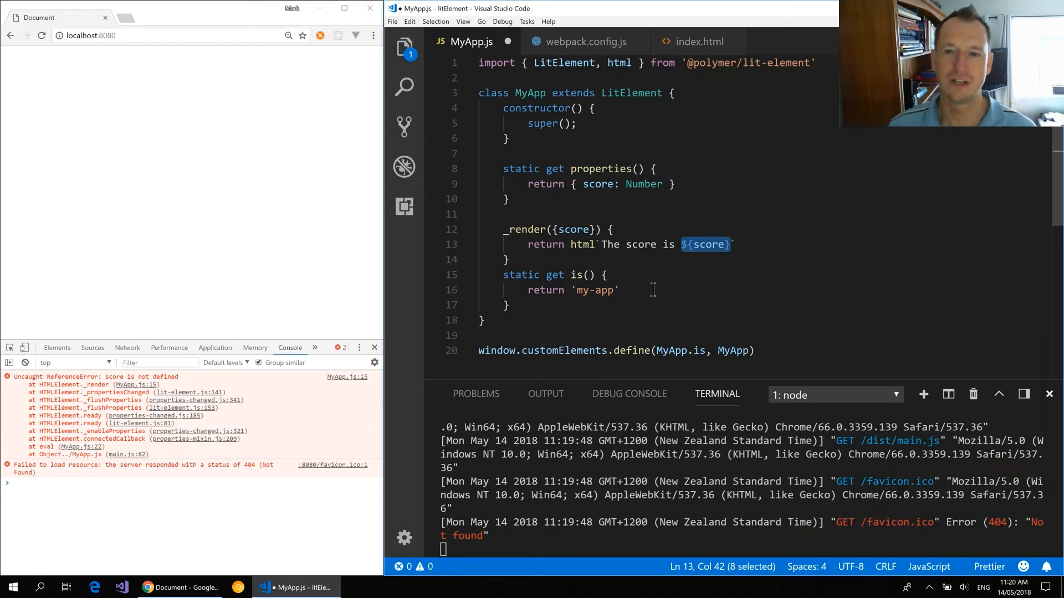
key("ctrl+s")
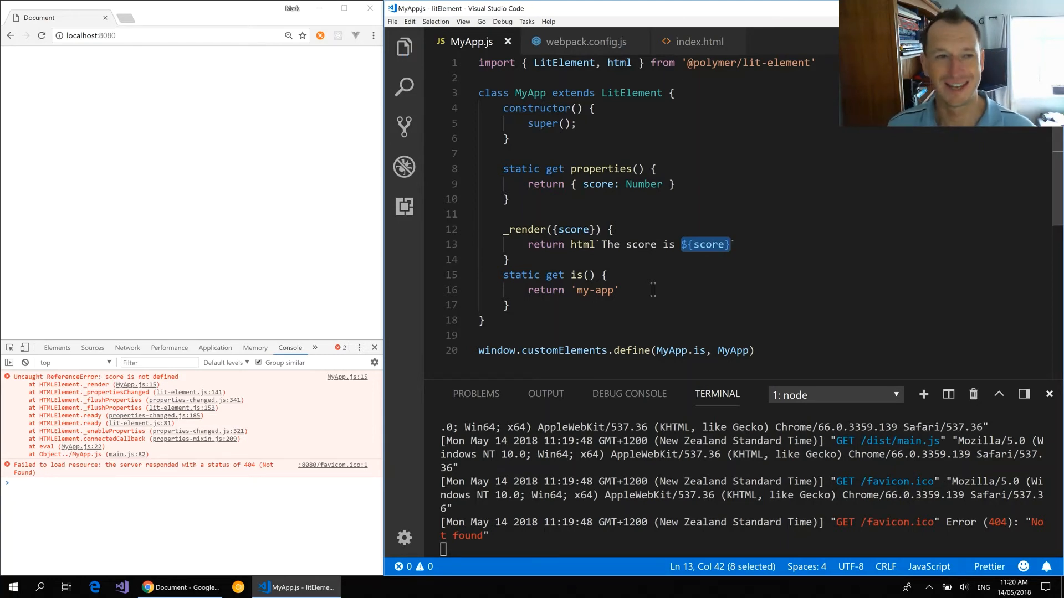
left_click(42, 36)
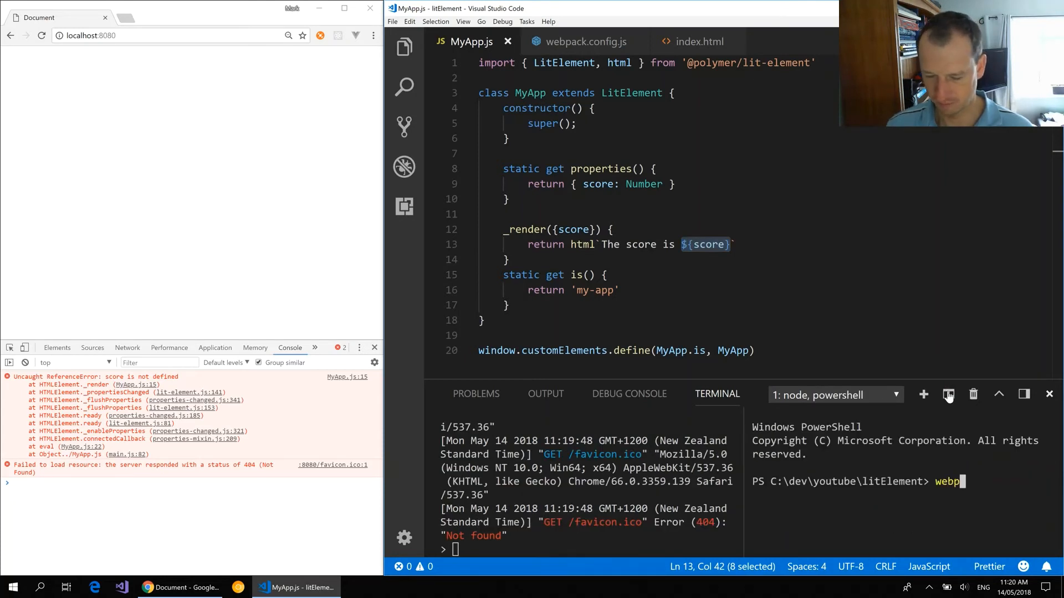
Step: Rebuild with webpack, reload Chrome, and move score onto its own line in properties
key("Return")
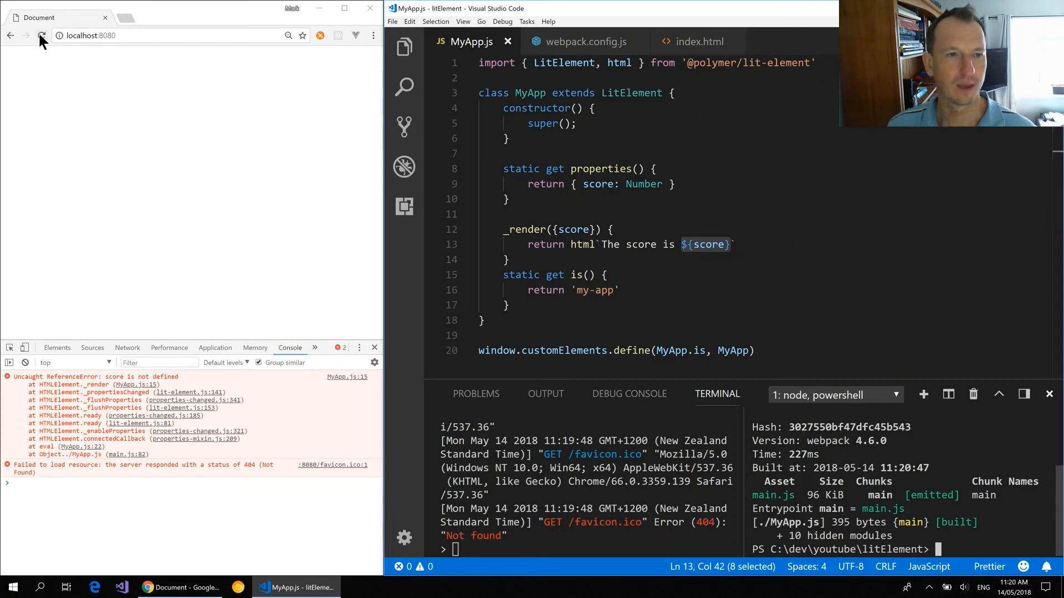
left_click(40, 35)
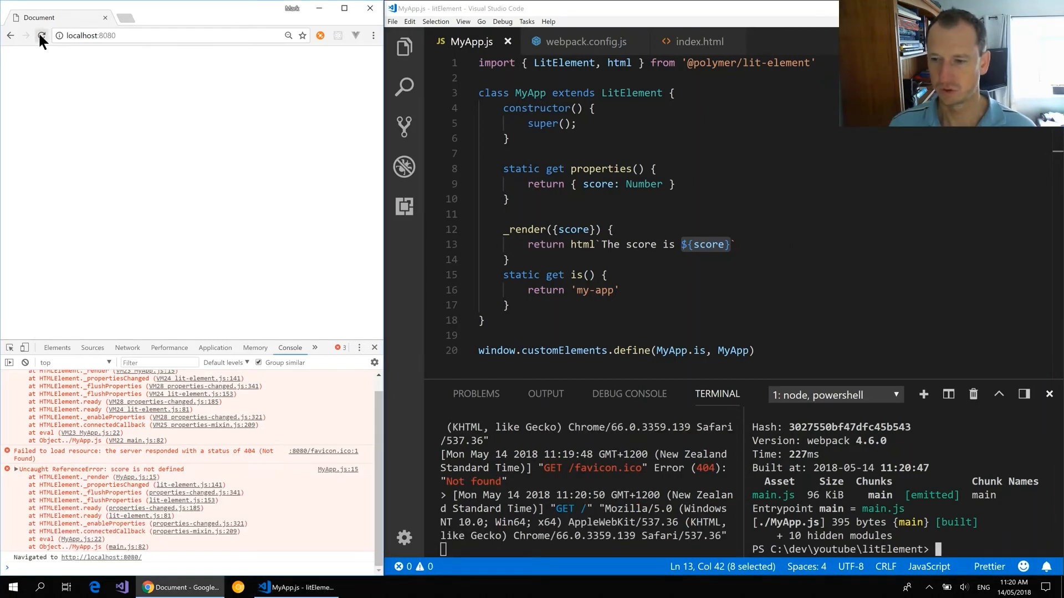
left_click(40, 35)
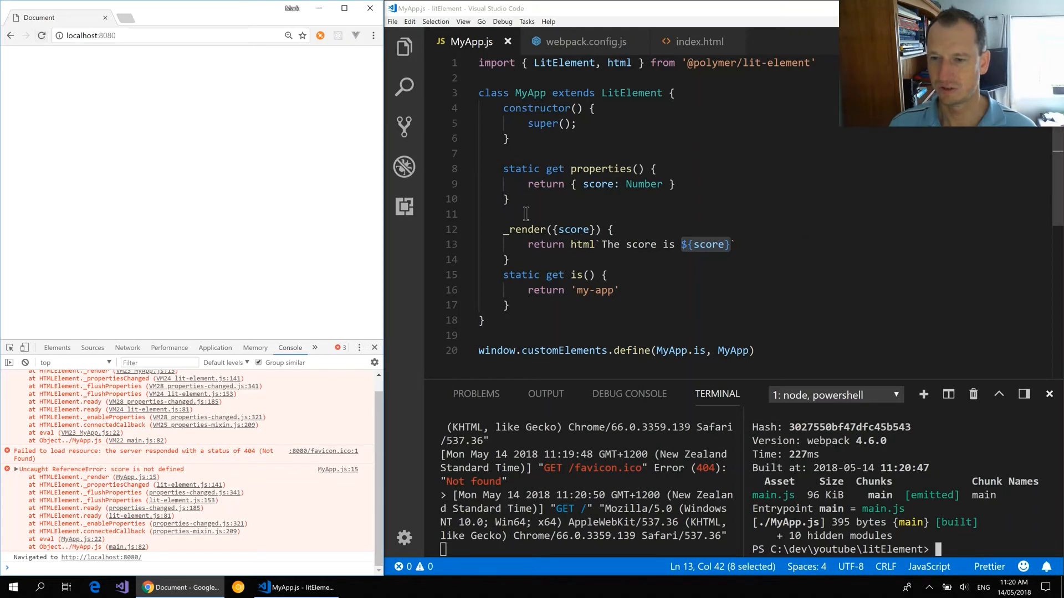
mouse_move(620, 209)
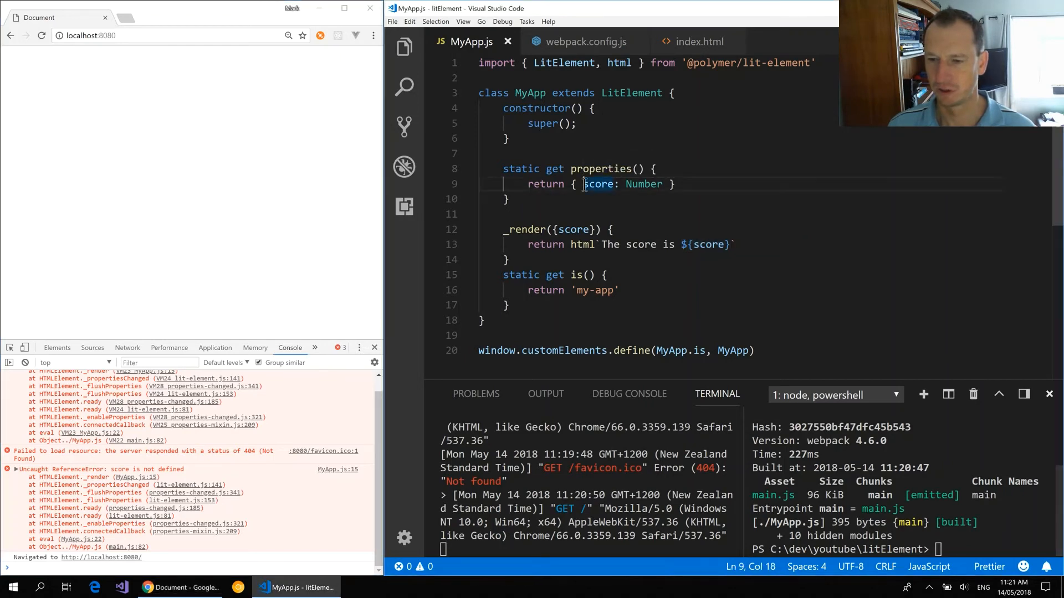
key("Enter")
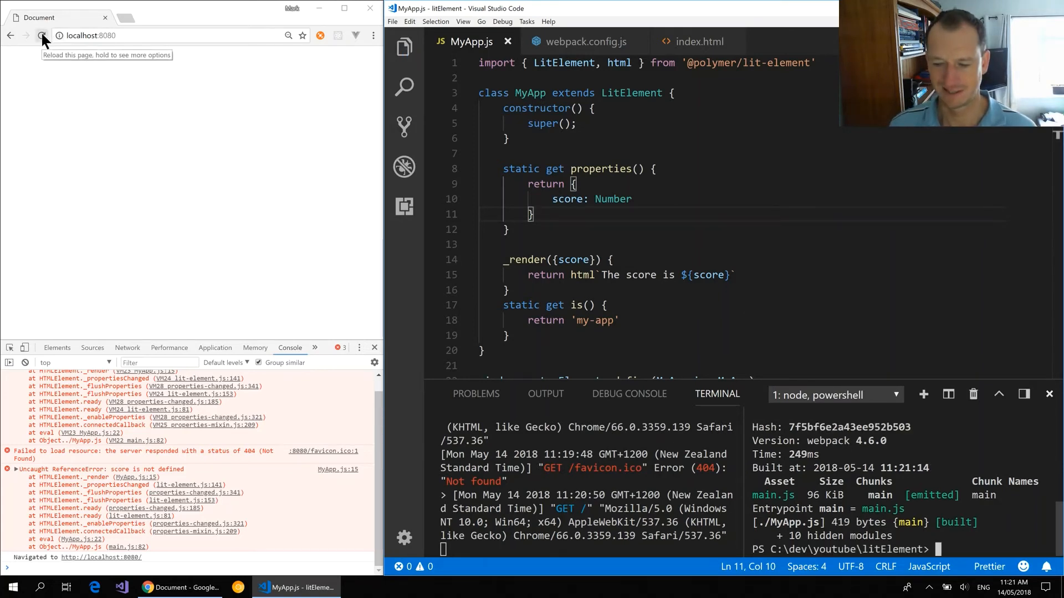
left_click(43, 35)
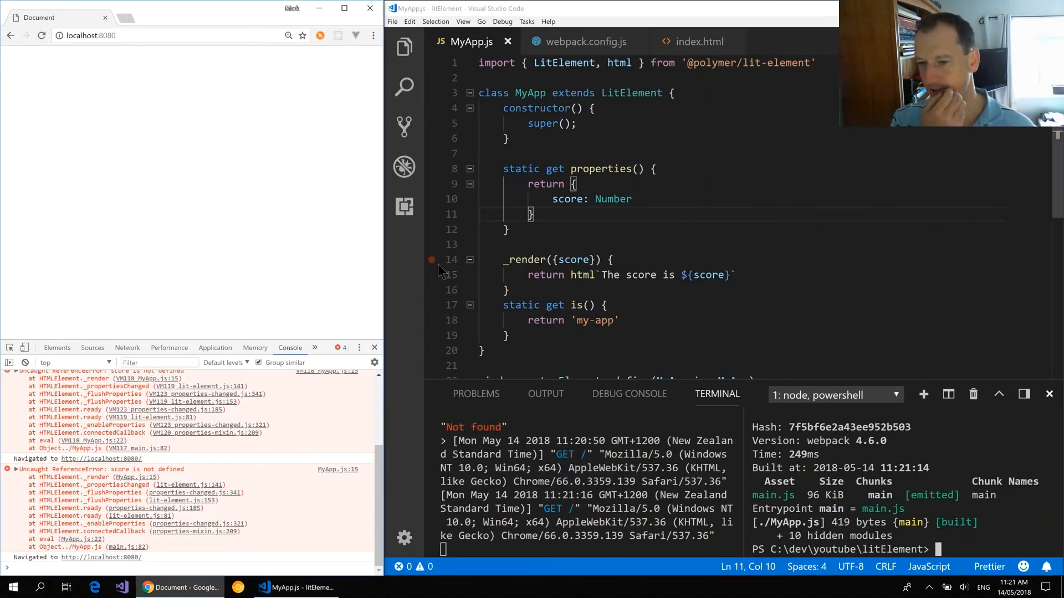
double_click(567, 199)
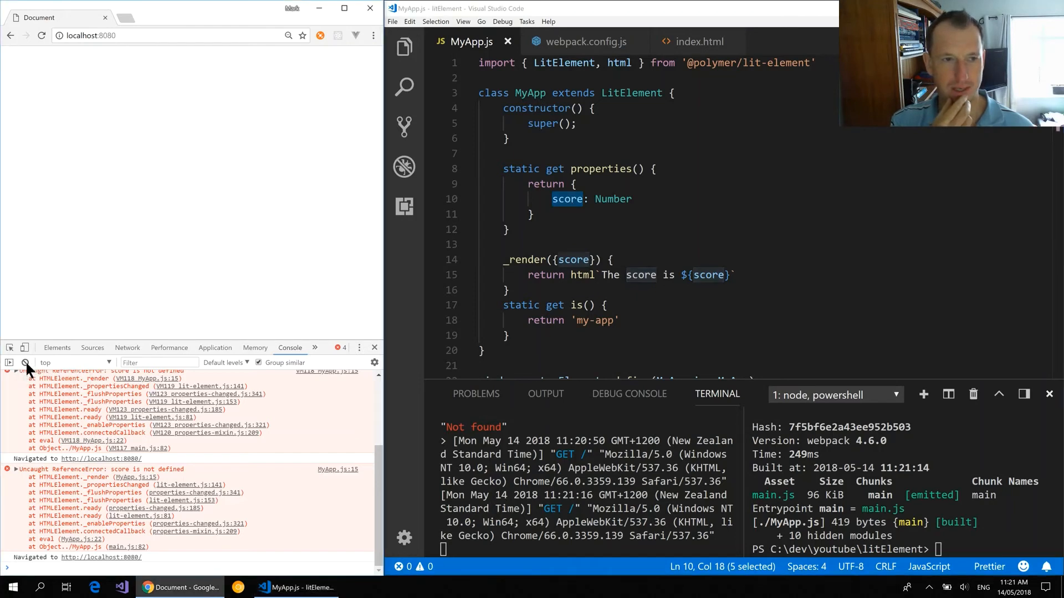
Step: Hard-reload Chrome and add this.score = 1; to the MyApp constructor
right_click(41, 36)
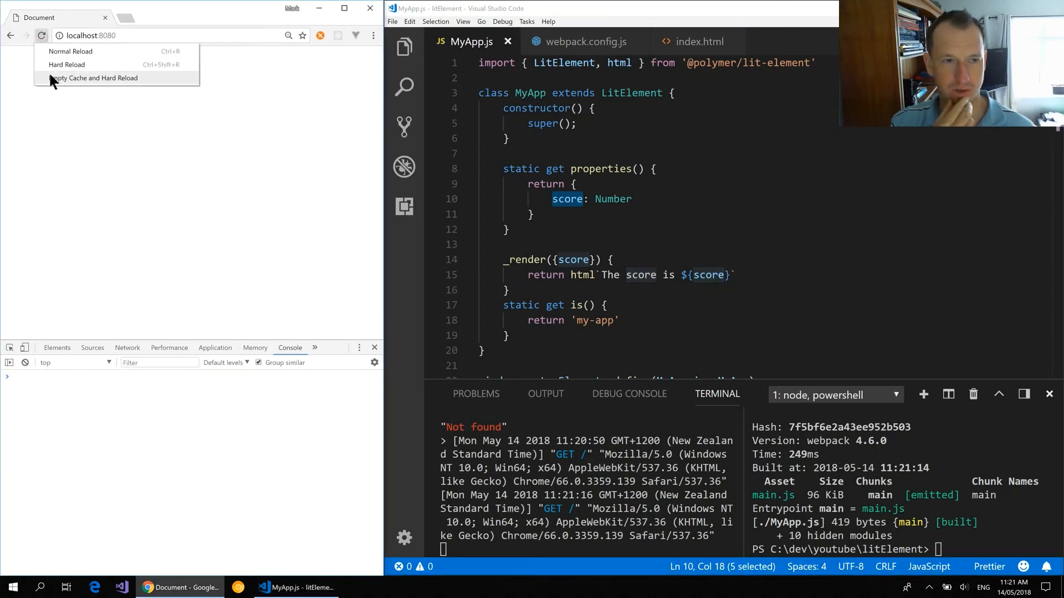
left_click(94, 78)
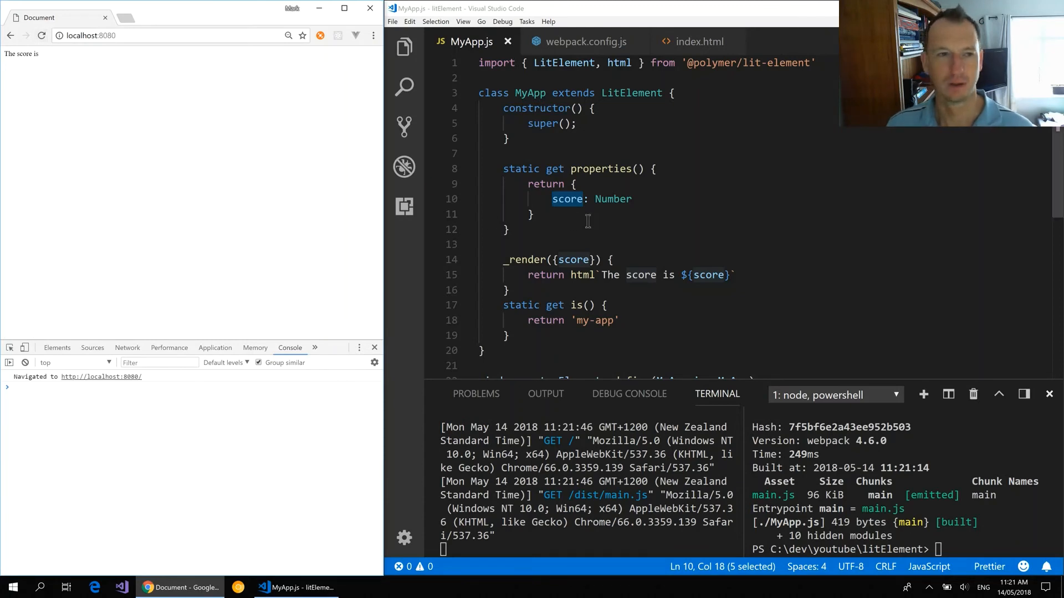
left_click(507, 230)
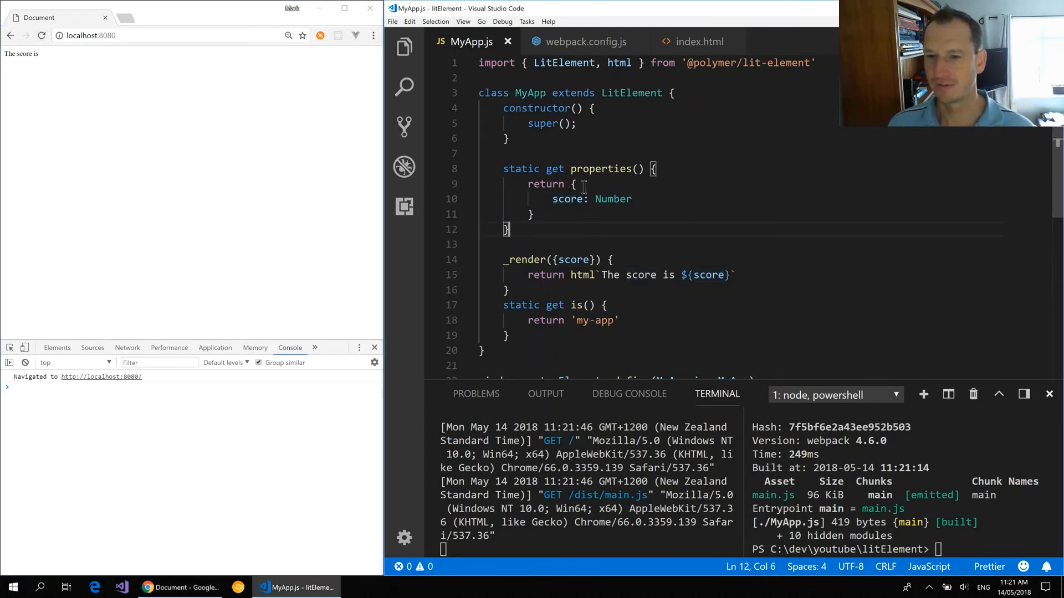
type("this.")
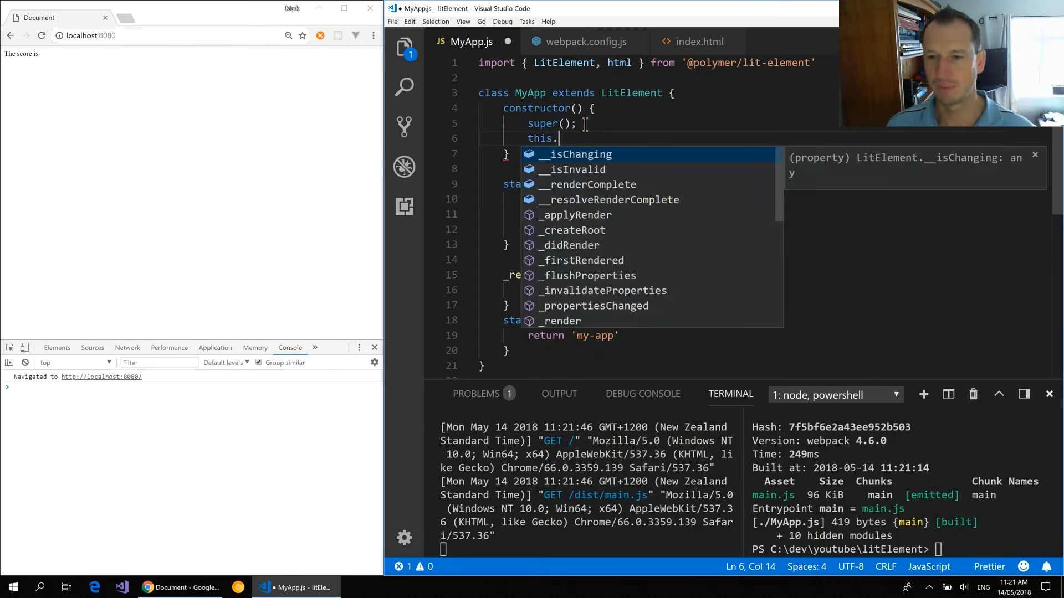
type("score")
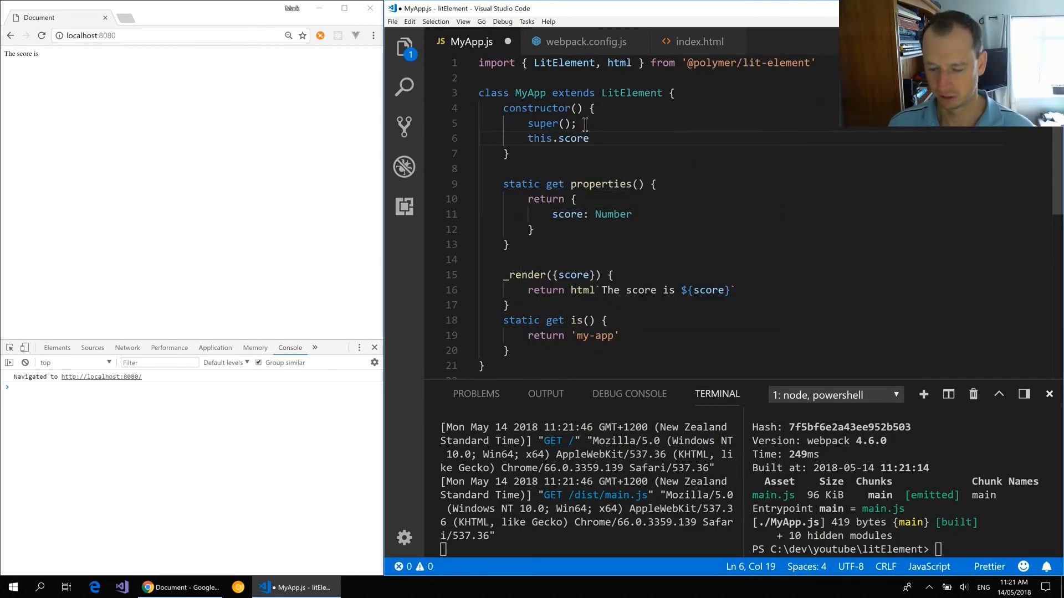
type("= 1;")
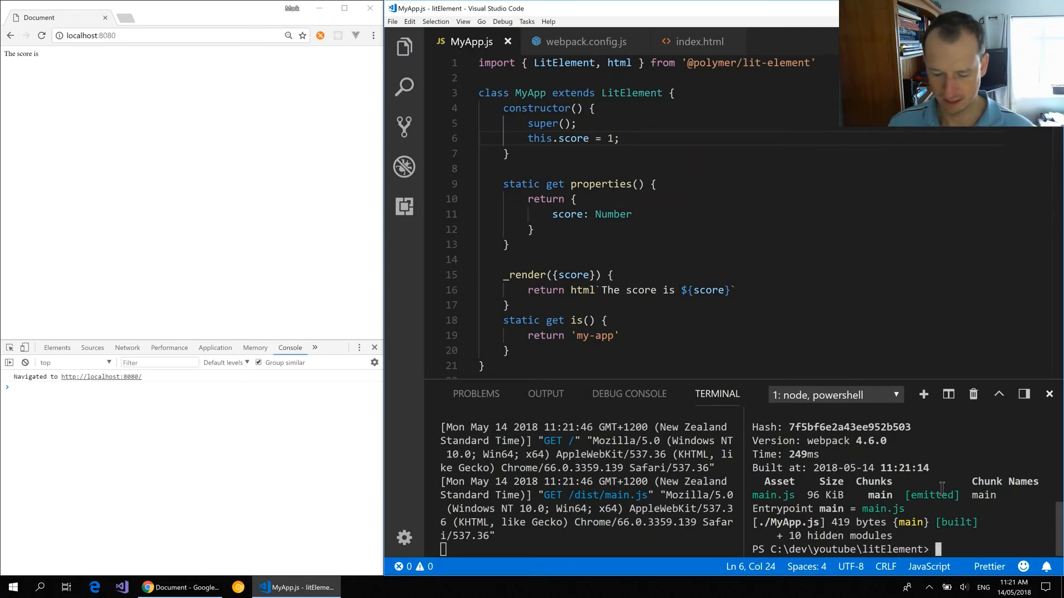
Step: Rebuild with webpack and reload Chrome with an emptied cache
type("webpack")
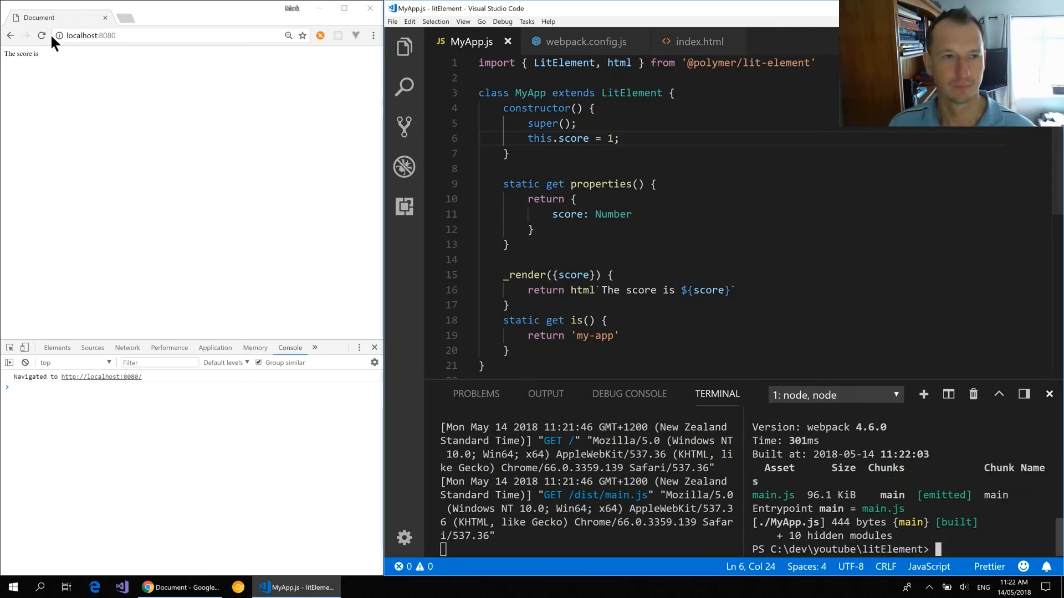
left_click(41, 36)
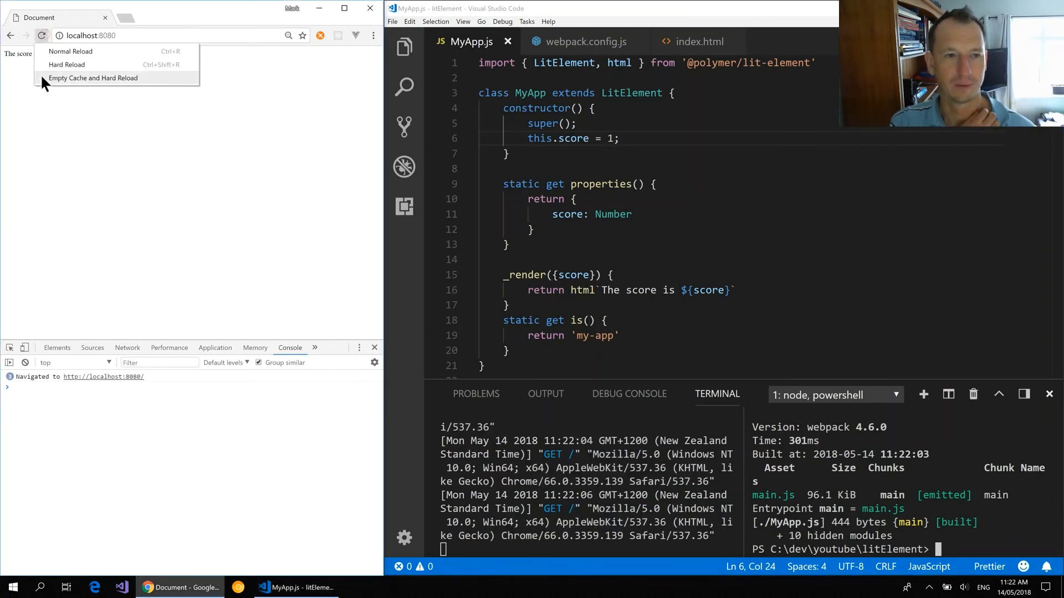
left_click(93, 77)
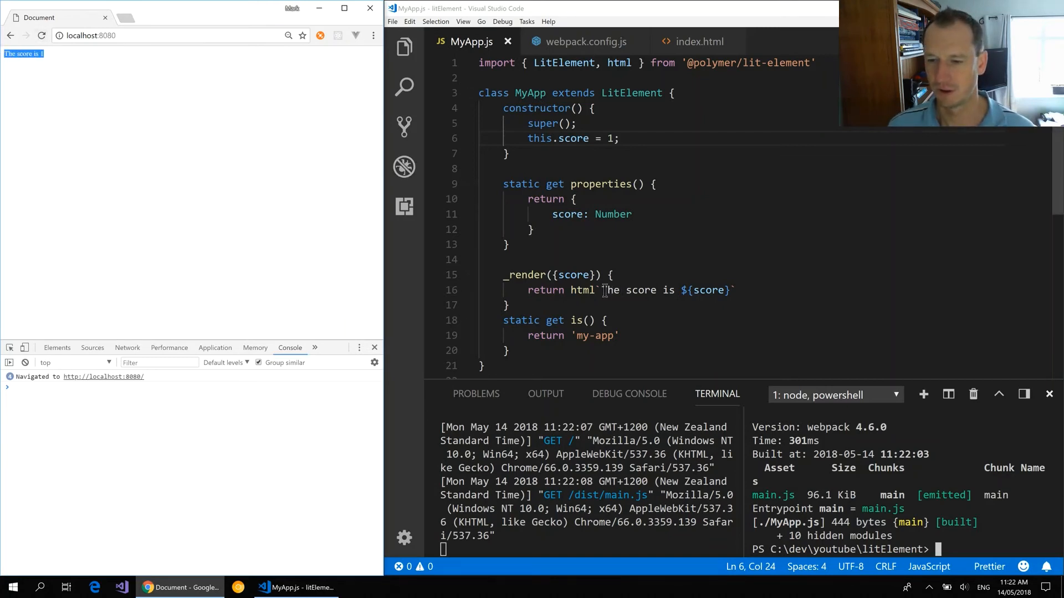
Step: Split the render template over several lines and add a wrapping tag pair
key("Enter")
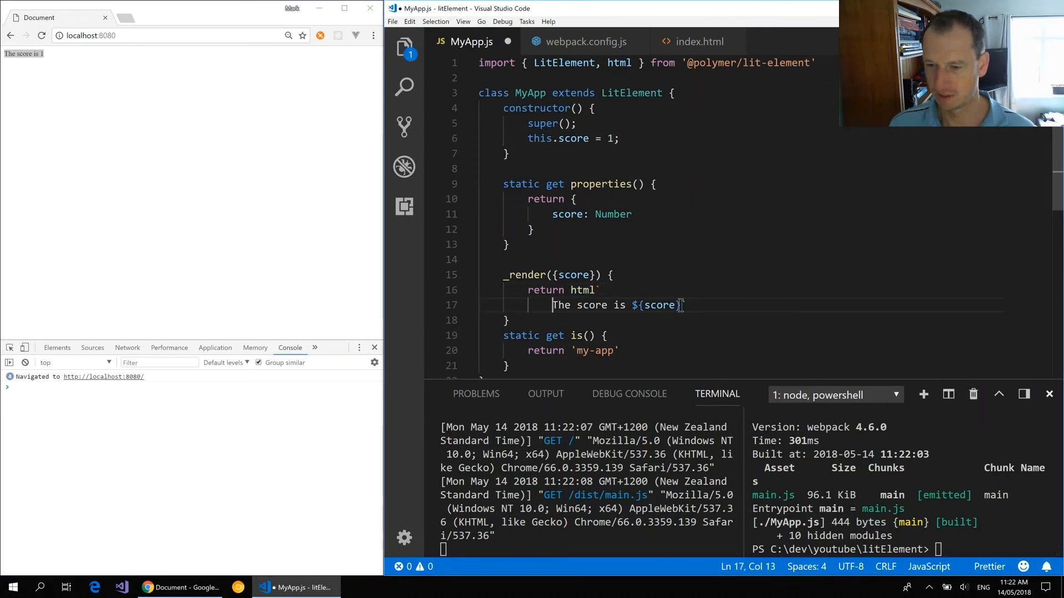
key("enter")
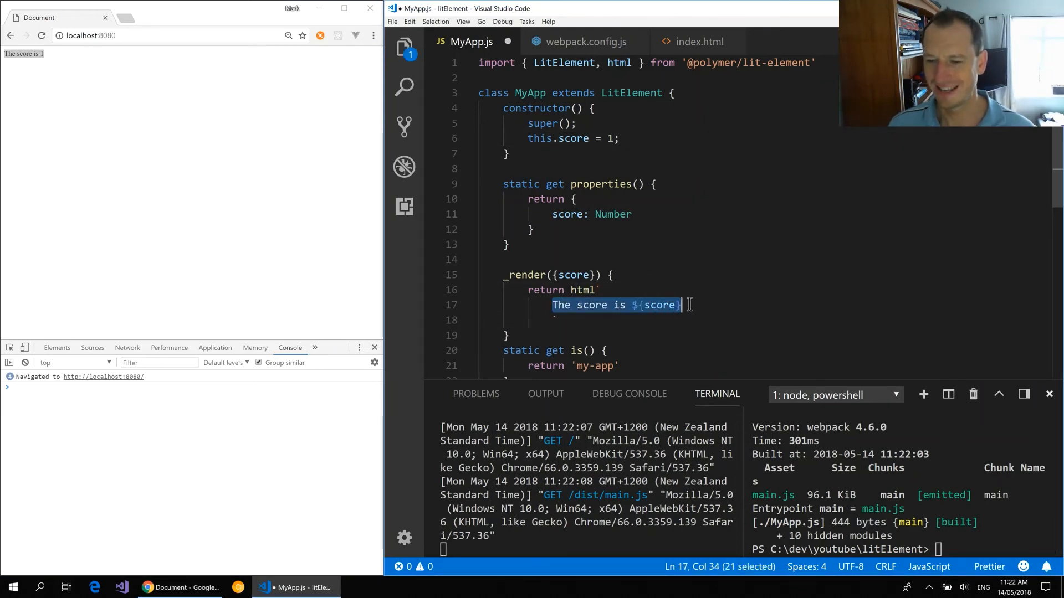
left_click(600, 290)
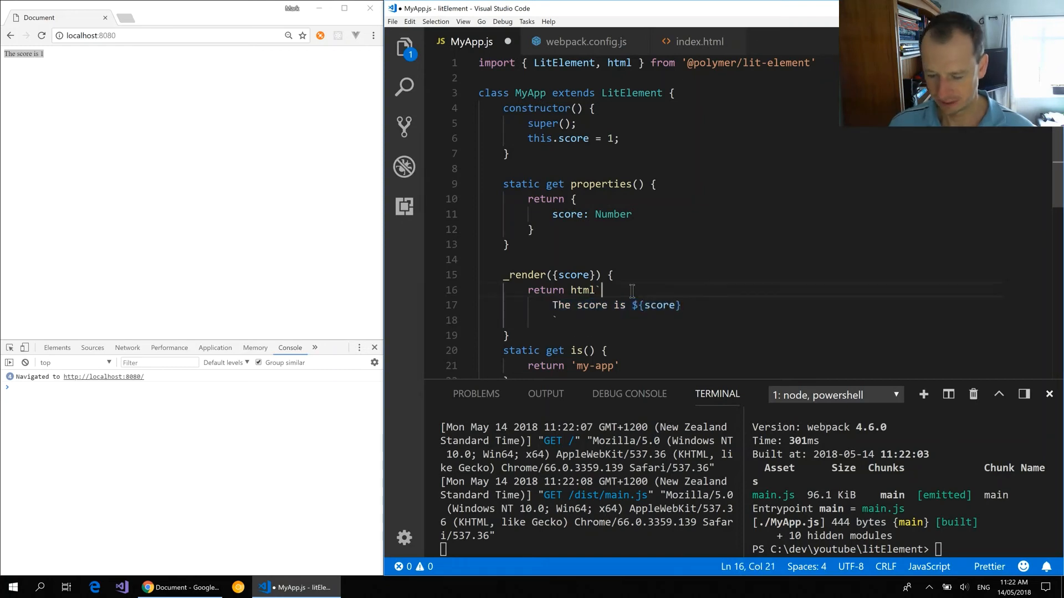
key("Enter")
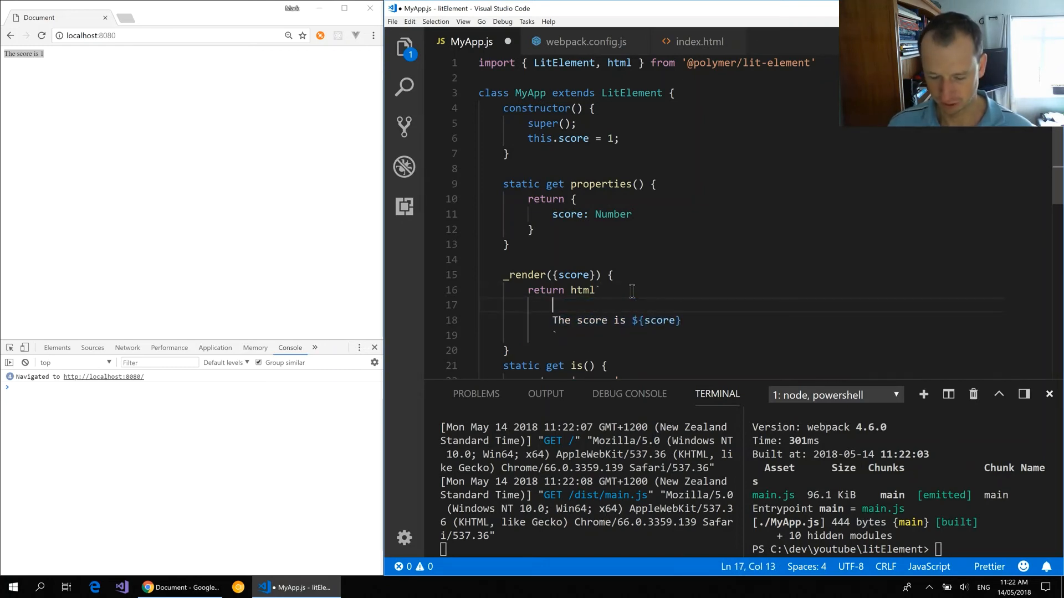
type("div")
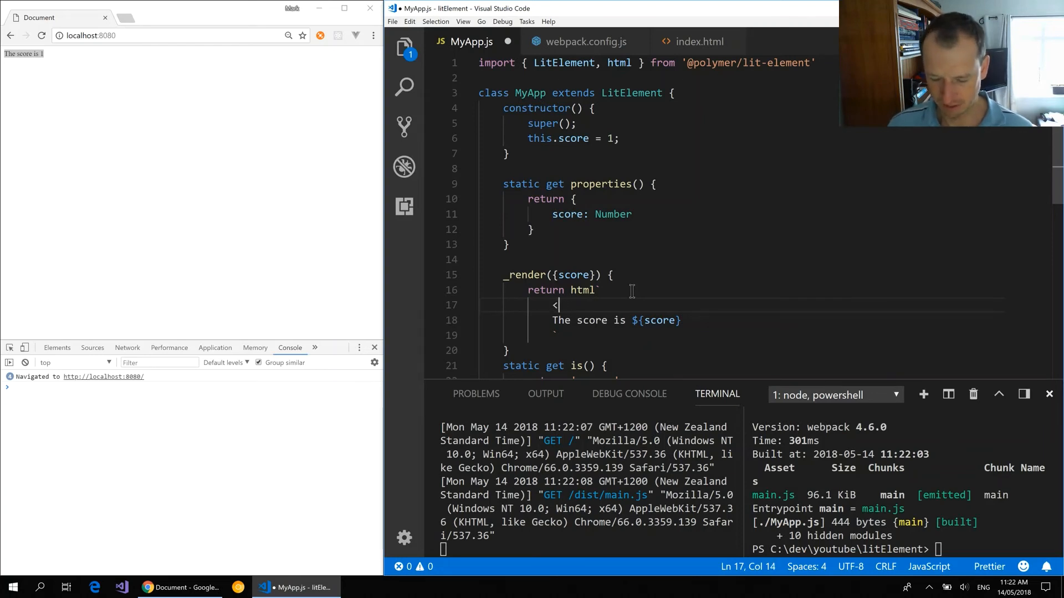
type("div>")
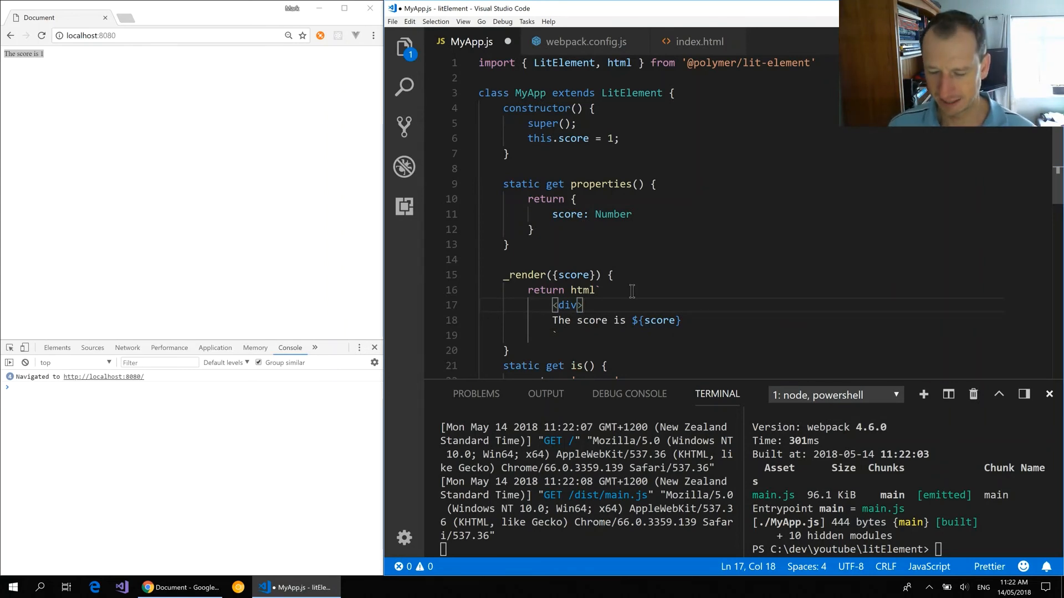
key("Backspace")
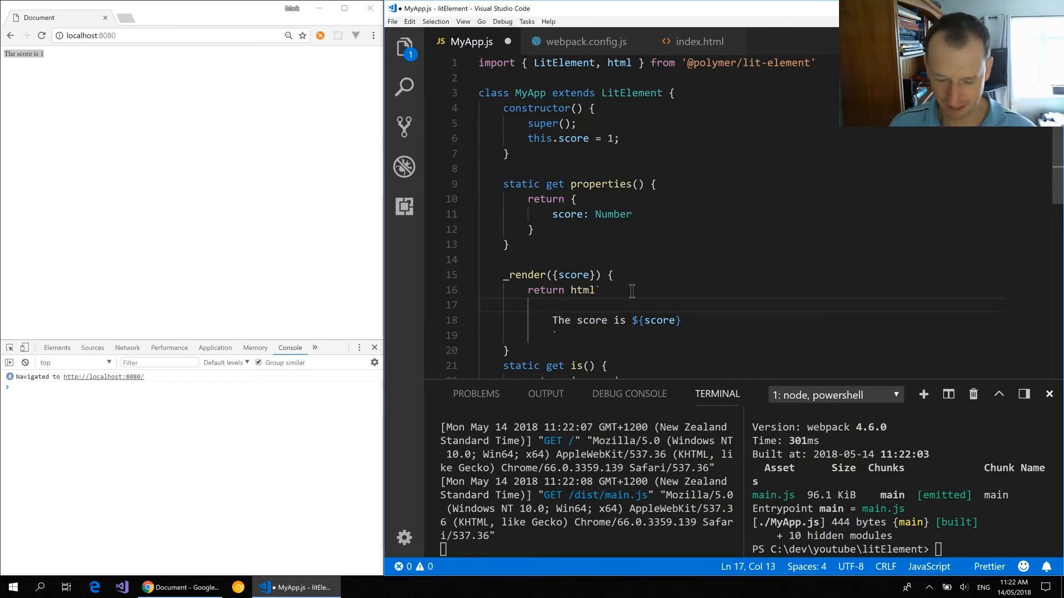
type("div></div>")
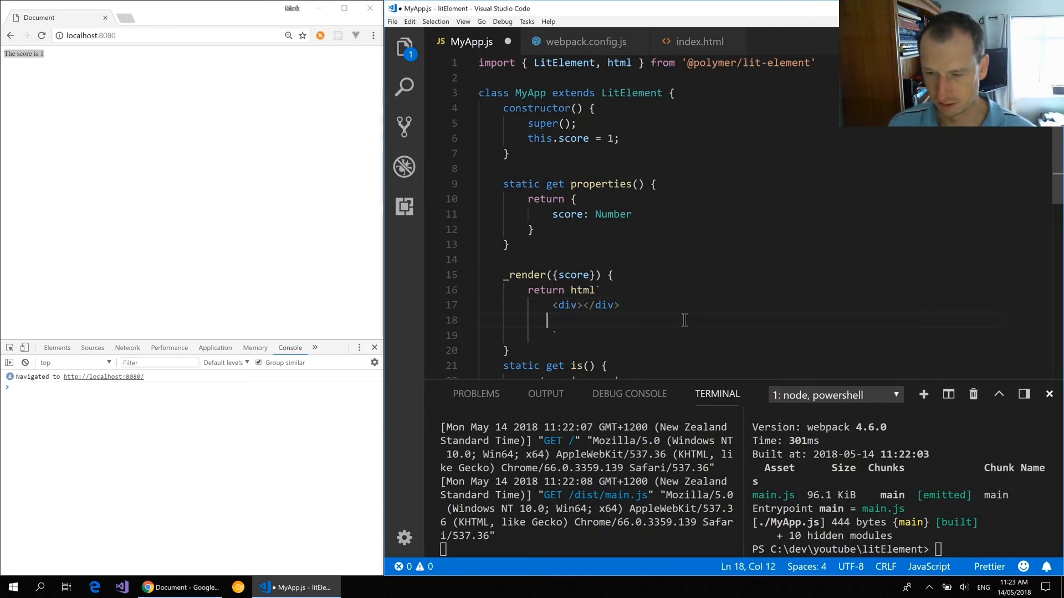
Step: Put 'The score is ${score}' inside the tags and reload Chrome
left_click(585, 305)
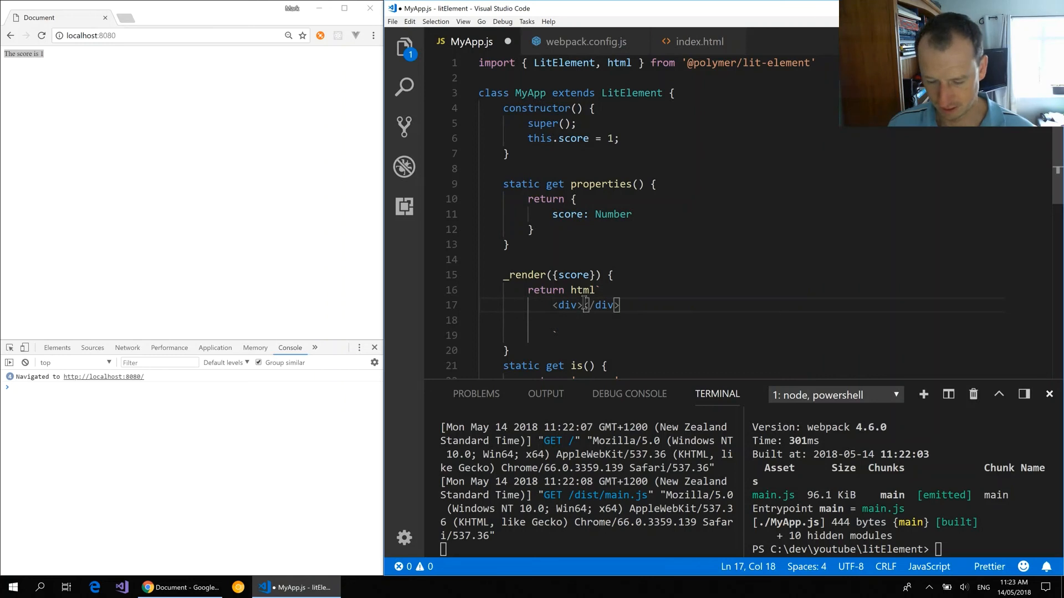
type("The score is ${score}</h1>")
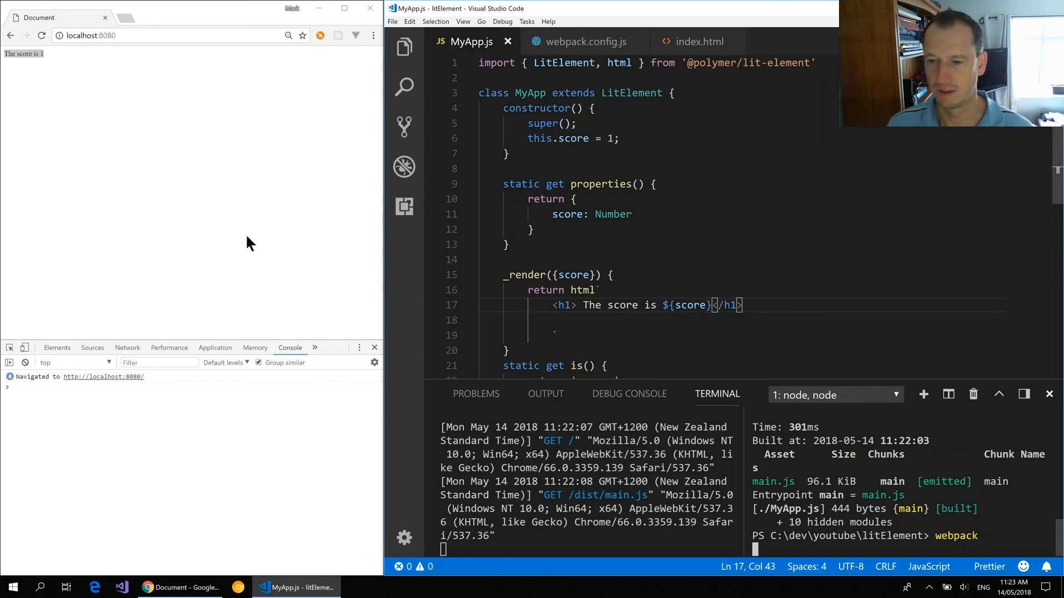
left_click(42, 35)
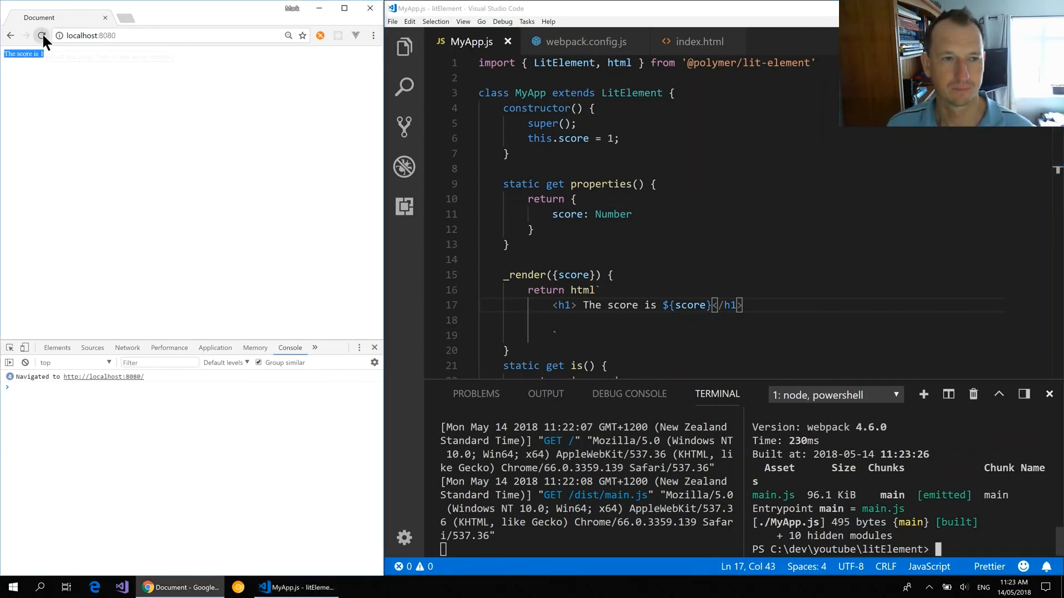
left_click(43, 35)
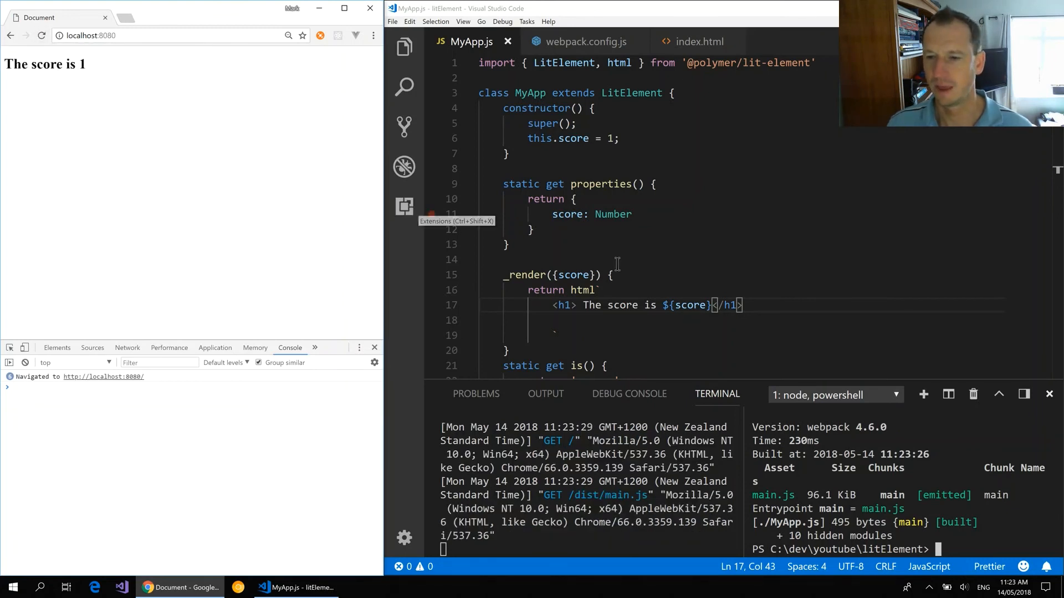
mouse_move(565, 320)
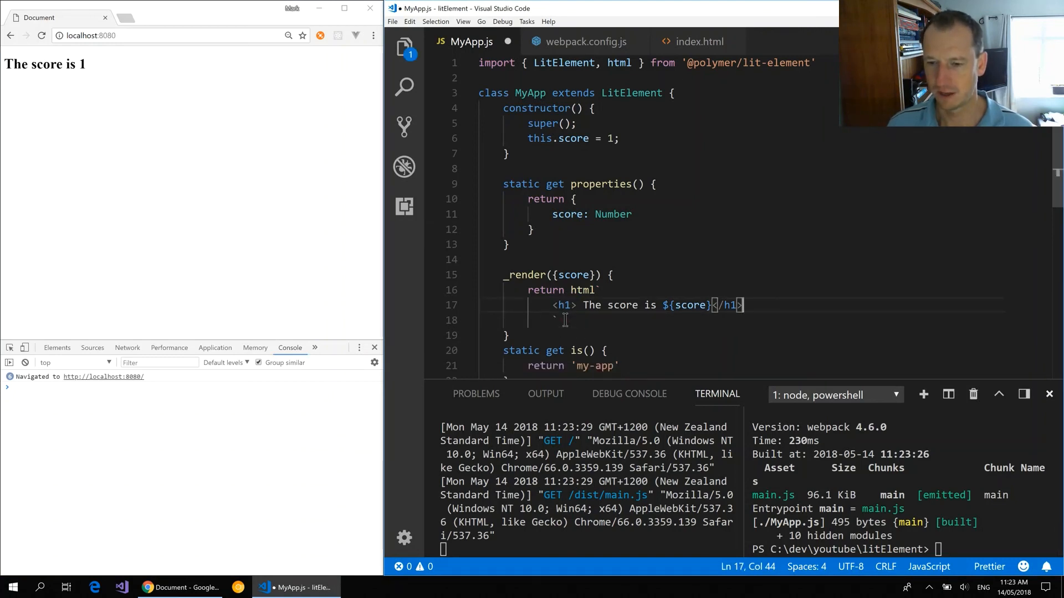
Step: Save MyApp.js, add score="10" to my-app in index.html, reload Chrome, and return to MyApp.js
key("ctrl+s")
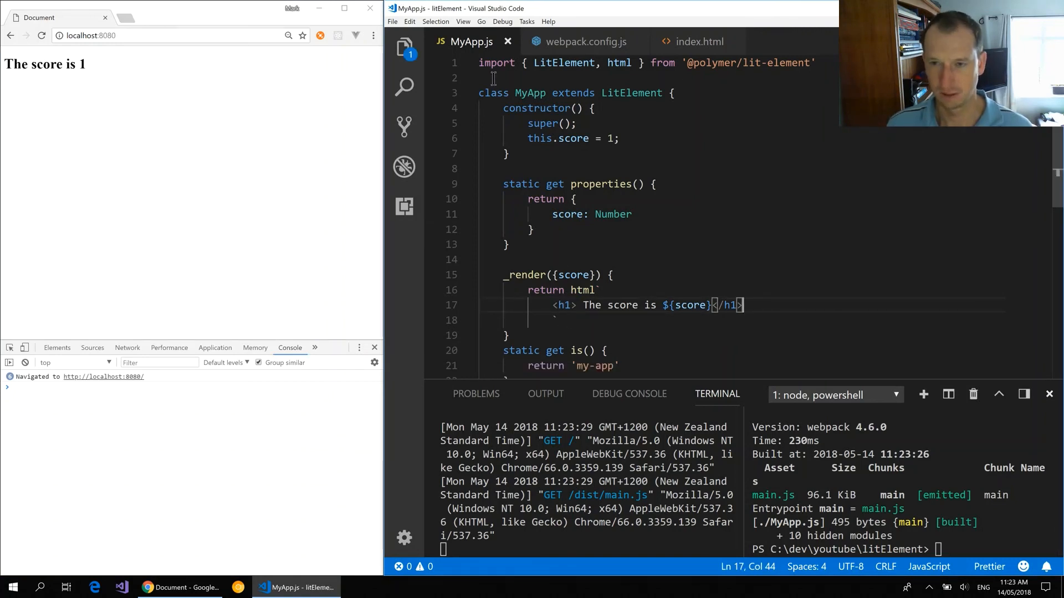
mouse_move(699, 41)
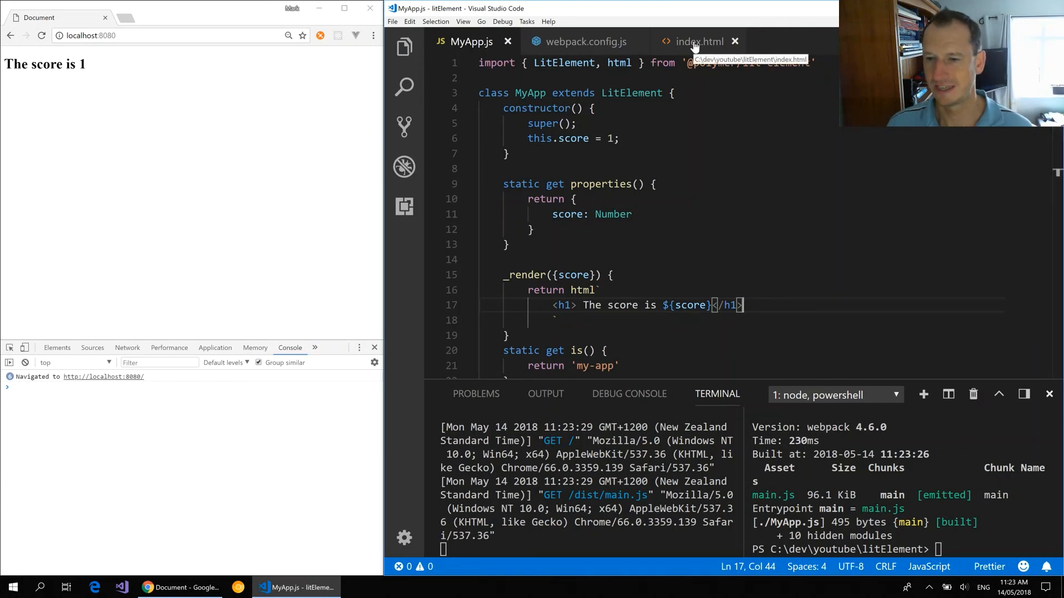
left_click(699, 41)
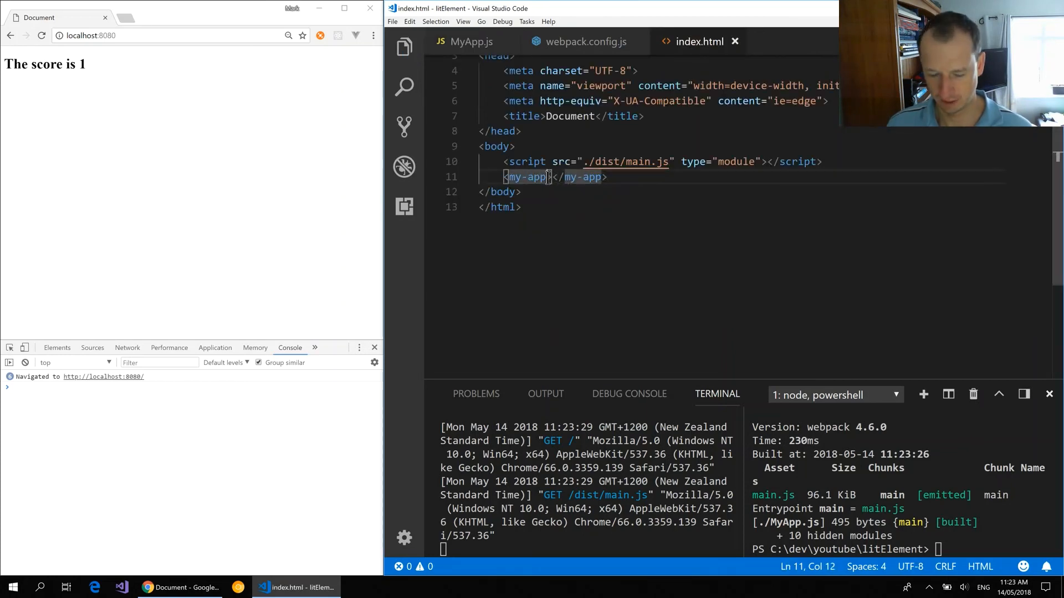
type("score=\"\"")
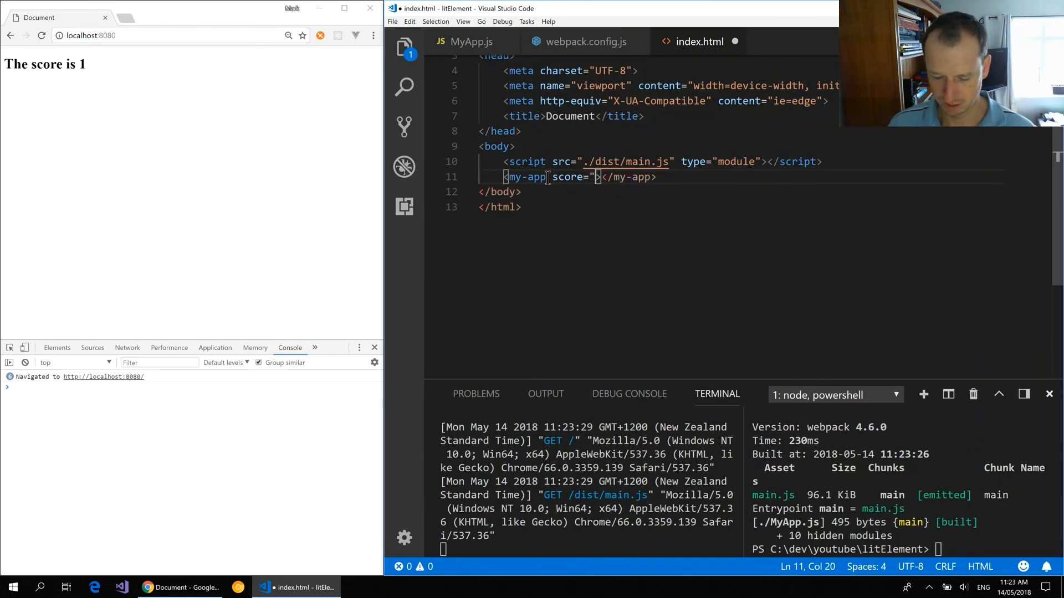
type("1-")
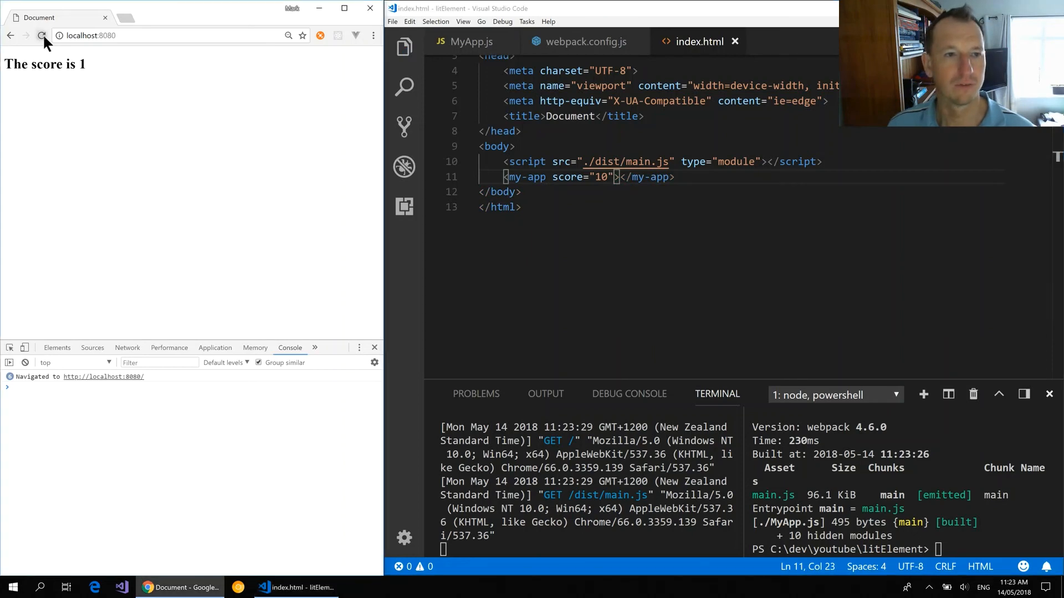
left_click(42, 36)
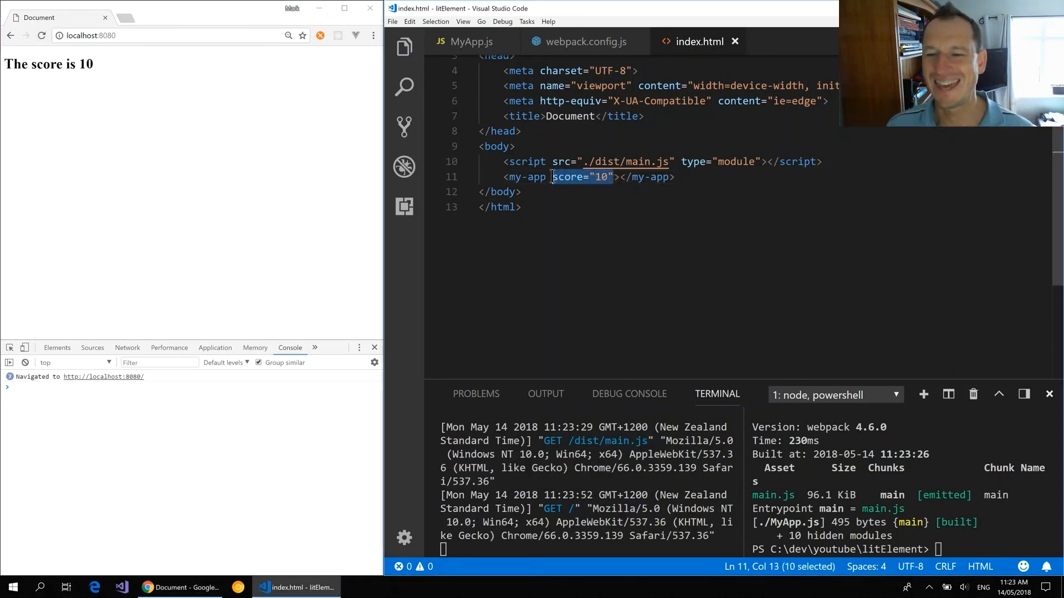
mouse_move(471, 41)
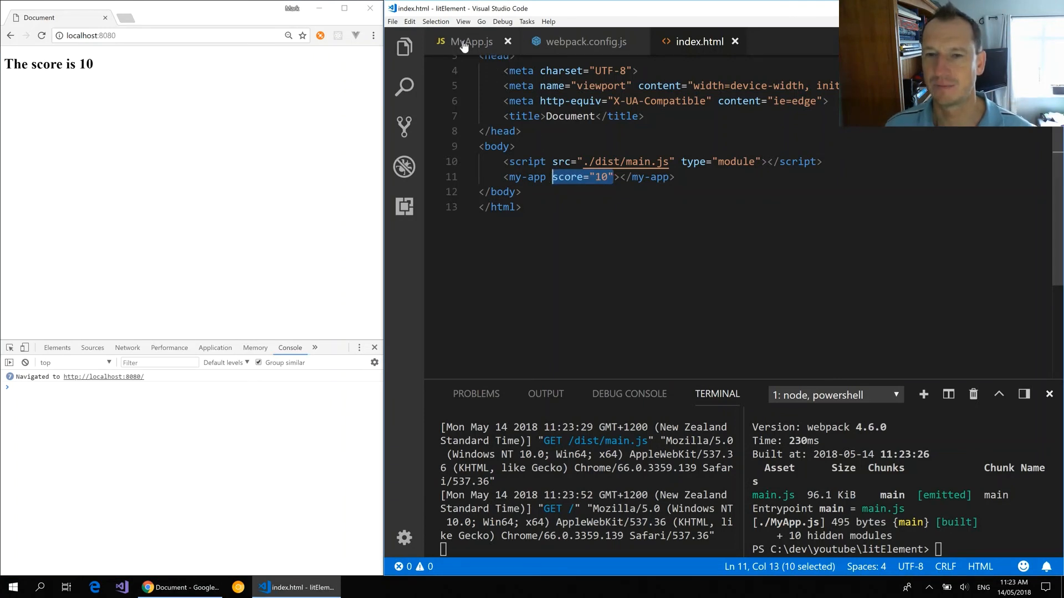
left_click(470, 42)
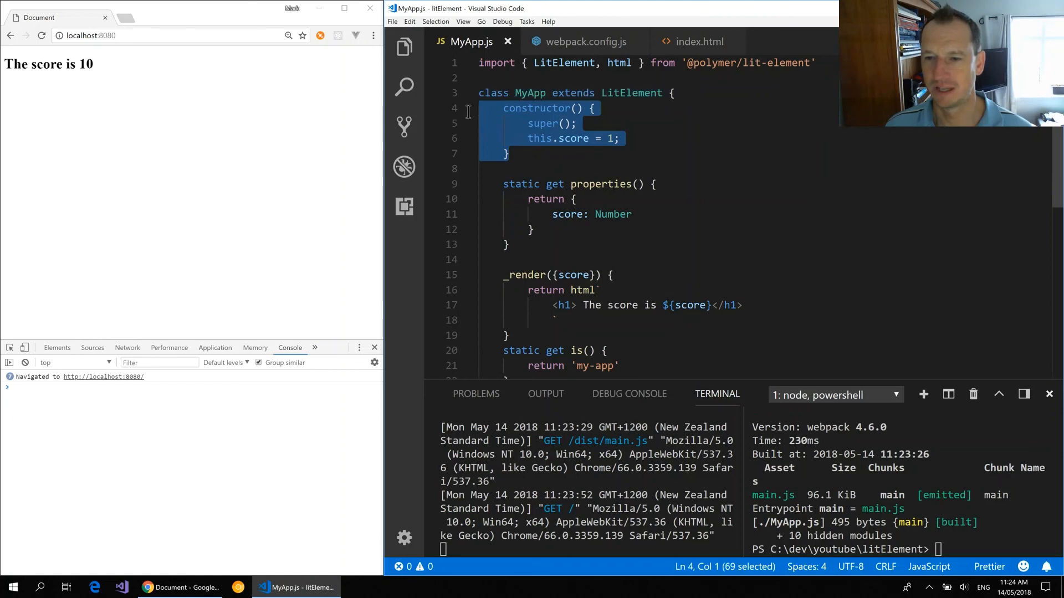
left_click(532, 230)
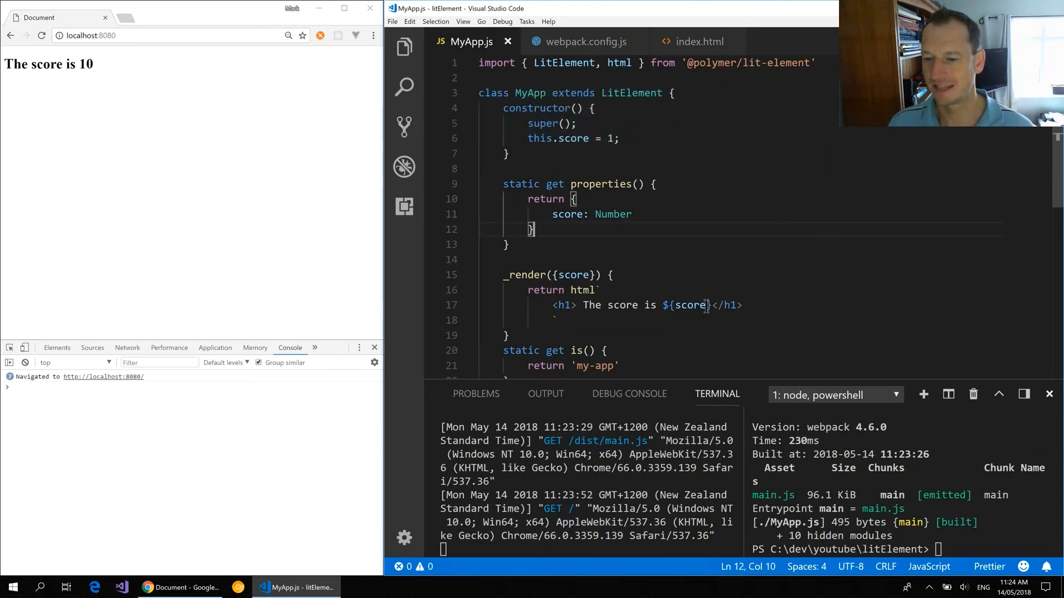